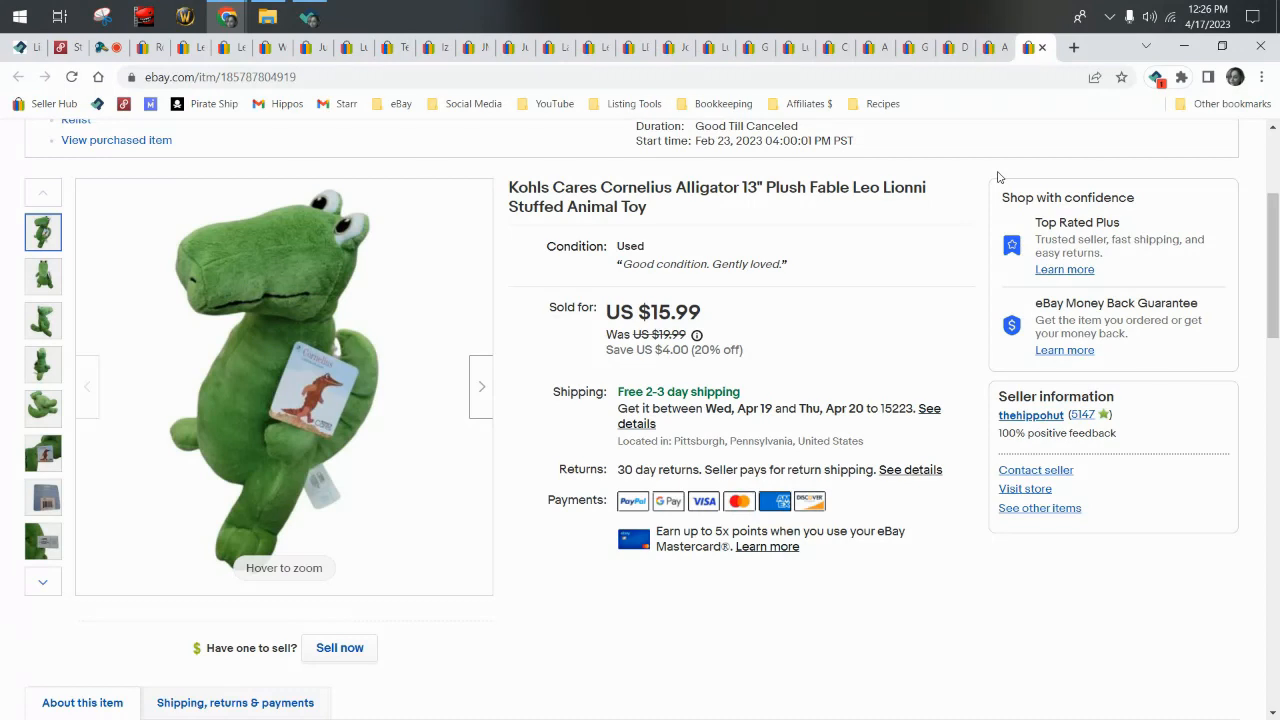
mouse_move(936, 6)
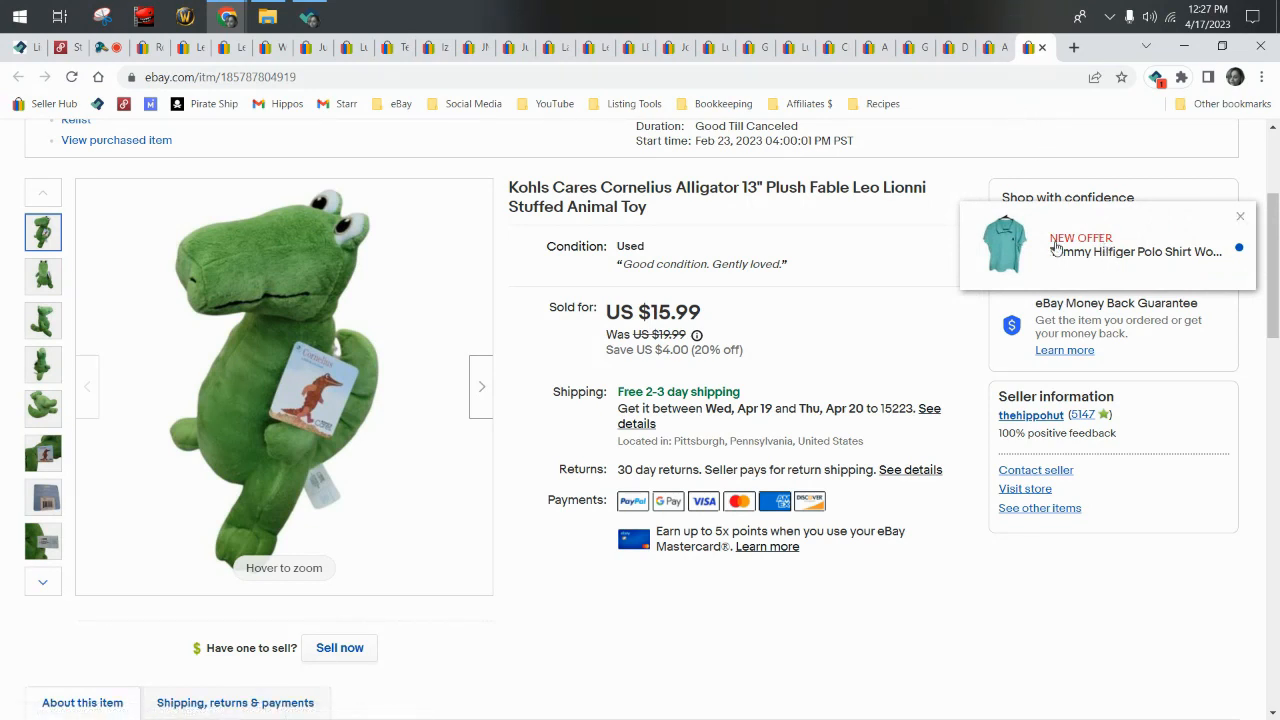
Review the buyer's $10.00 offer on the Tommy Hilfiger polo shirt and start a counteroffer.
click(1080, 236)
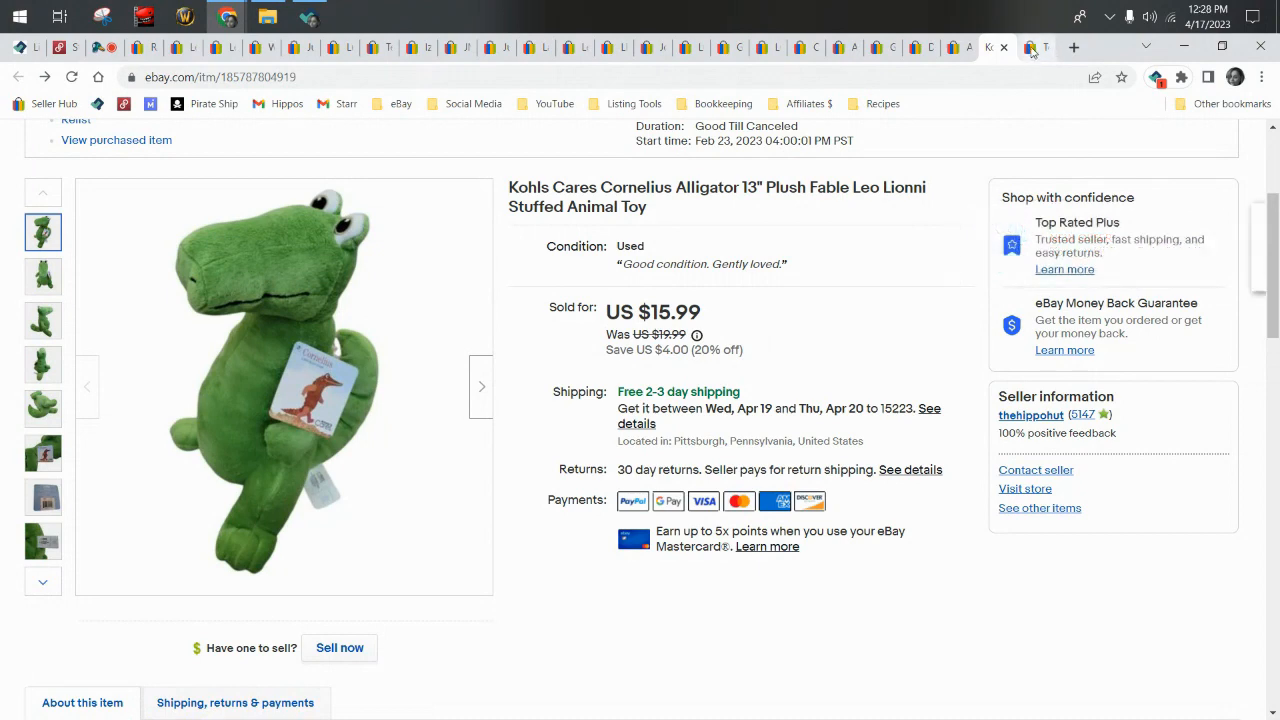
click(1036, 48)
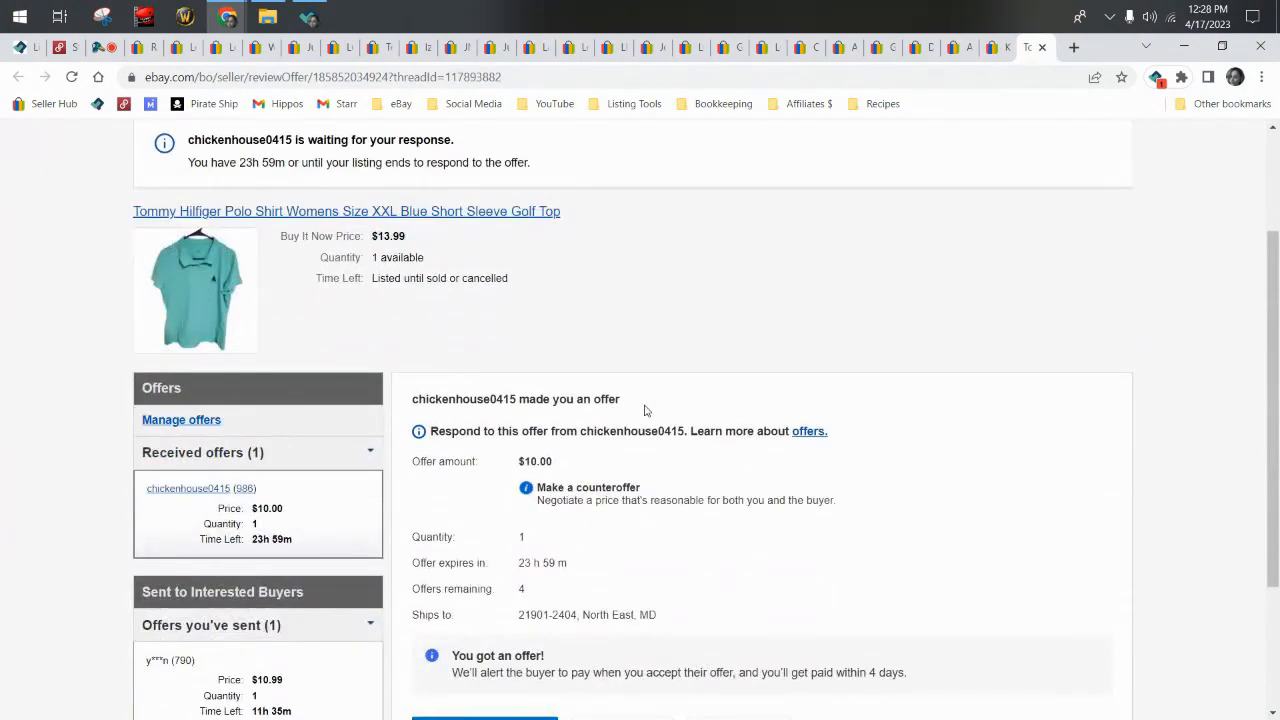
scroll(down, 3)
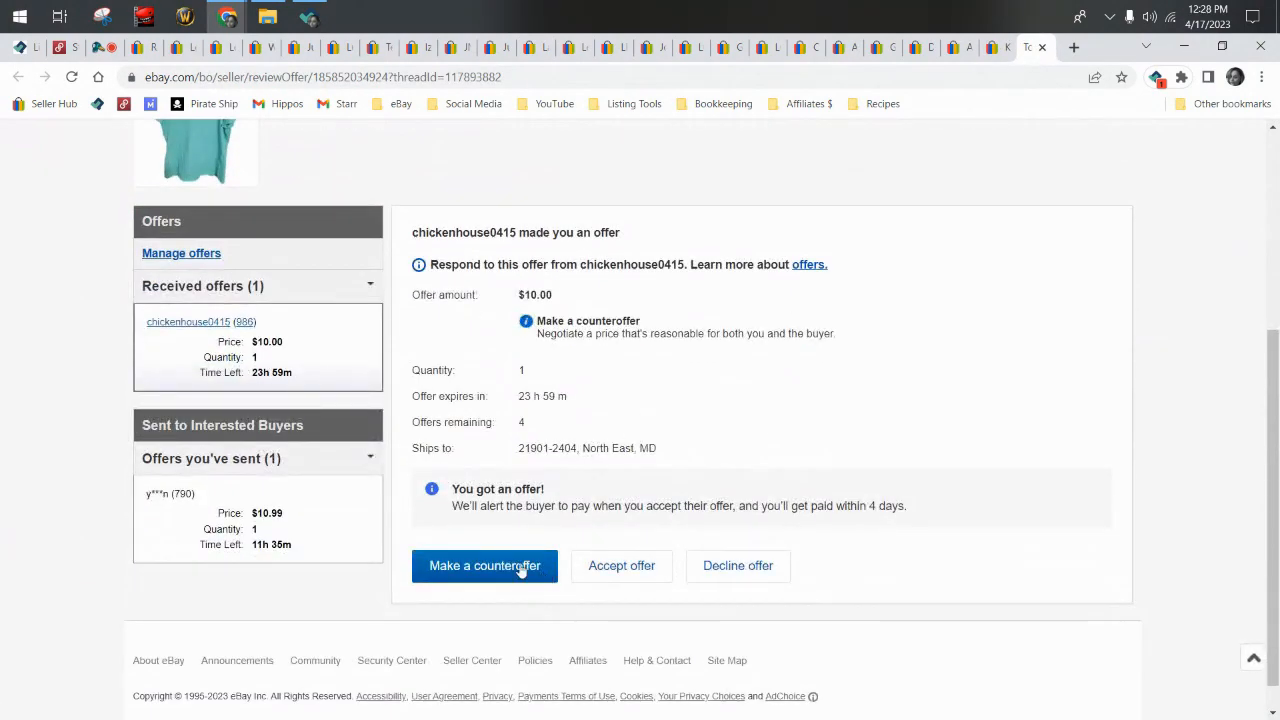
click(484, 564)
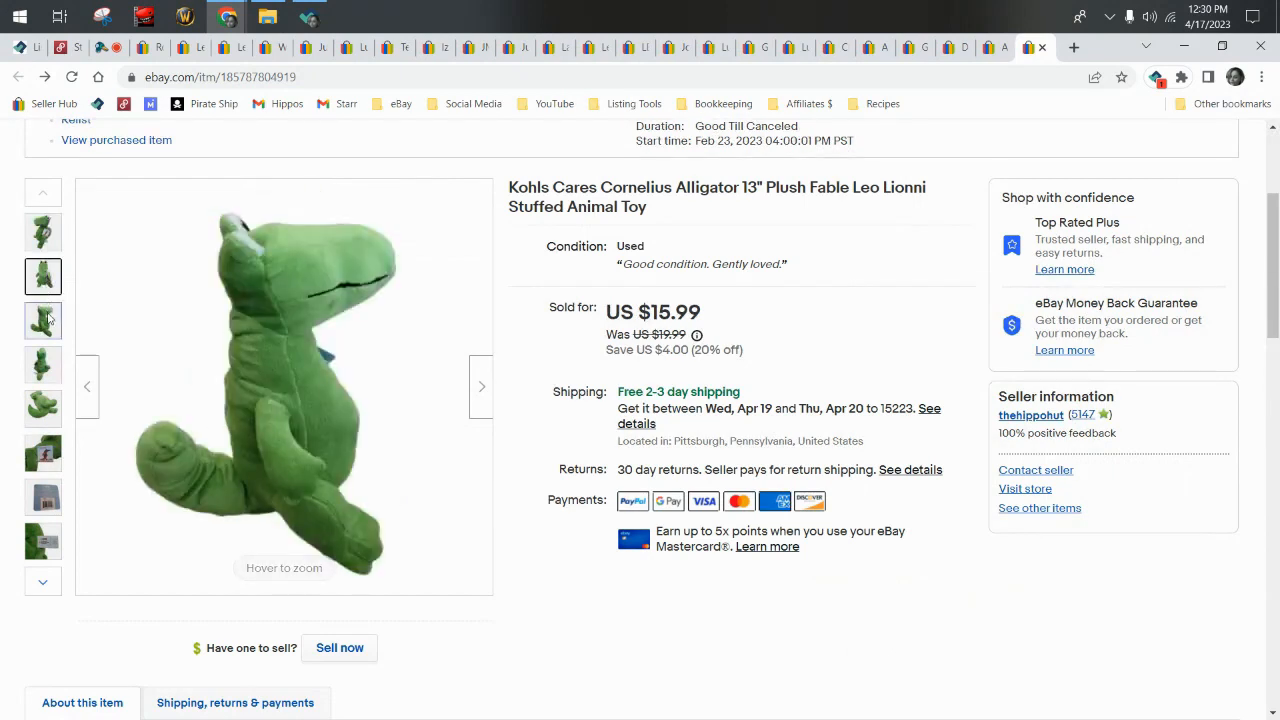
View the alligator plush's Cornelius tag, barcode and ruler photos, returning to the front photo.
click(44, 364)
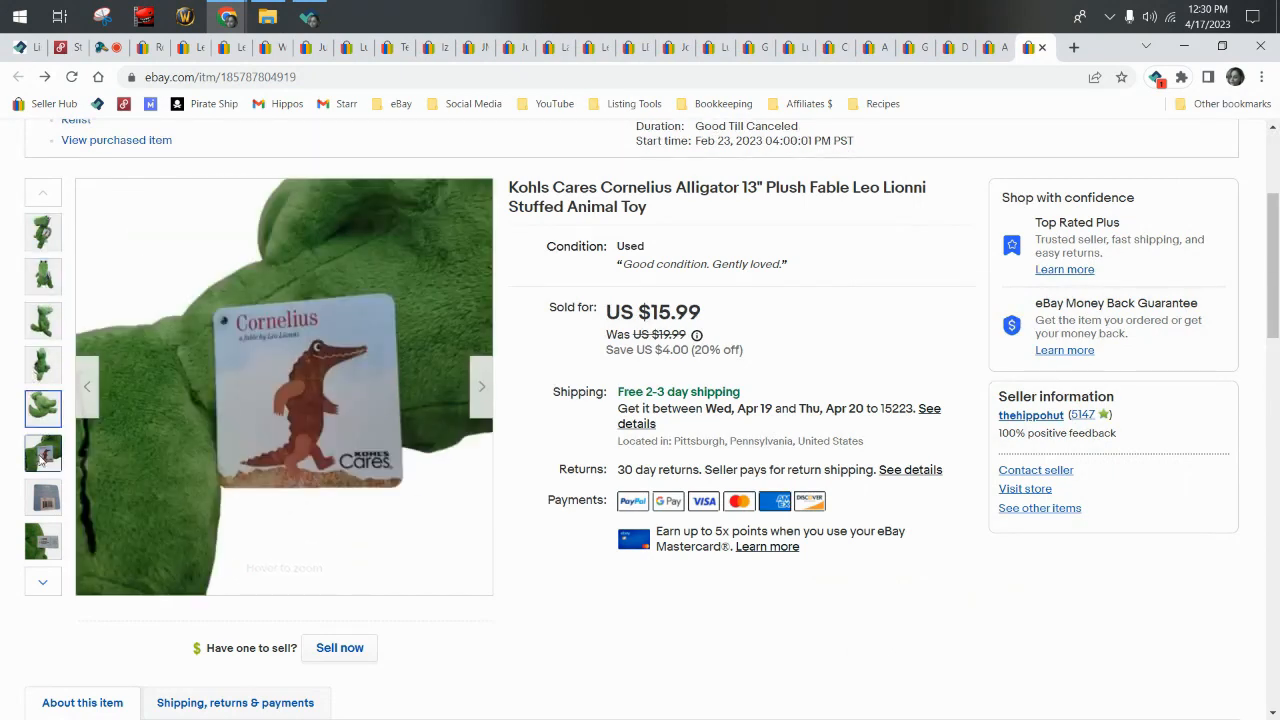
click(44, 496)
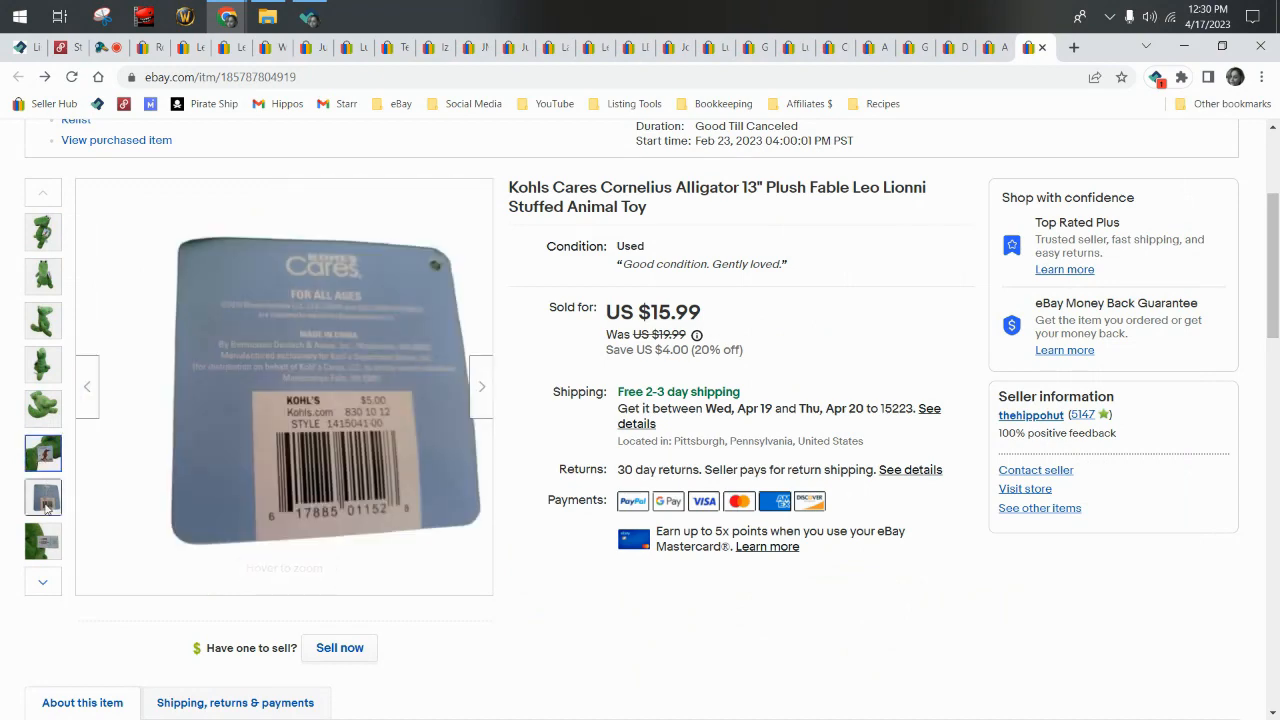
click(44, 540)
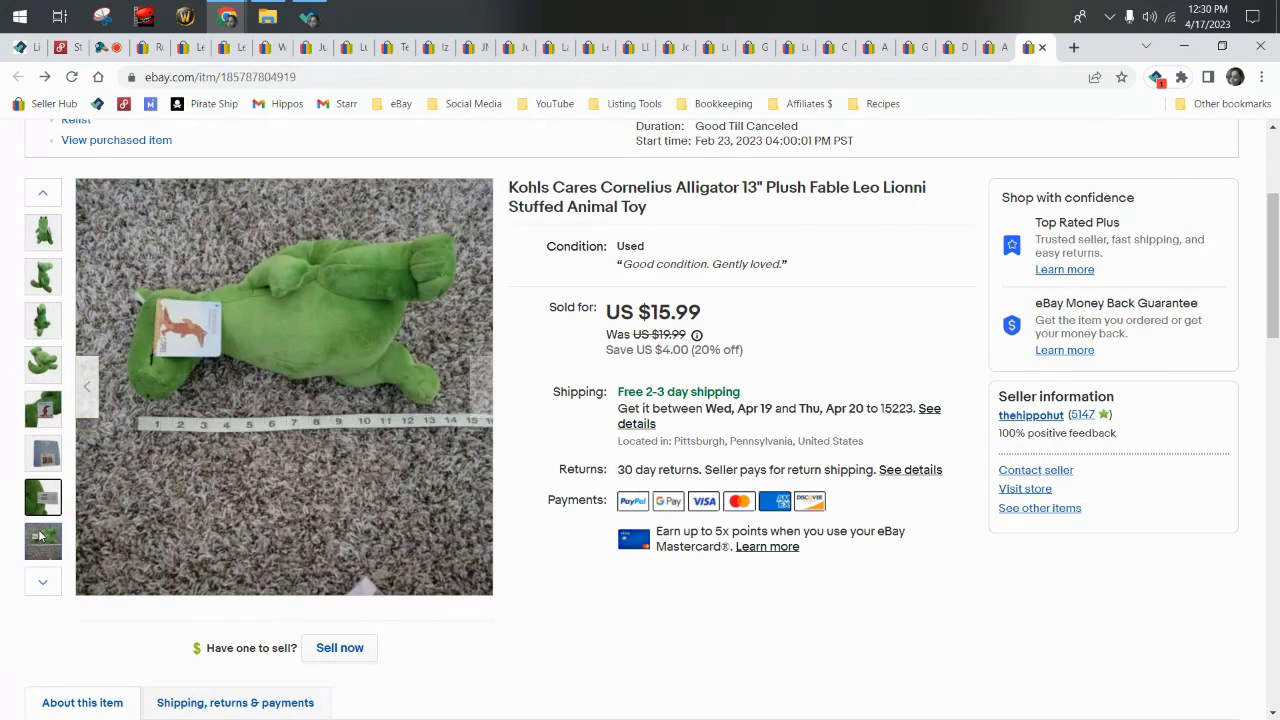
click(44, 452)
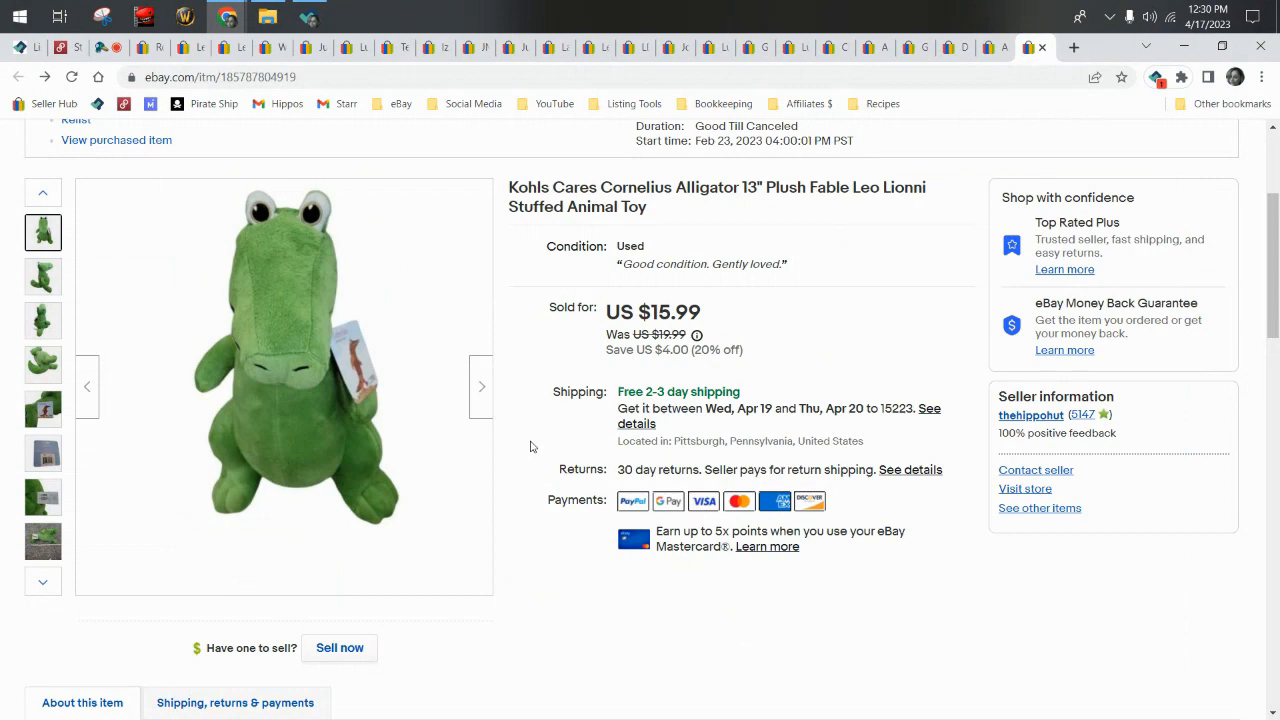
mouse_move(252, 280)
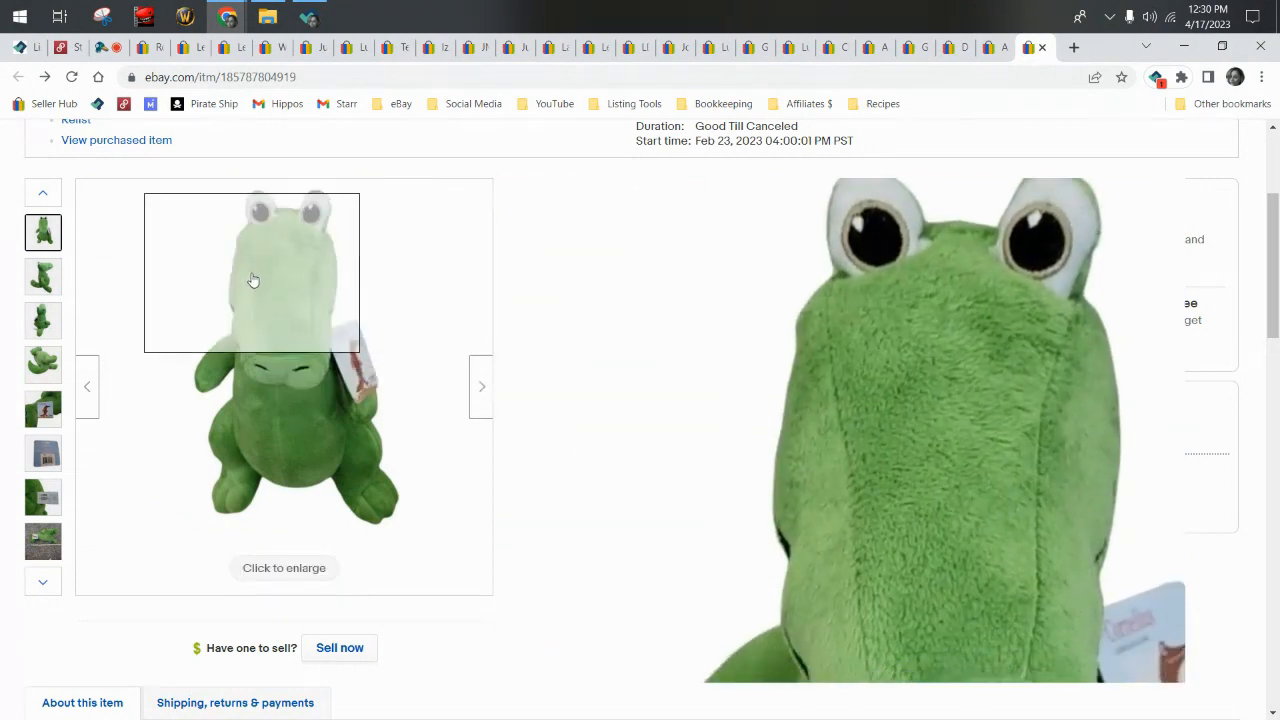
mouse_move(236, 444)
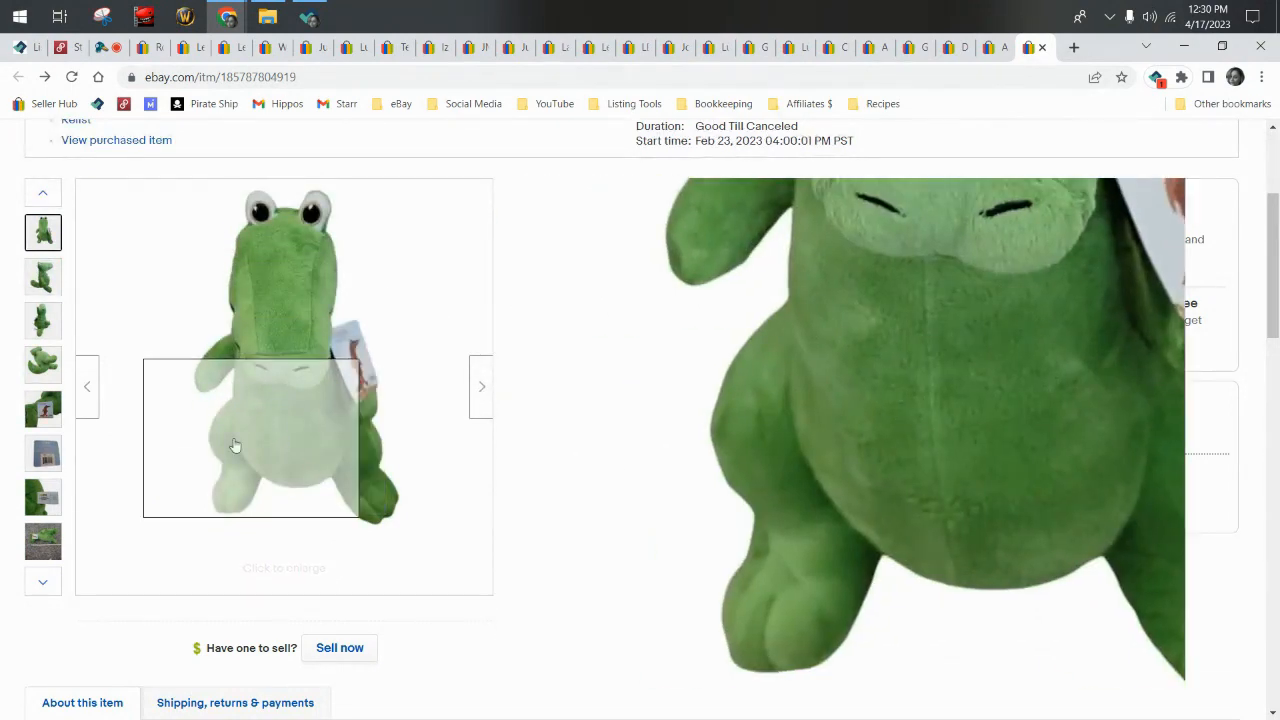
View the alligator's side and tag photos again, then open the raccoon blanket listing.
click(44, 320)
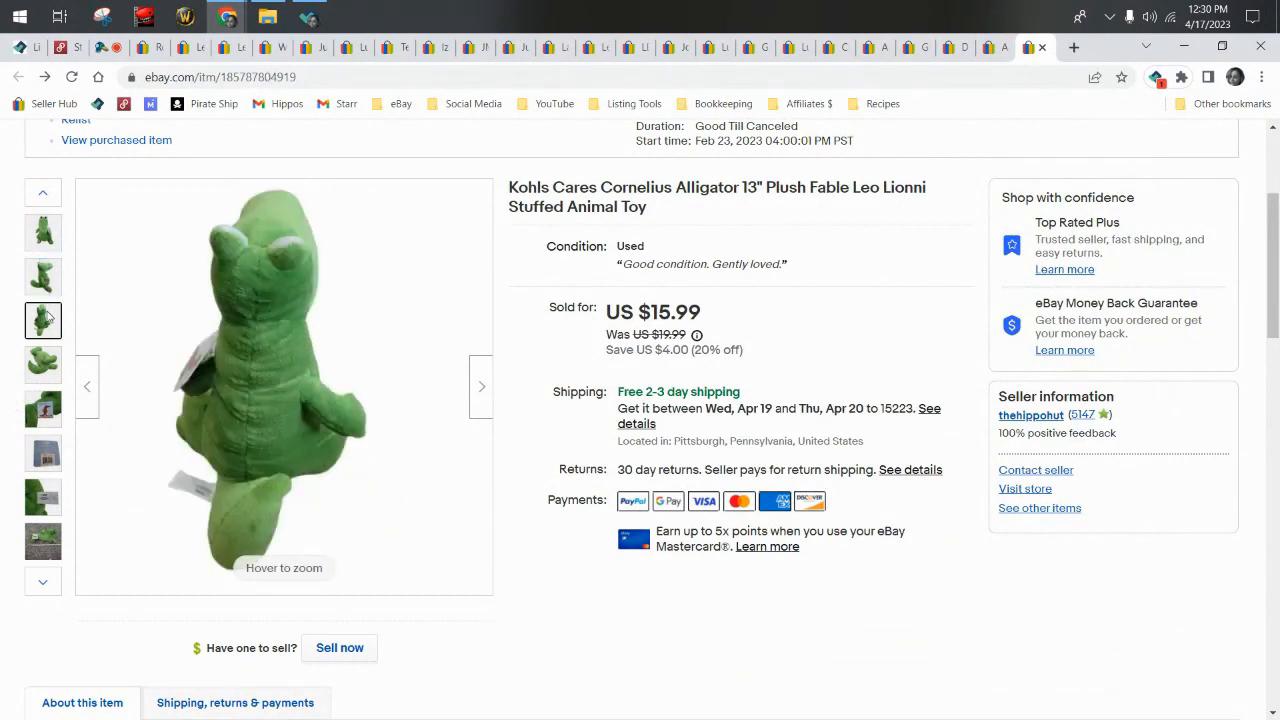
click(42, 408)
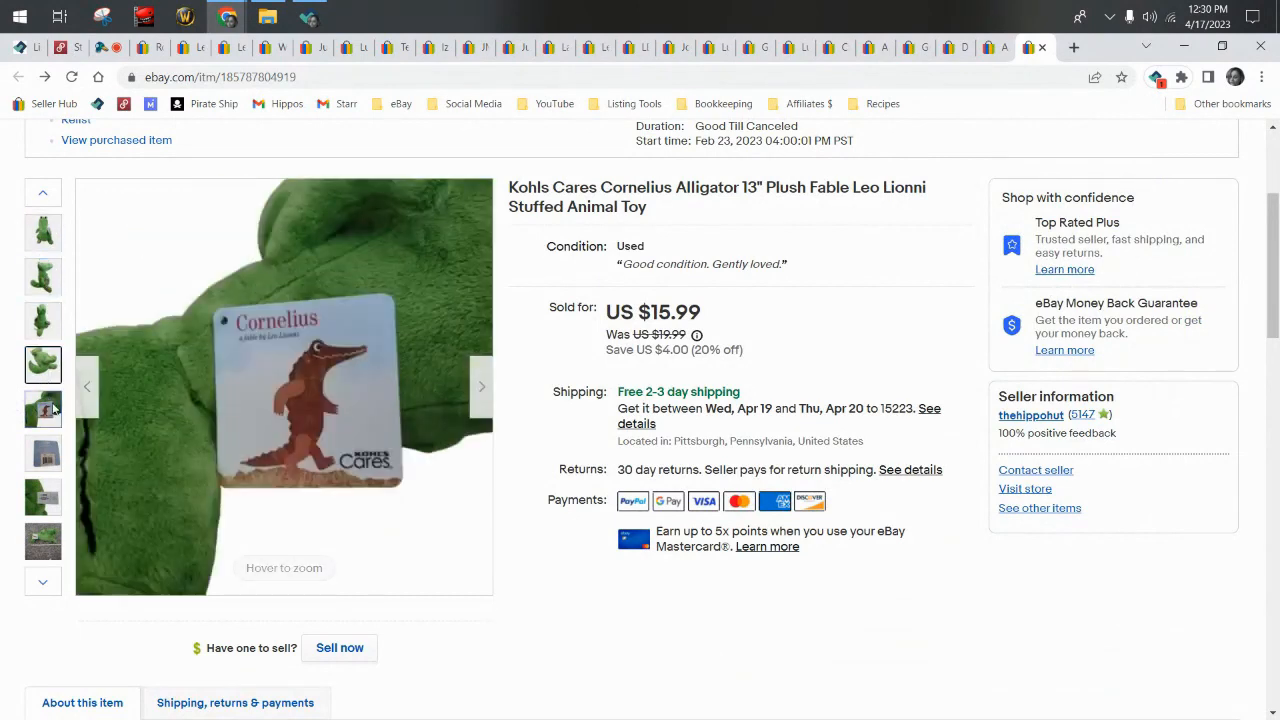
click(44, 452)
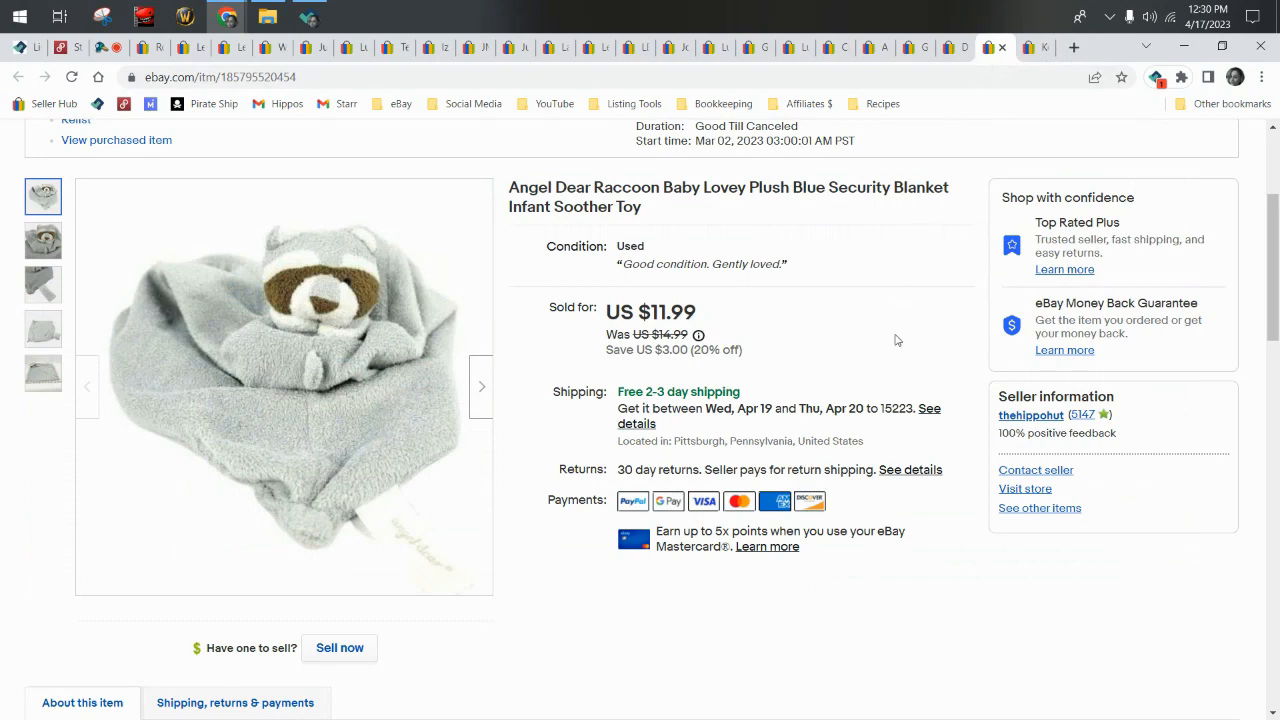
mouse_move(2, 180)
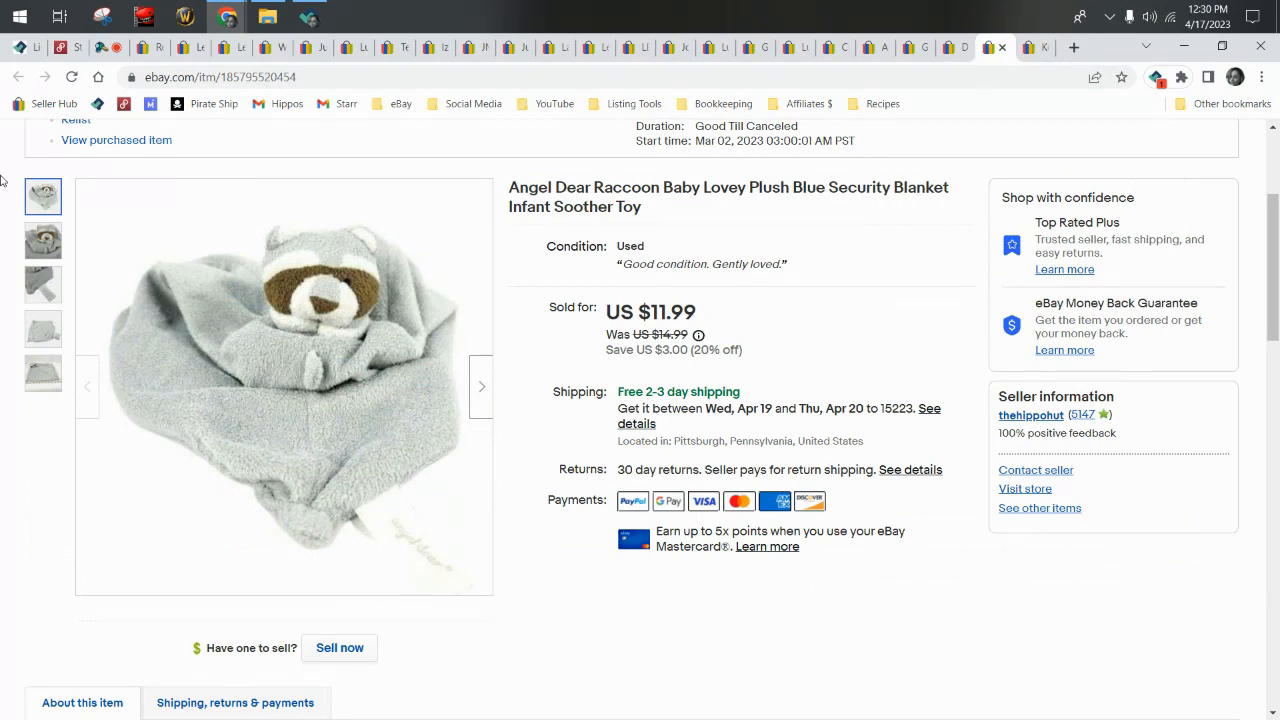
Browse the raccoon blanket's label close-up, flat and main photos, ending on the ruler shot.
click(42, 284)
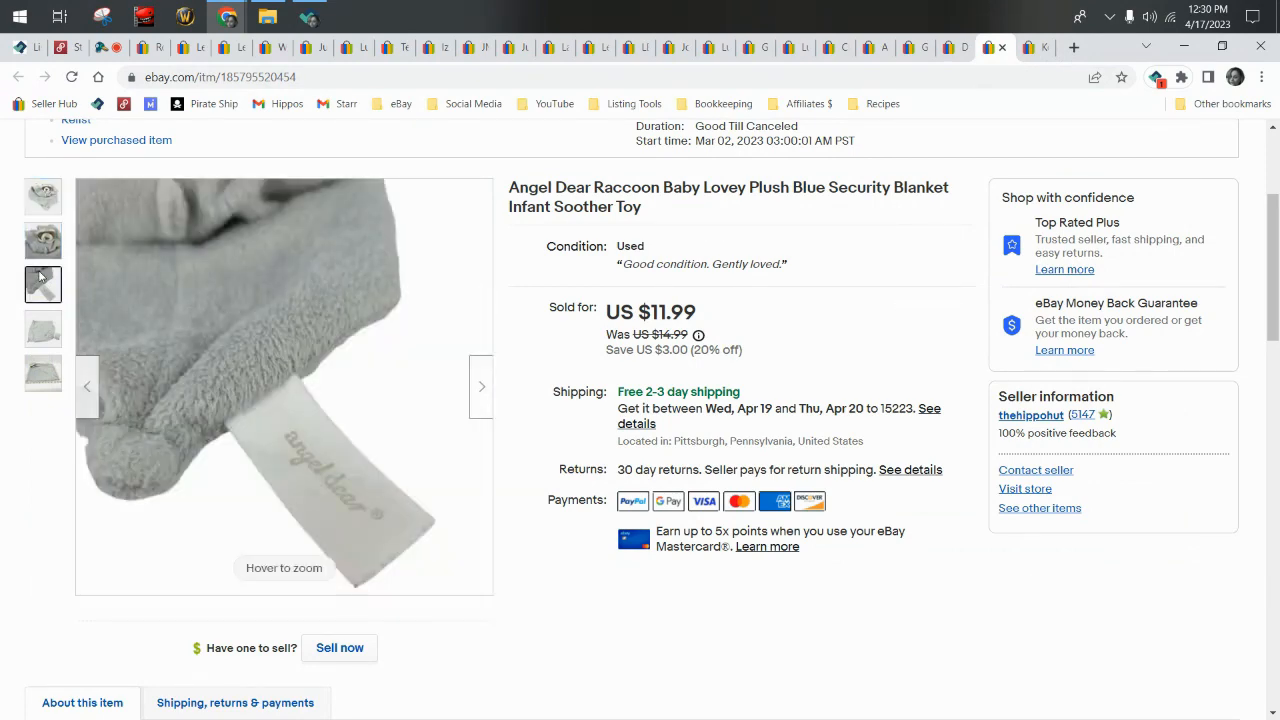
click(44, 374)
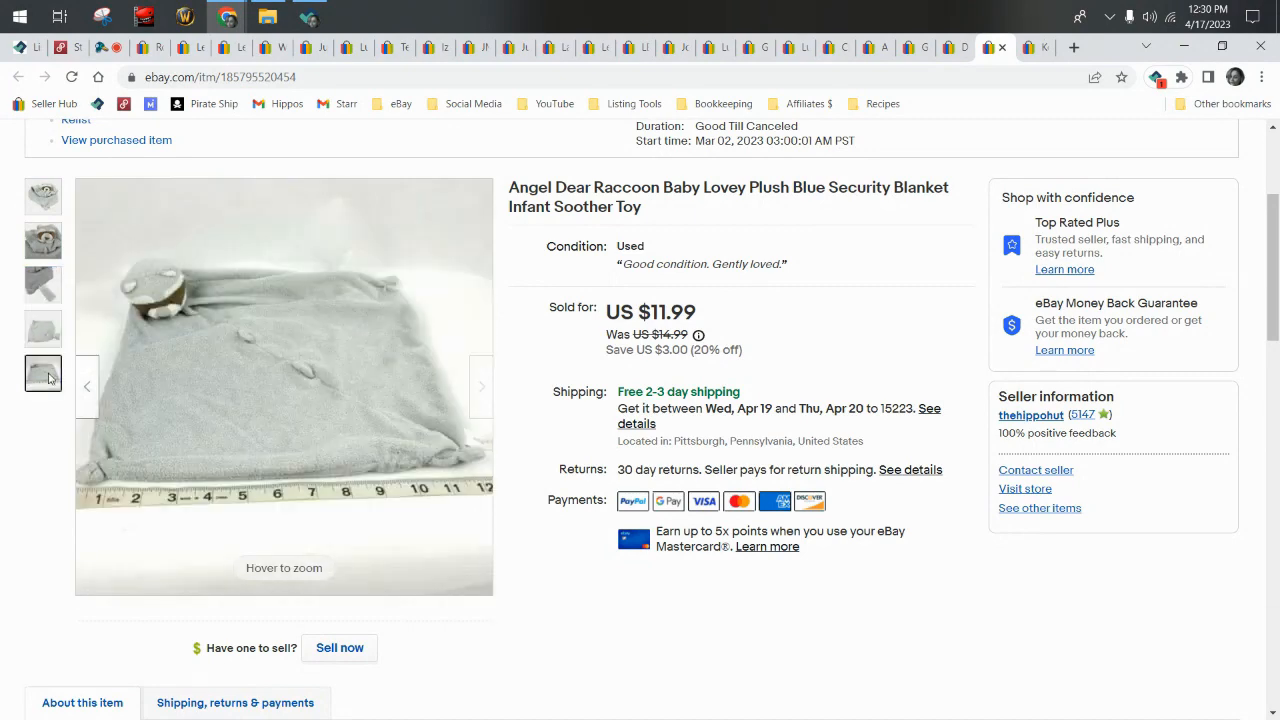
click(44, 196)
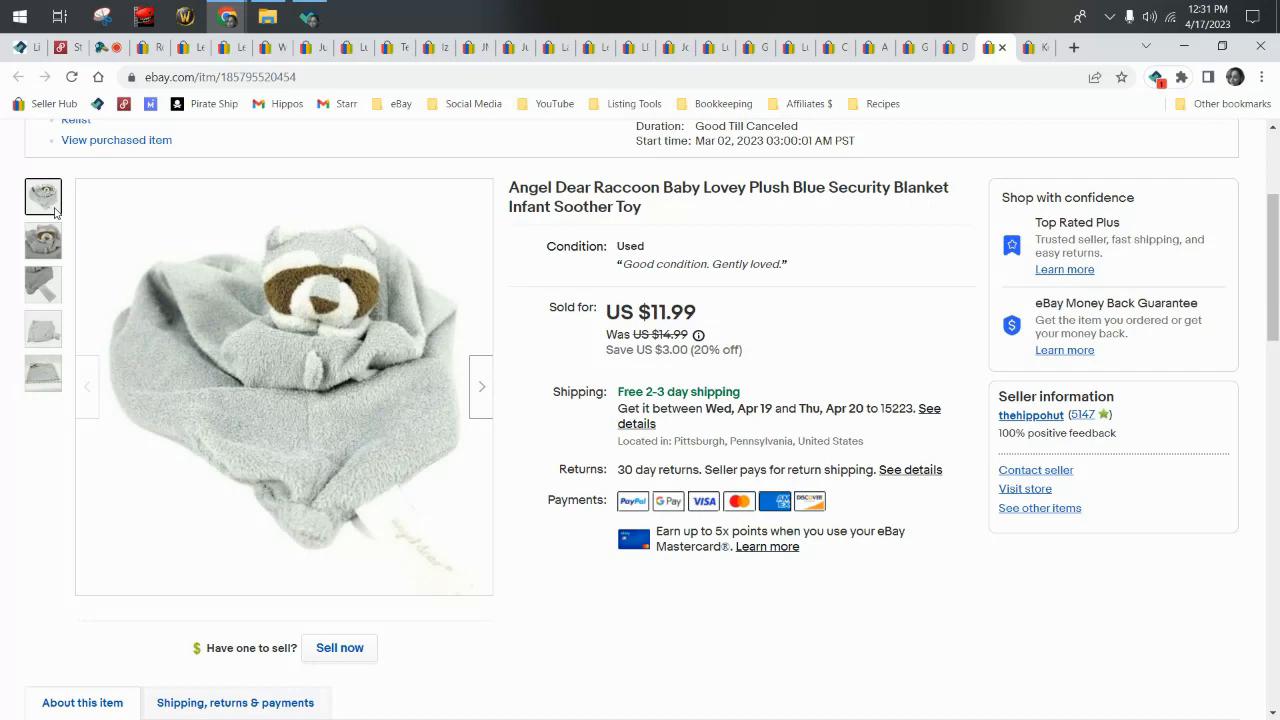
mouse_move(708, 218)
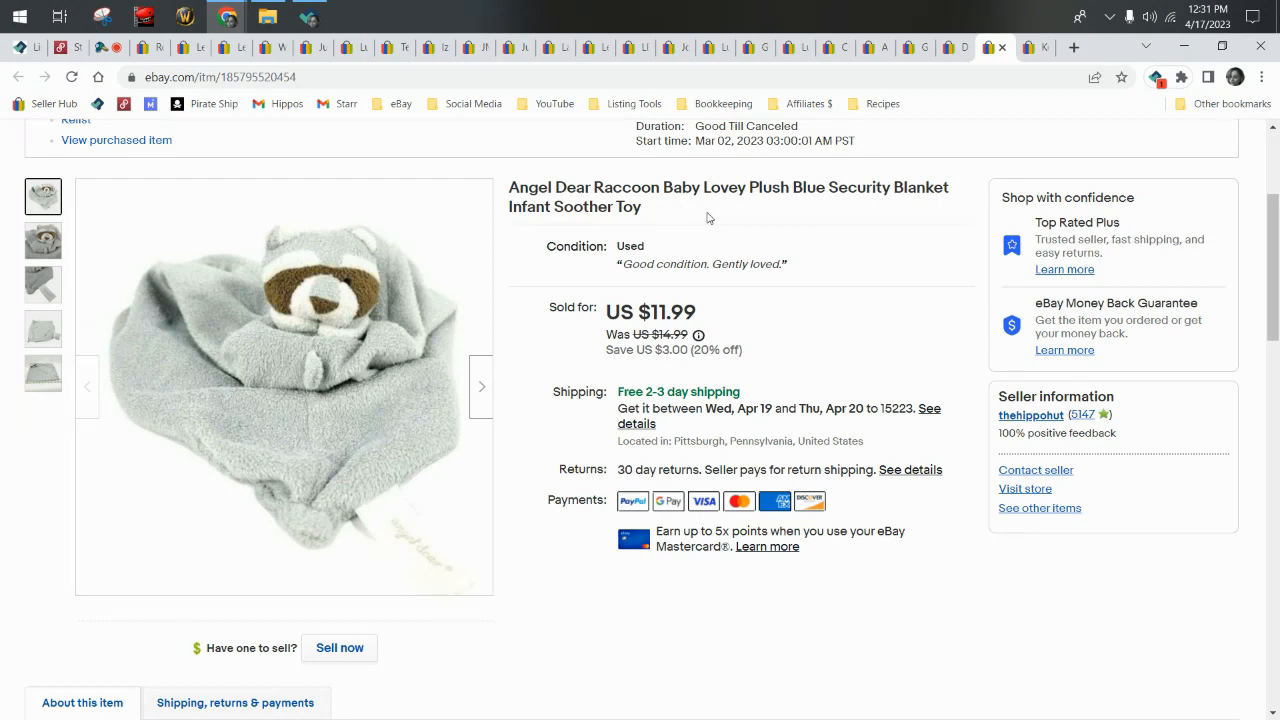
click(42, 374)
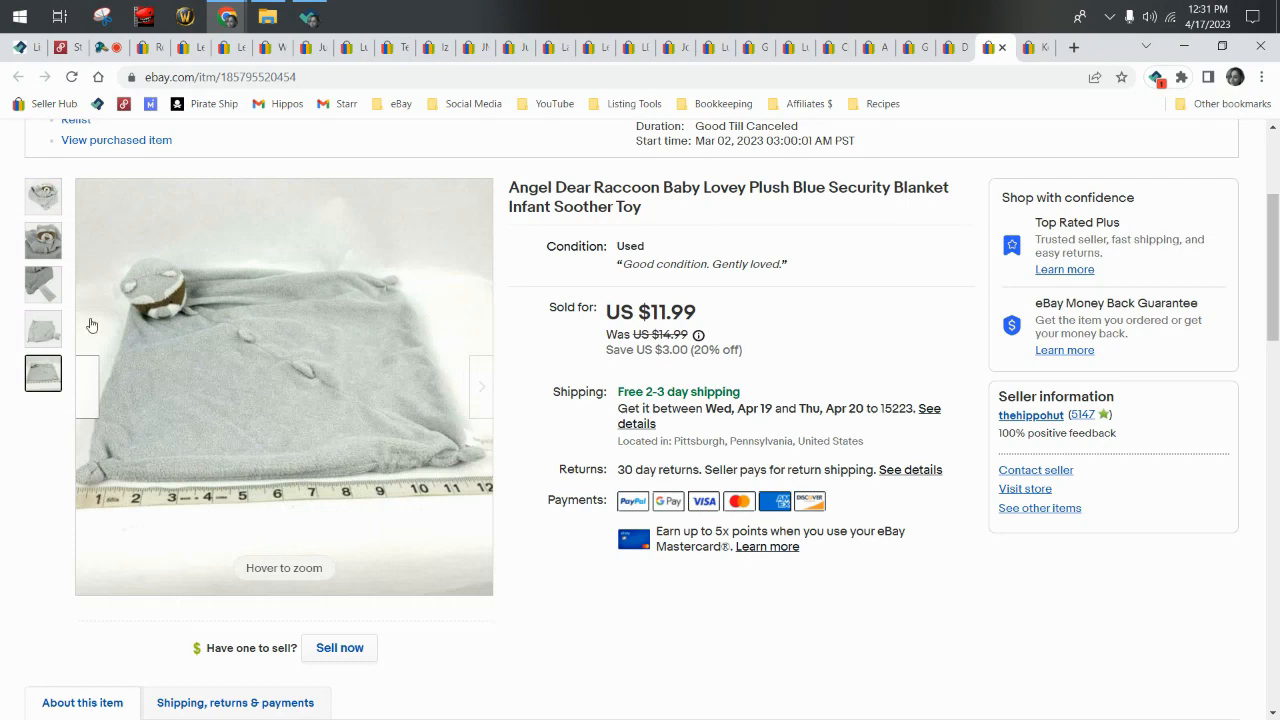
mouse_move(346, 260)
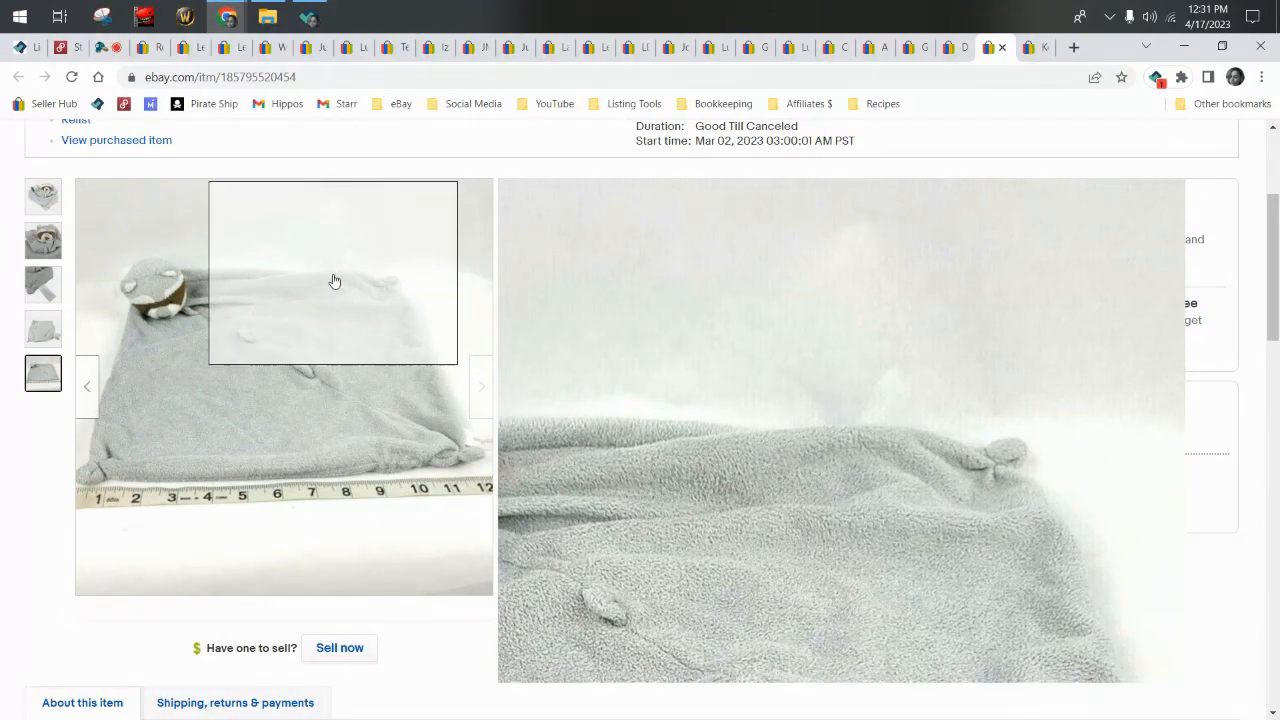
mouse_move(354, 504)
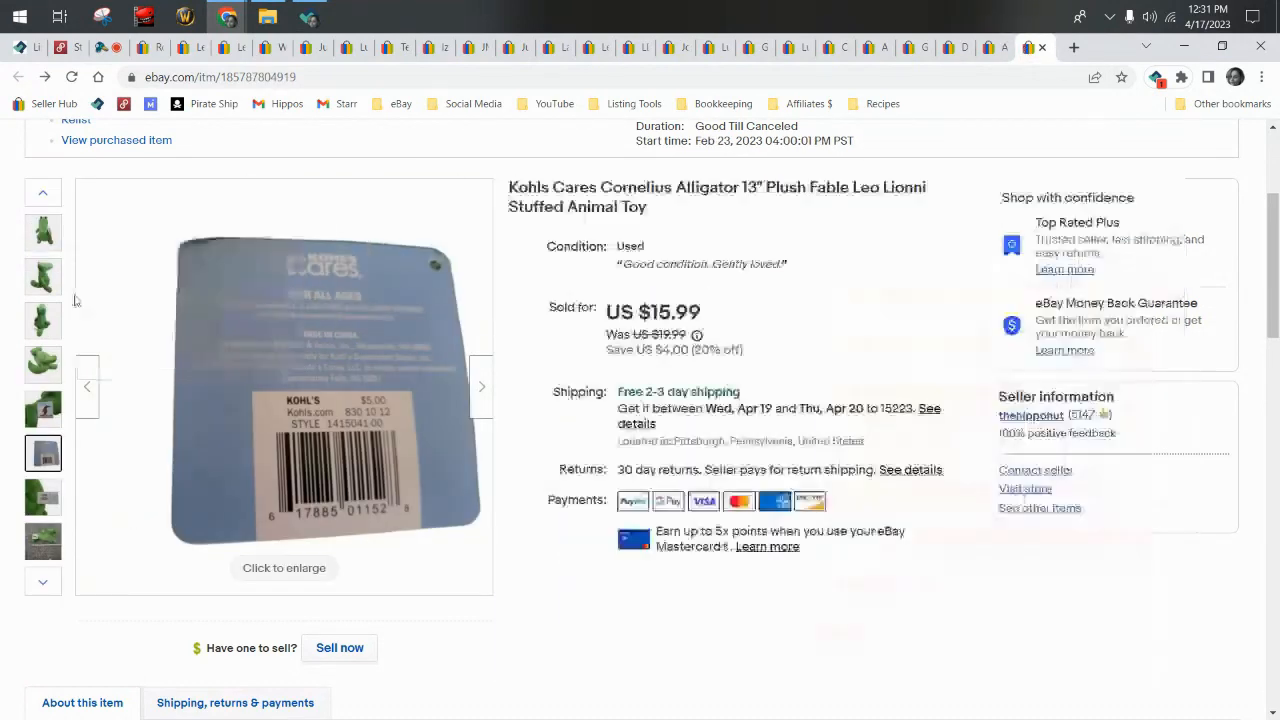
View the Stitch hanger plush's tag close-up and ruler photos on the US $12.49 listing.
click(44, 232)
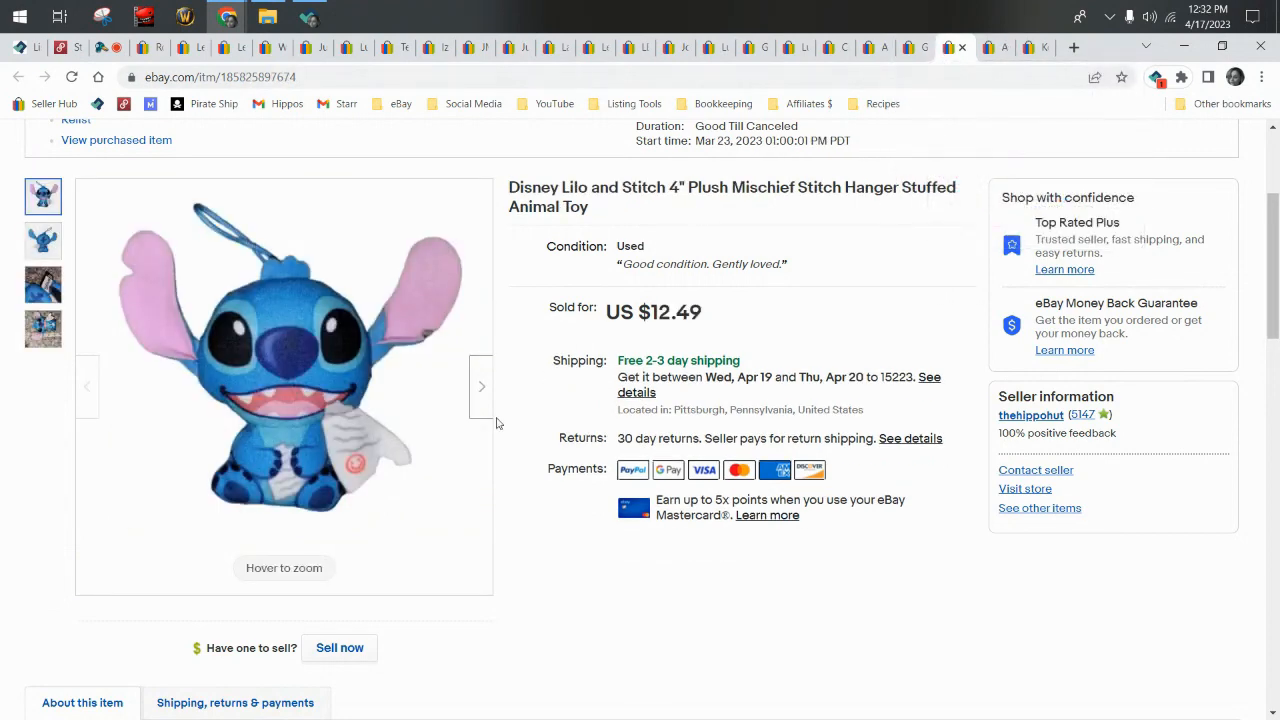
click(44, 284)
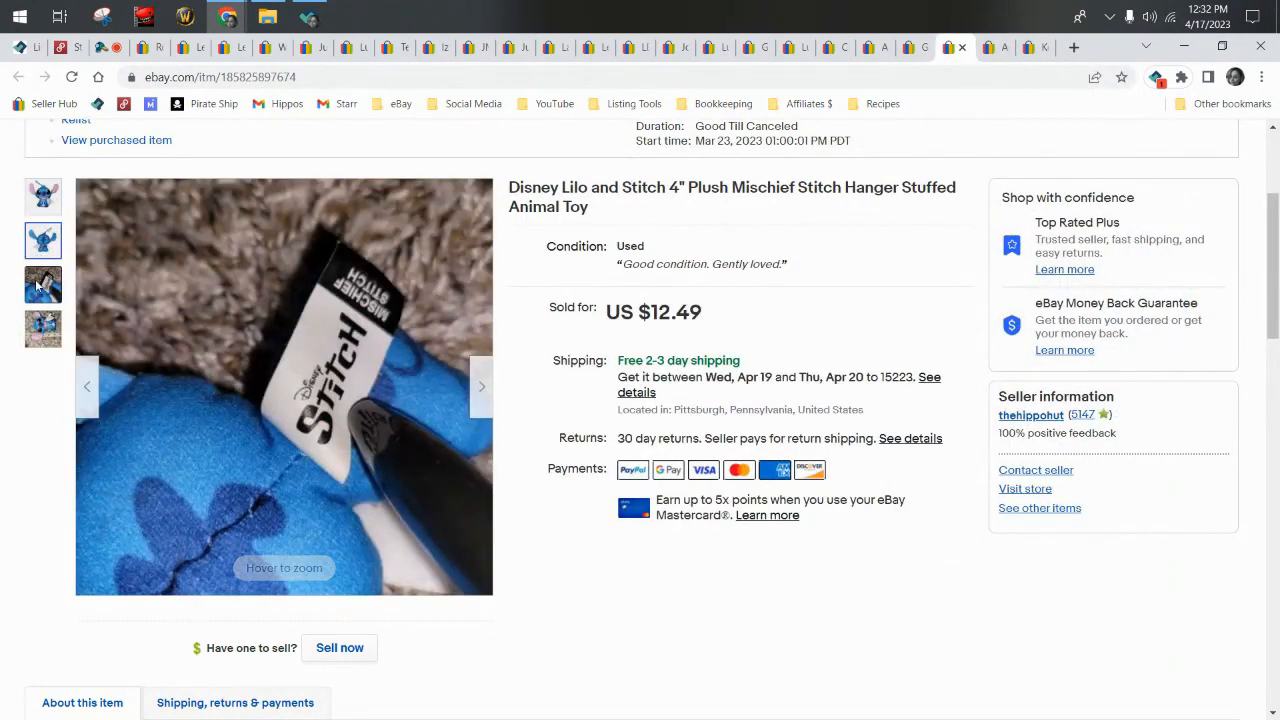
click(44, 328)
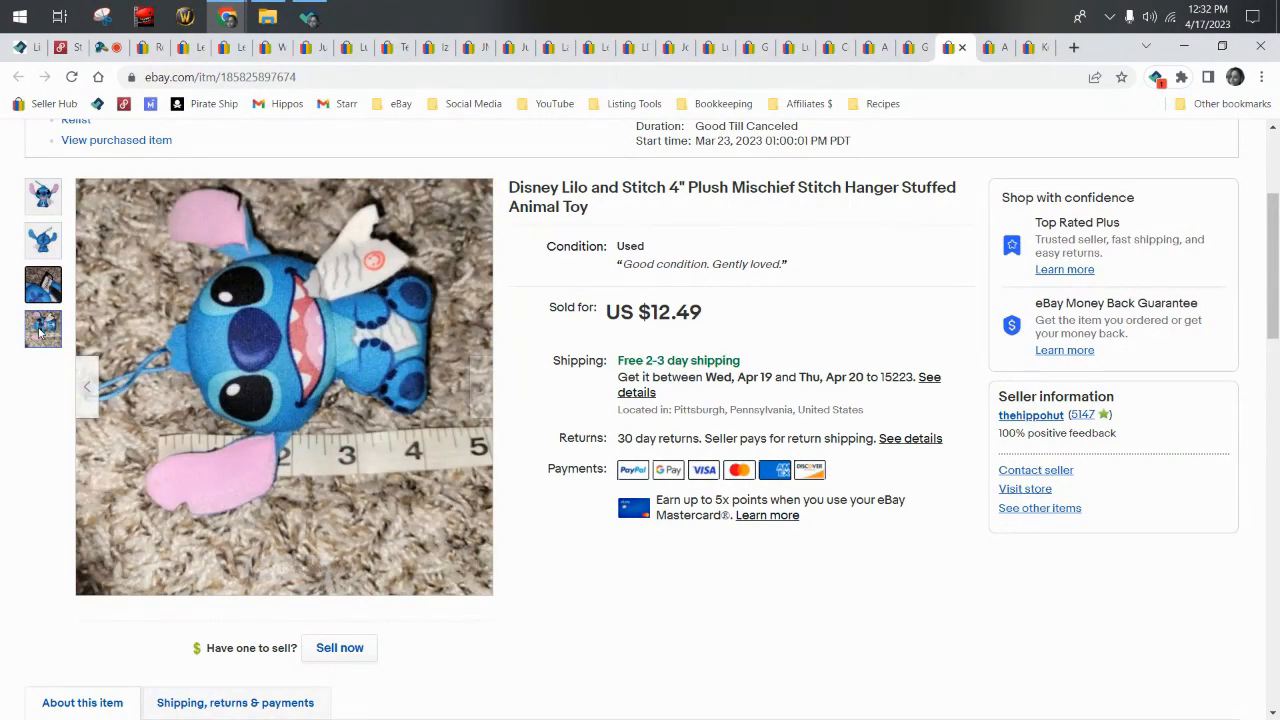
mouse_move(44, 328)
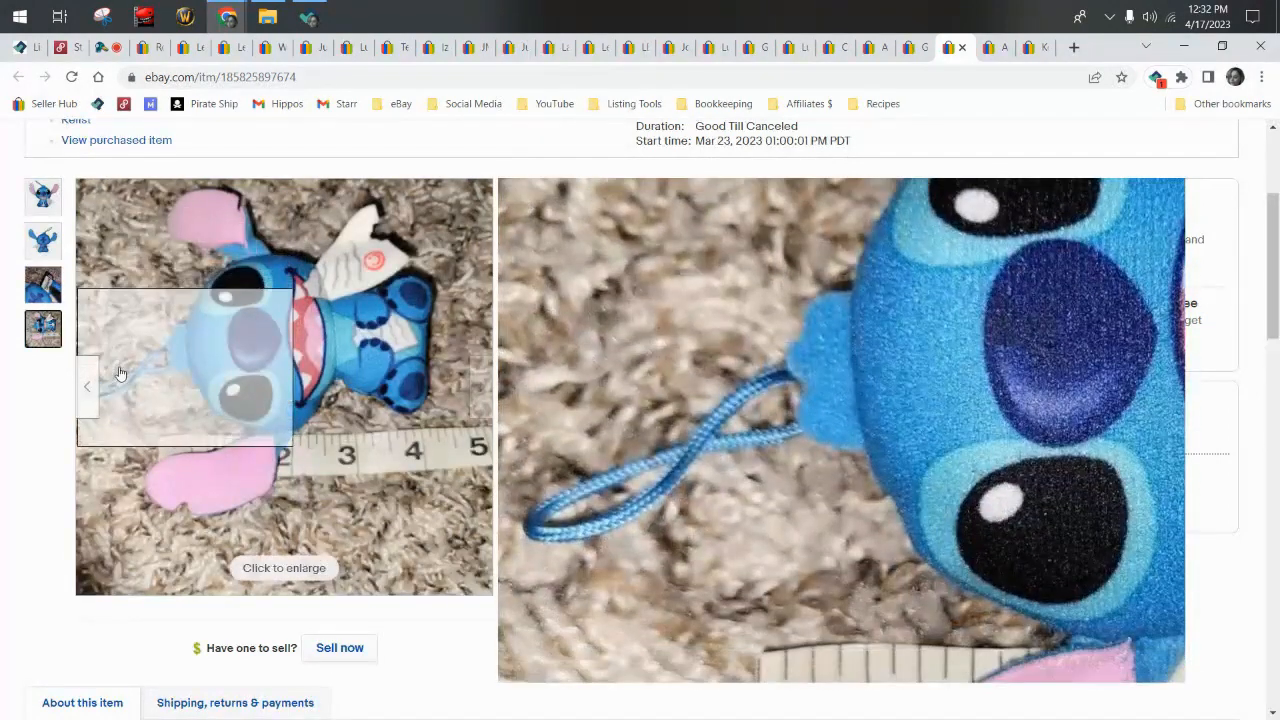
click(44, 240)
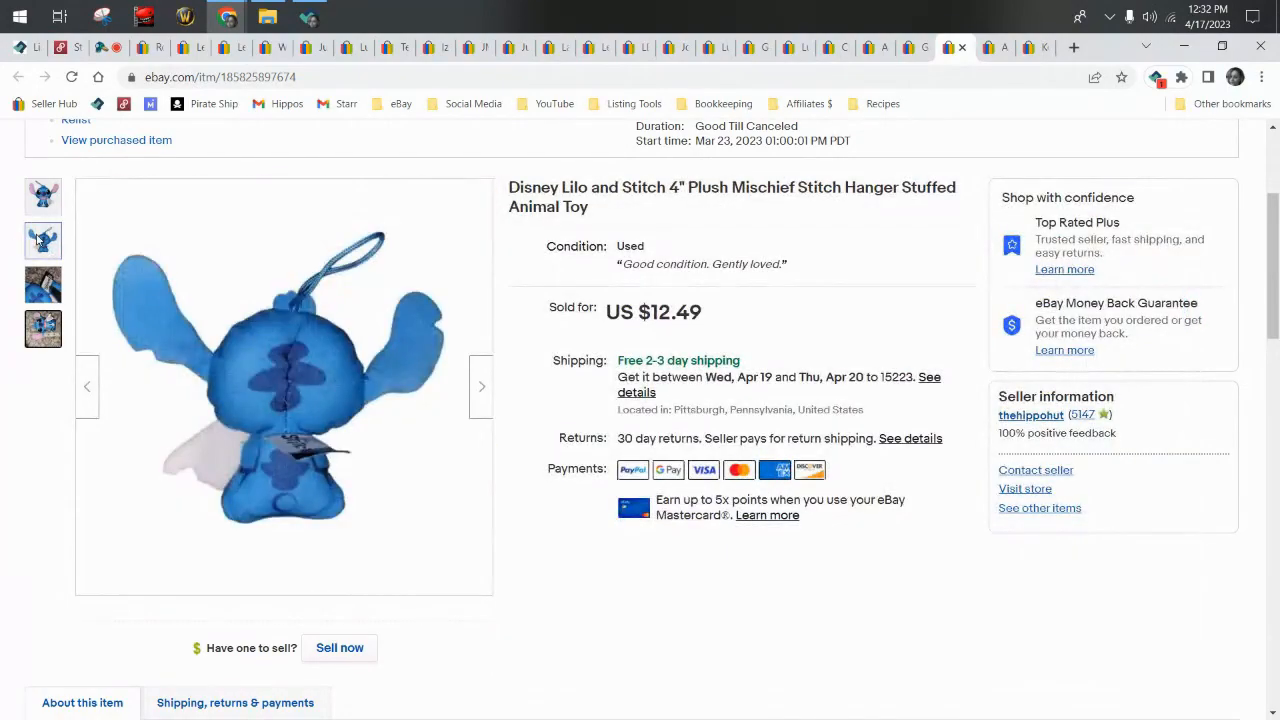
click(44, 240)
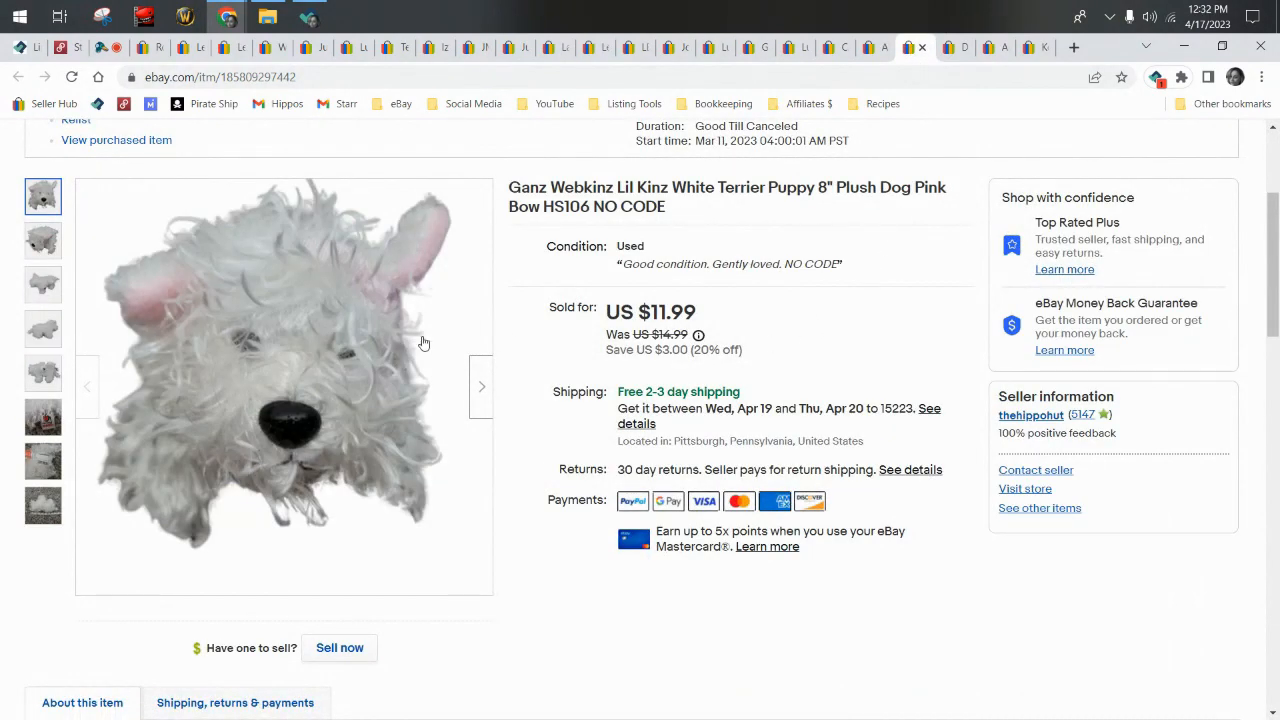
View the close-up of the Lil Kinz White Terrier tag on the US $11.99 listing.
click(42, 240)
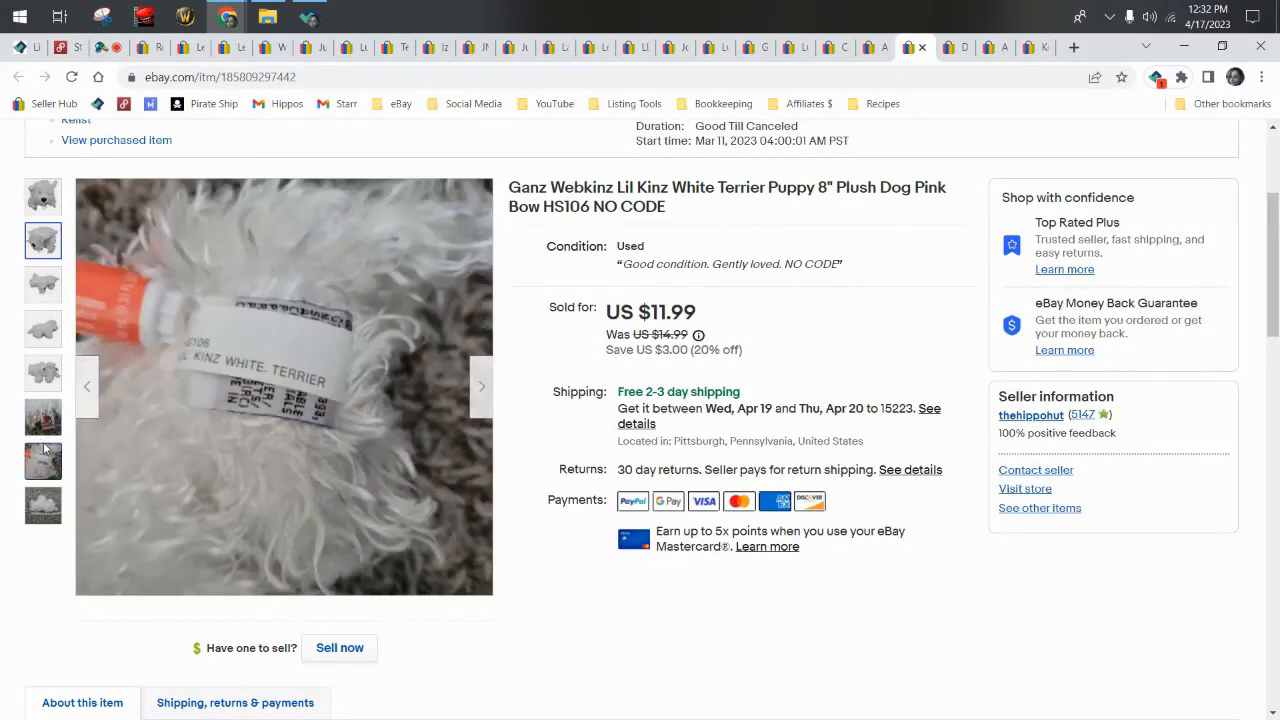
mouse_move(114, 440)
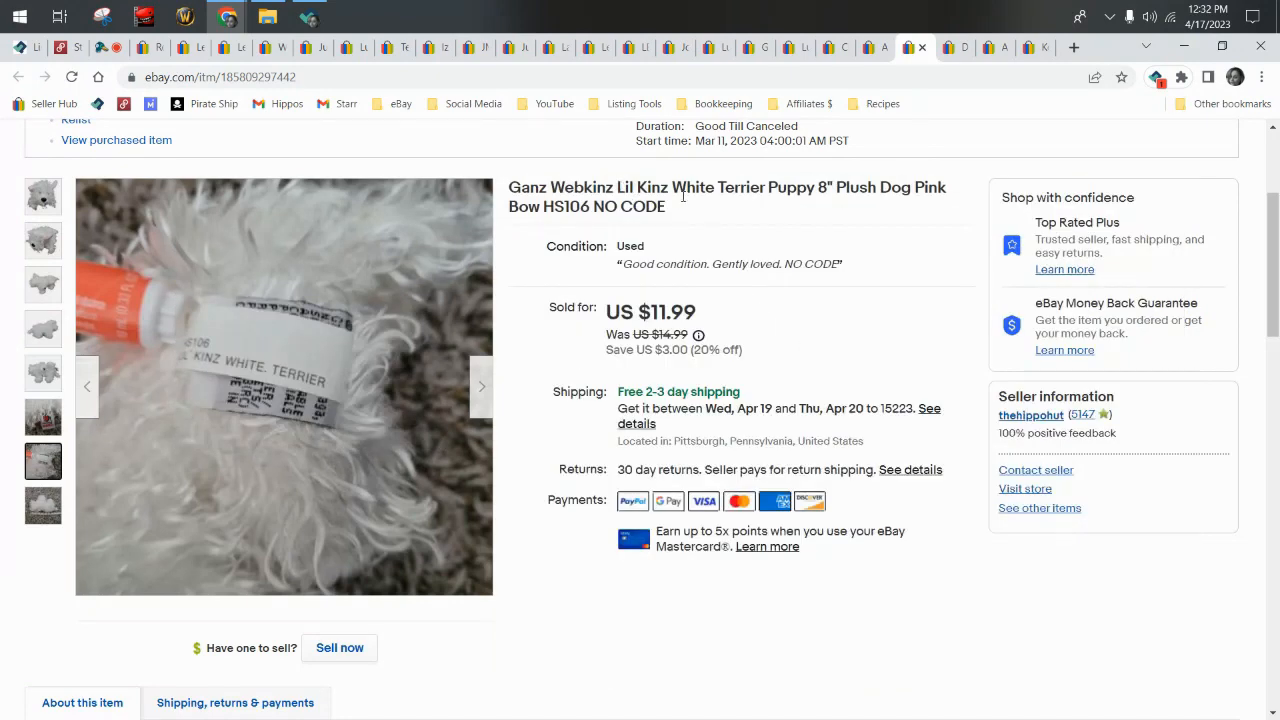
double_click(716, 188)
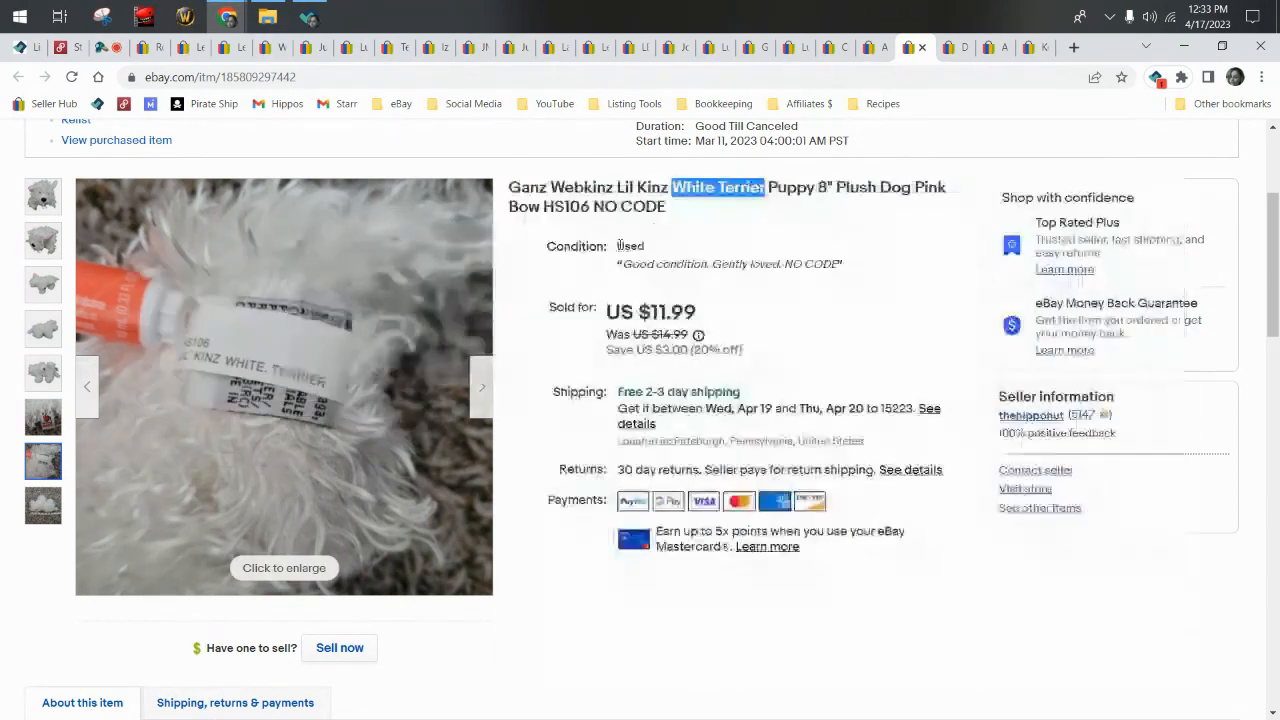
drag(676, 188, 540, 206)
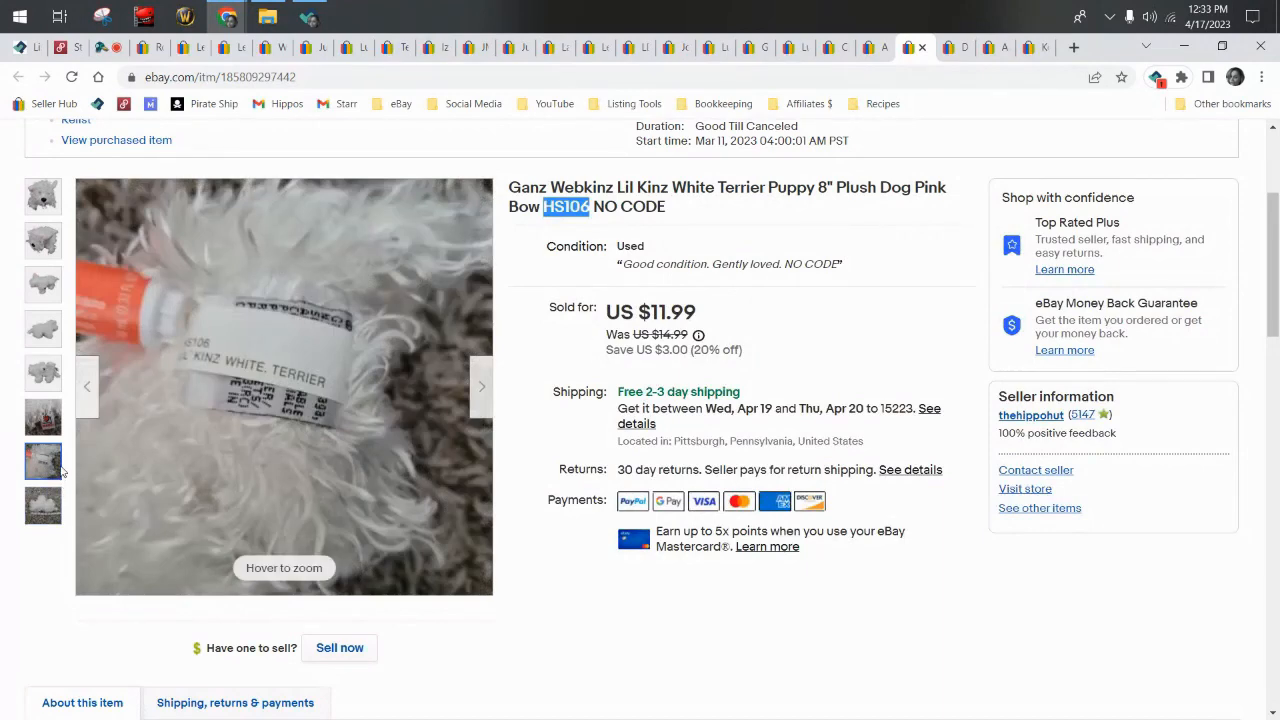
click(42, 460)
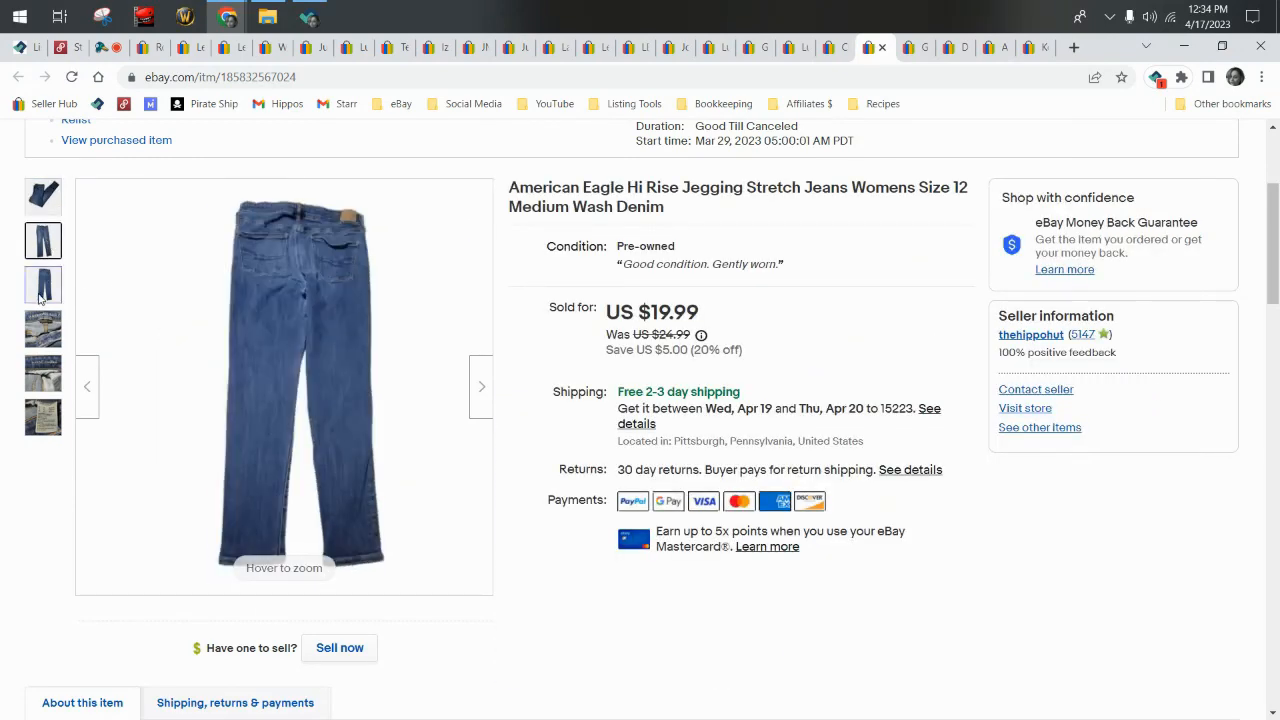
Browse the American Eagle jeans' waistband patch, Hi-Rise Jegging label and full-length photos, ending on the size tag.
click(44, 328)
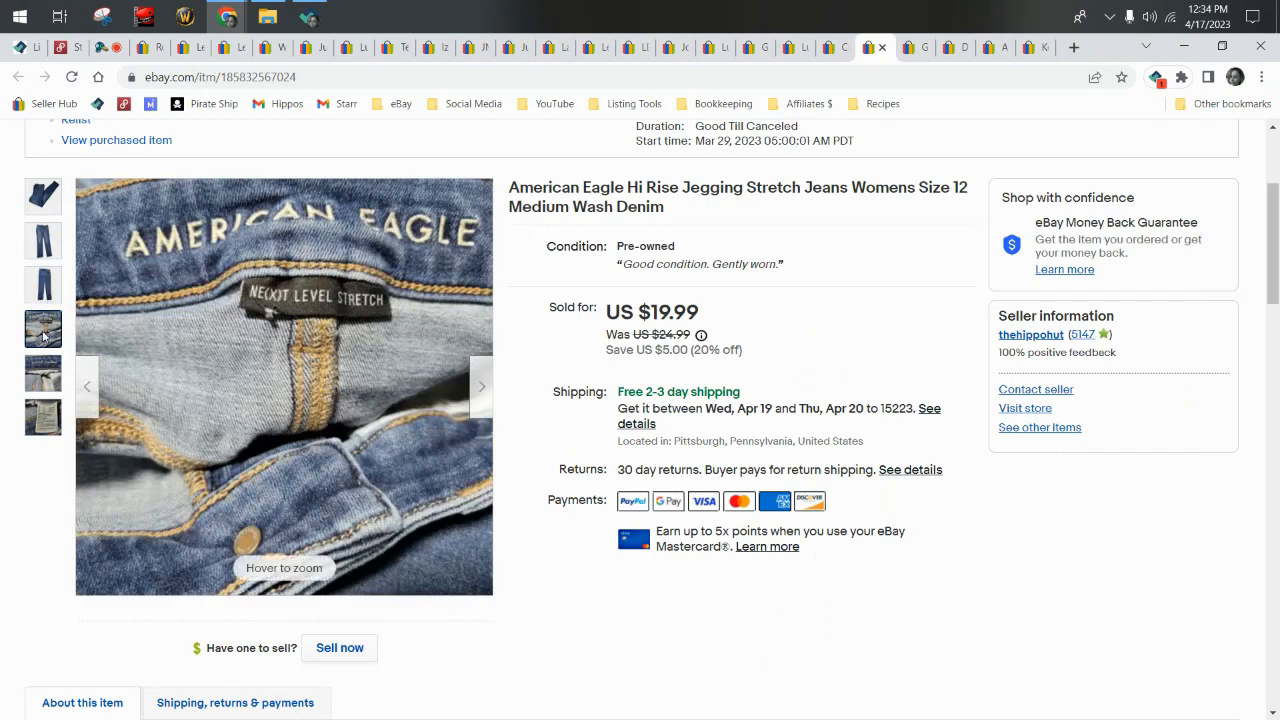
click(44, 374)
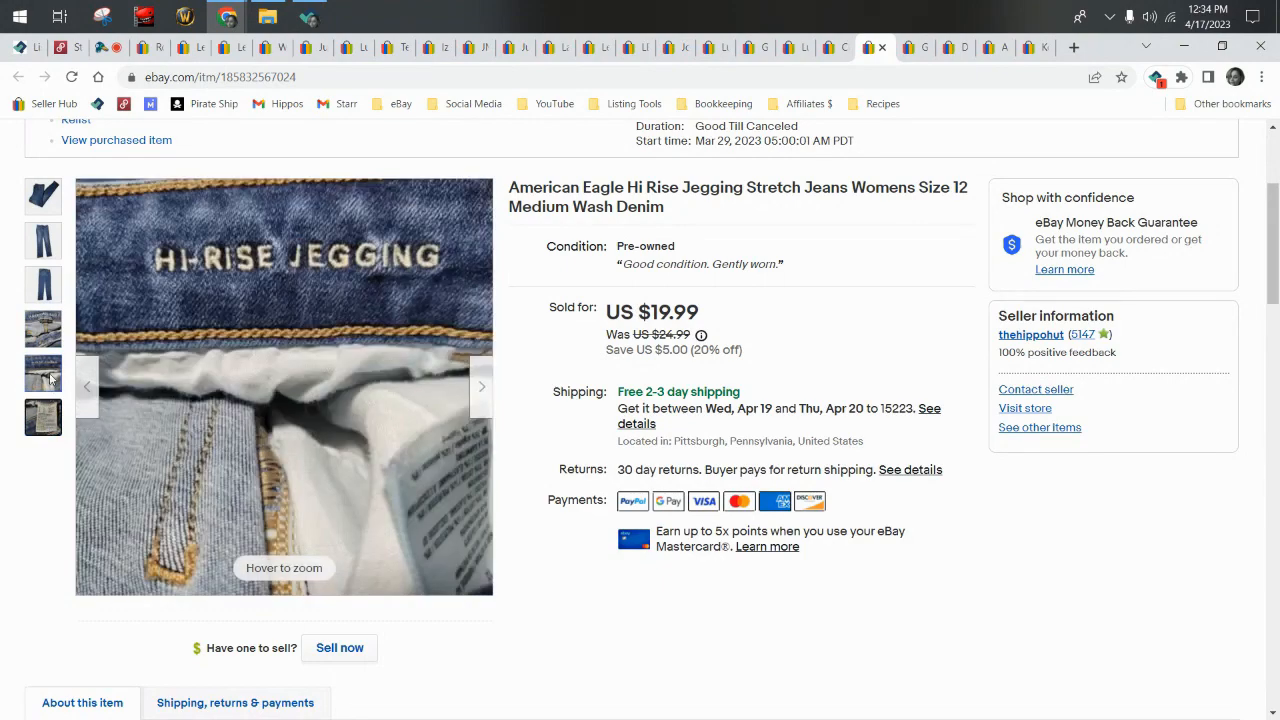
click(44, 328)
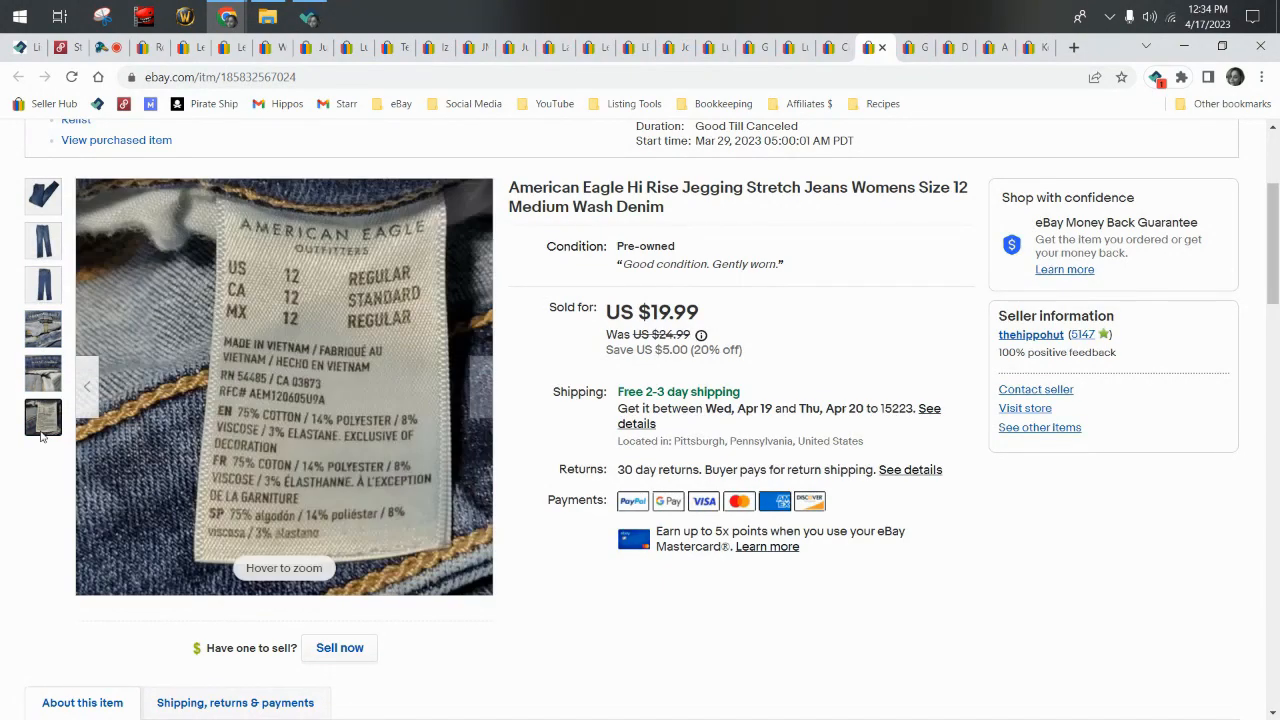
click(42, 328)
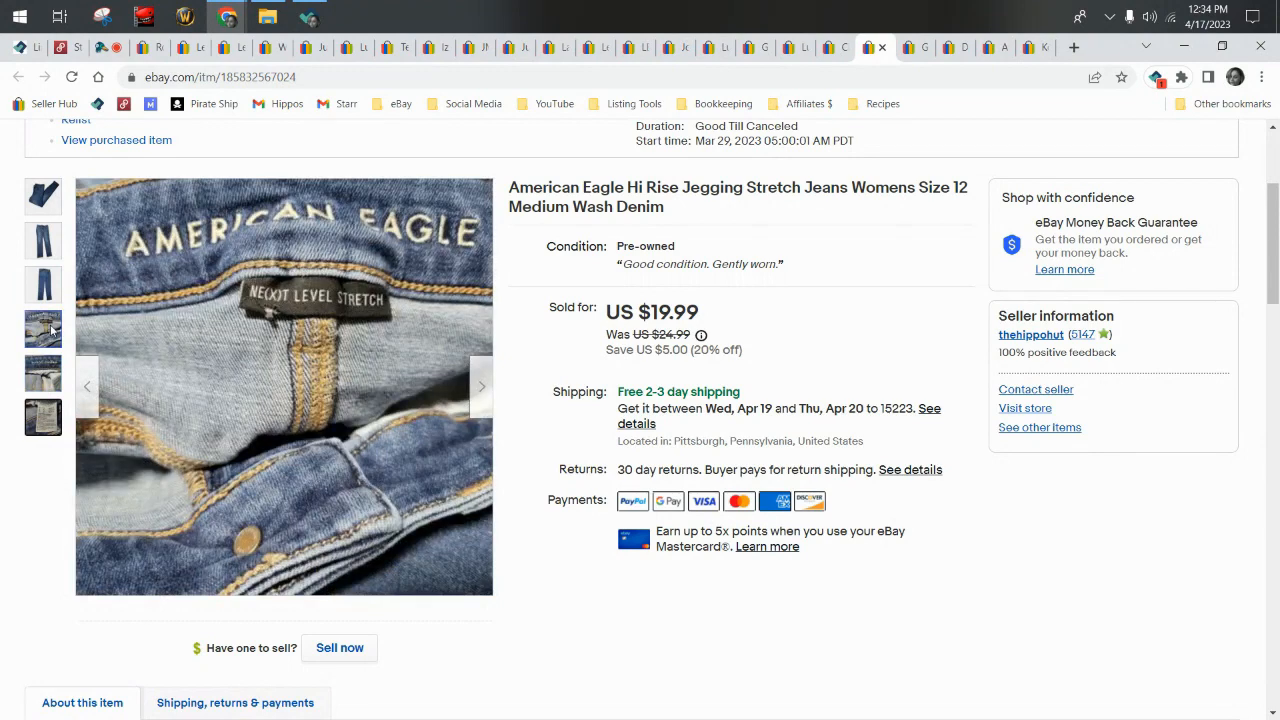
click(44, 240)
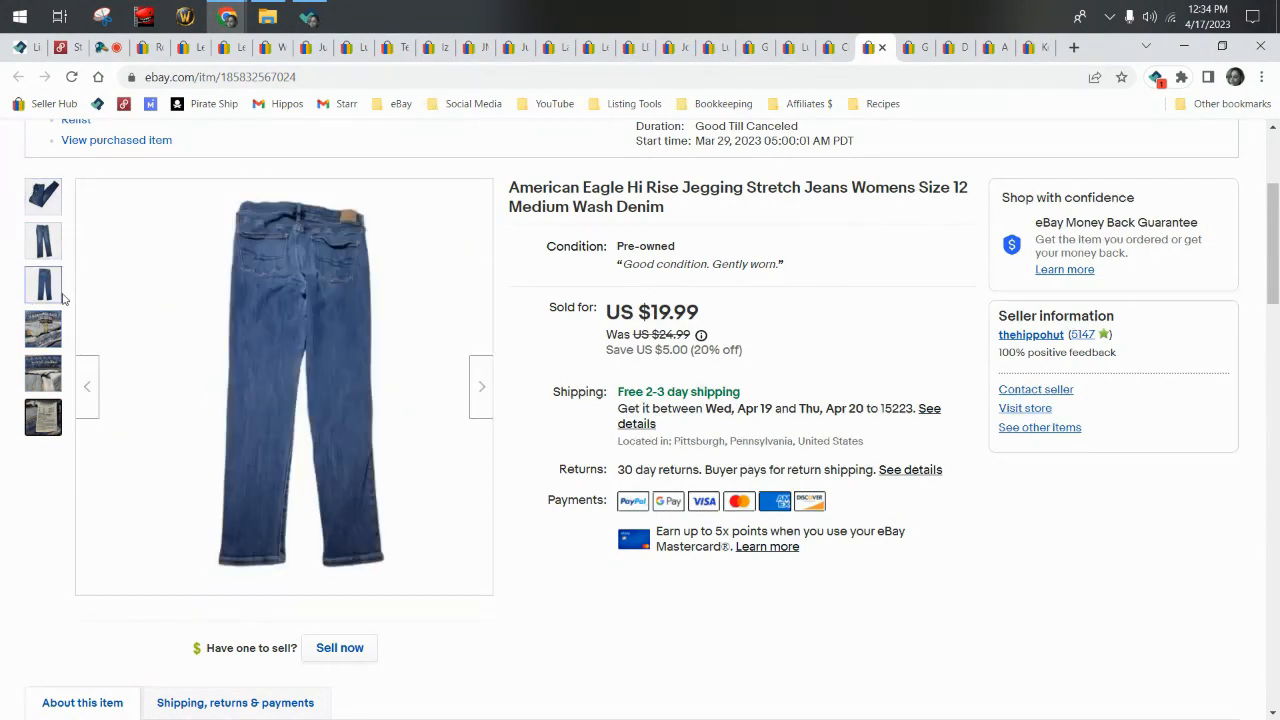
click(44, 418)
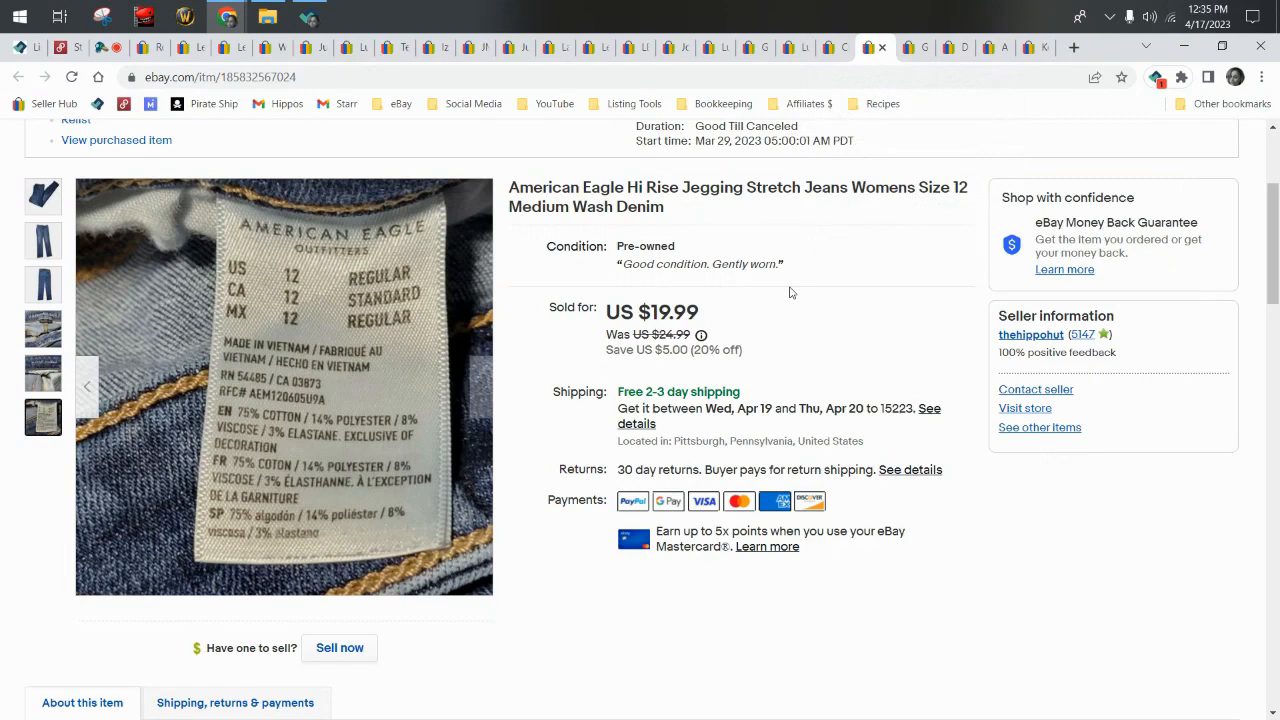
scroll(down, 3)
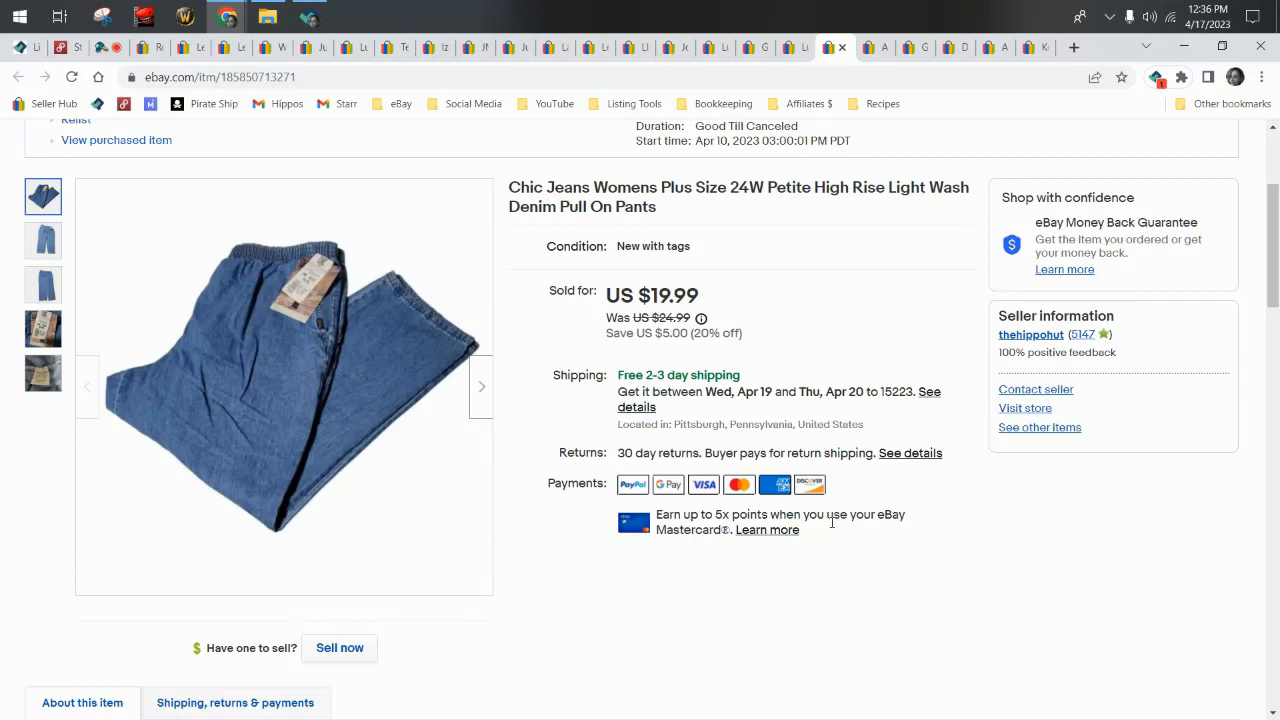
mouse_move(876, 350)
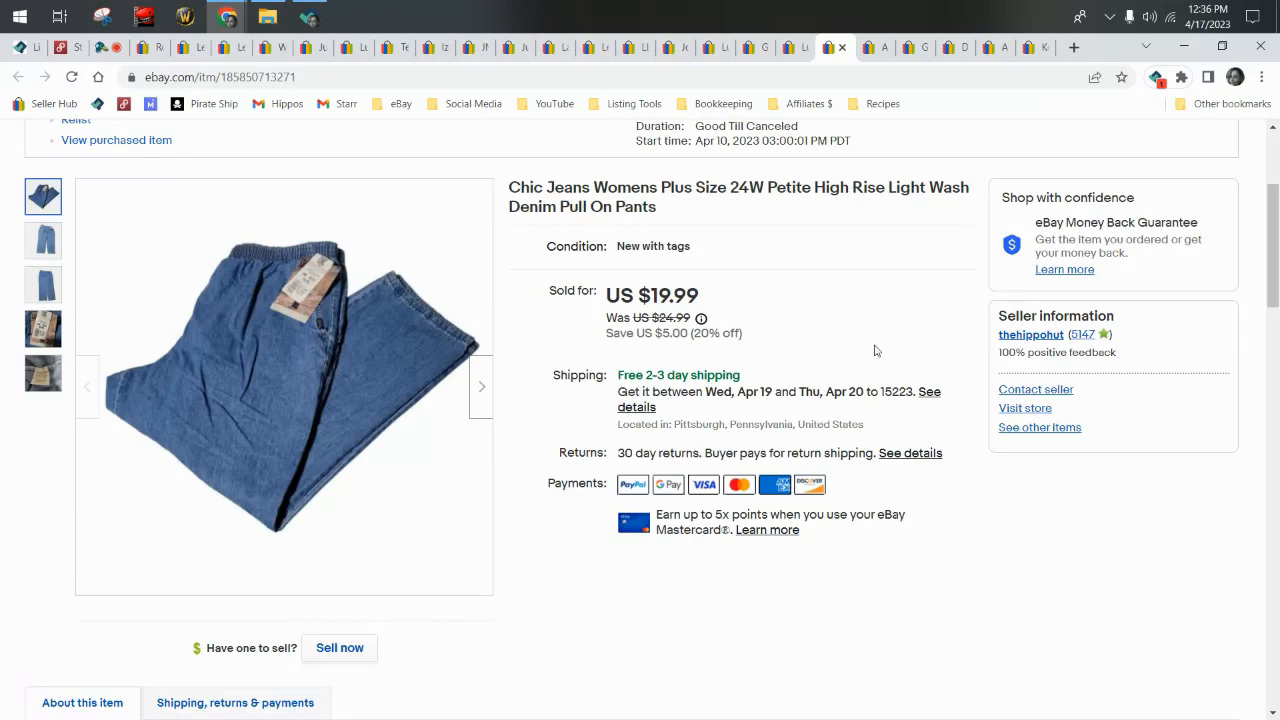
View the Chic Jeans price tag close-up, then return to the main photo.
click(44, 328)
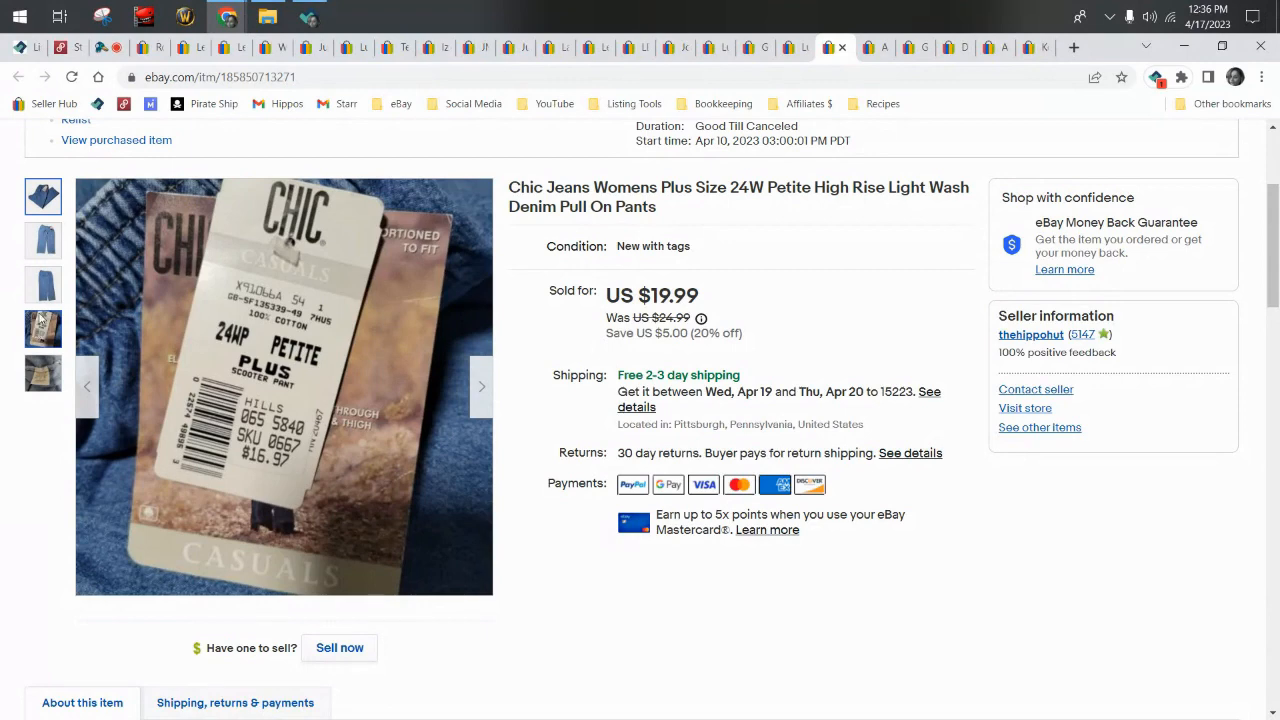
click(44, 328)
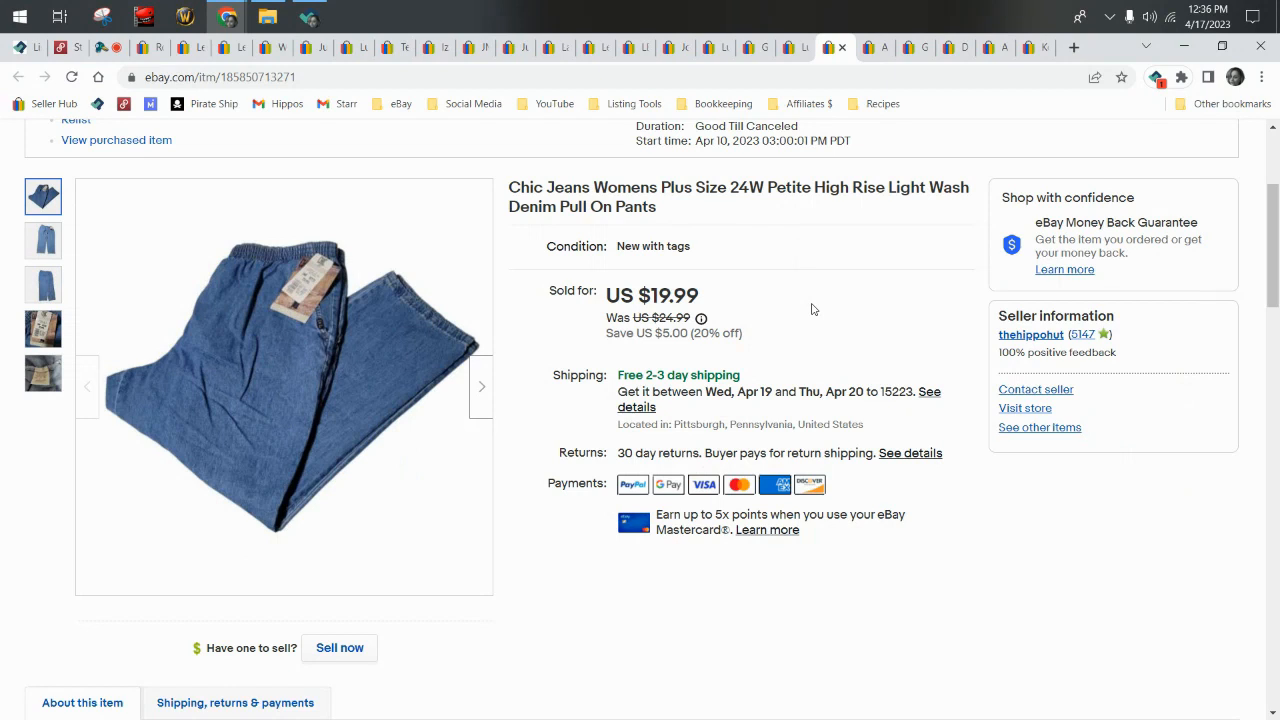
mouse_move(892, 374)
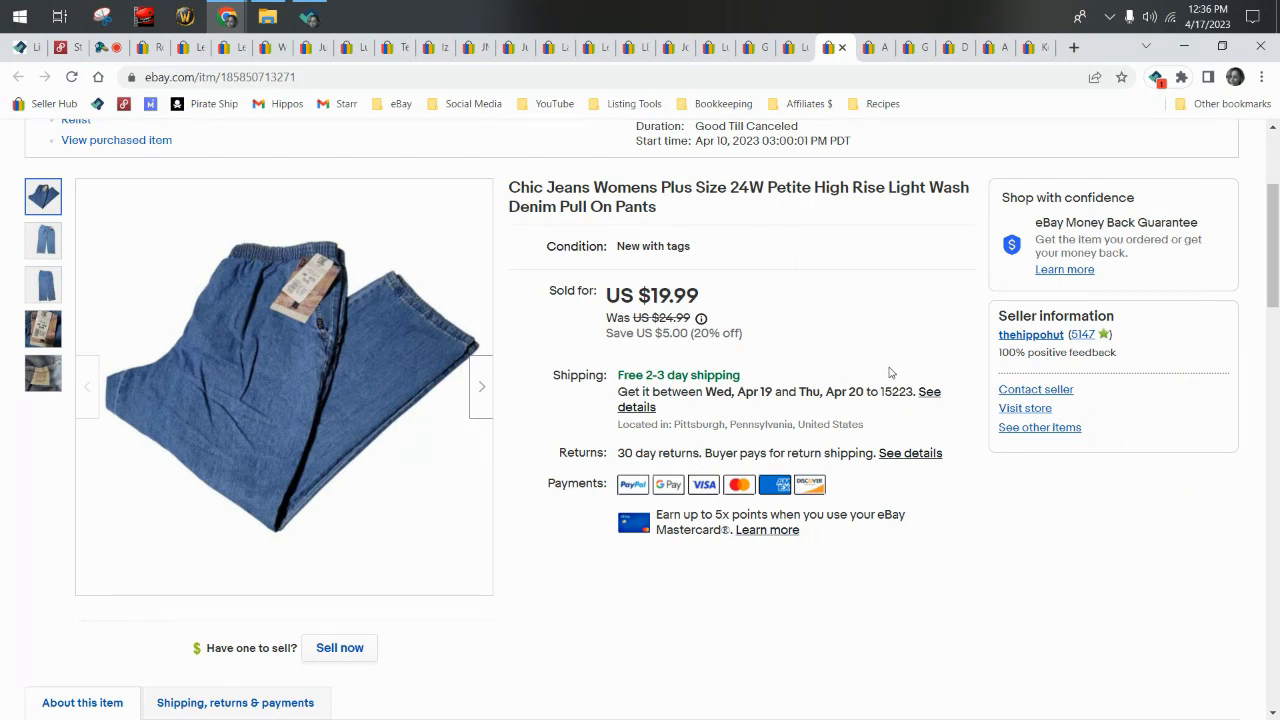
mouse_move(744, 32)
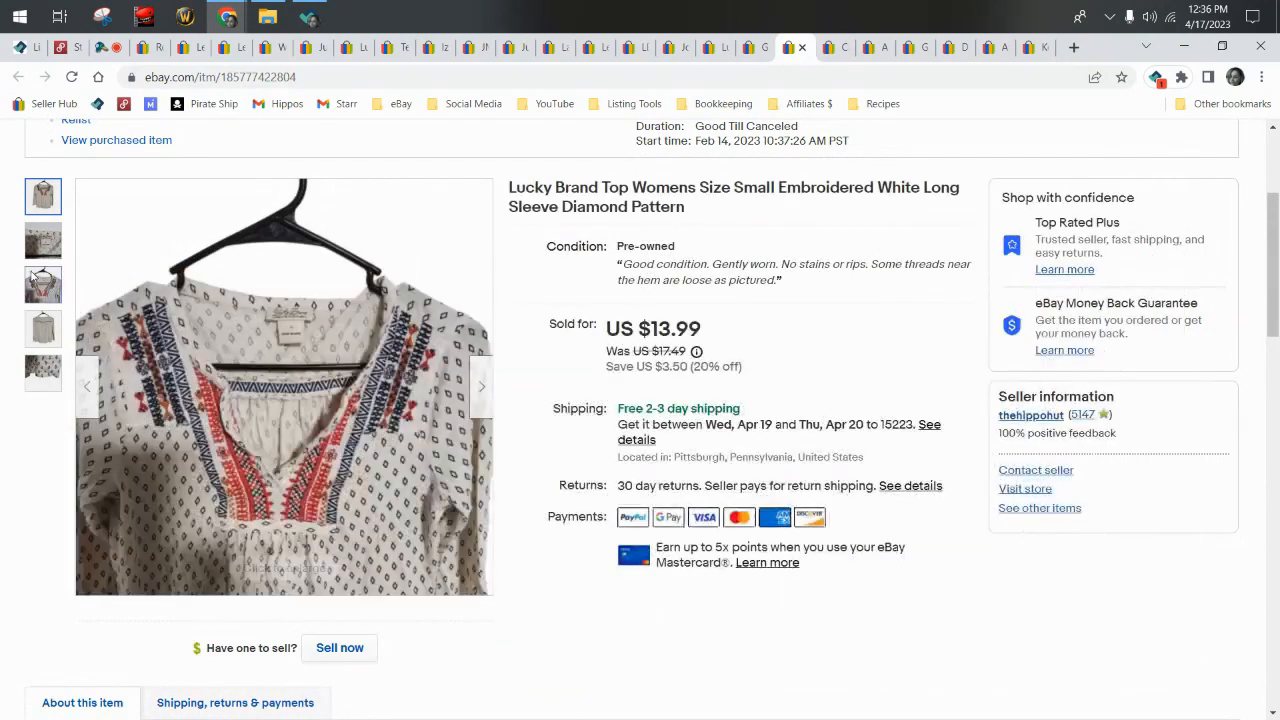
View the Lucky Brand top's back, full front and embroidery close-up, ending on the back view.
click(44, 328)
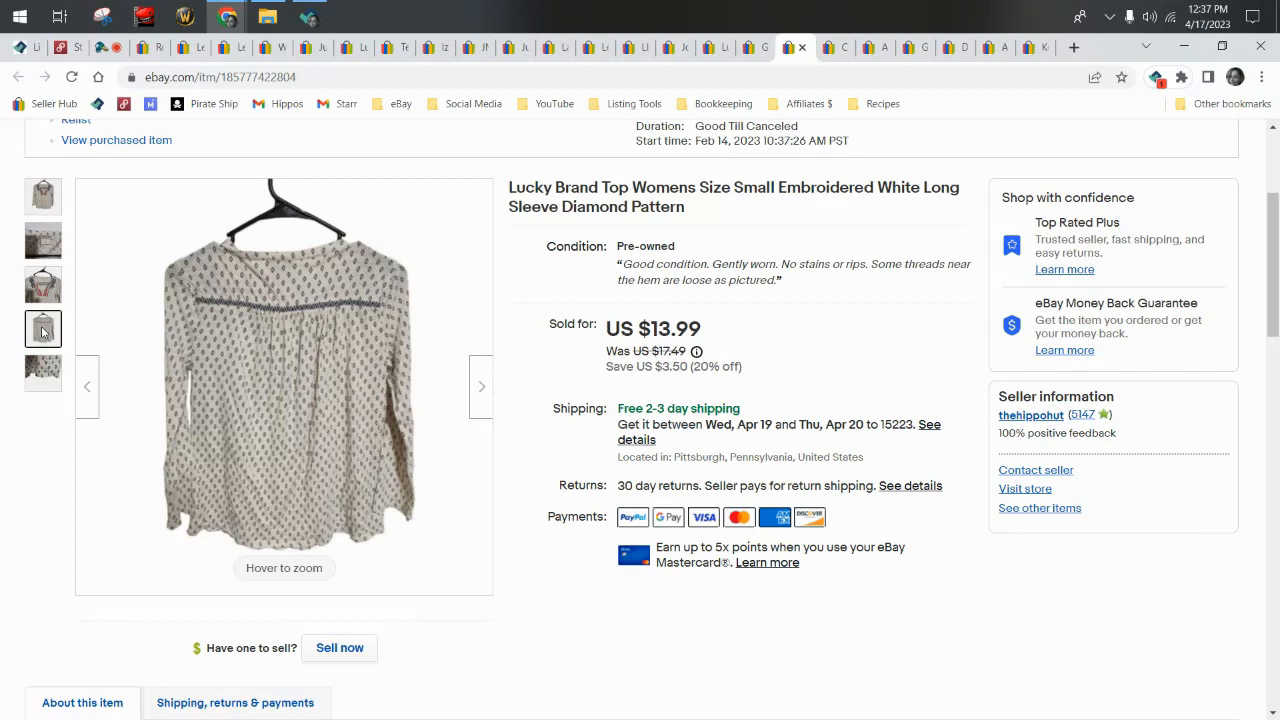
click(44, 196)
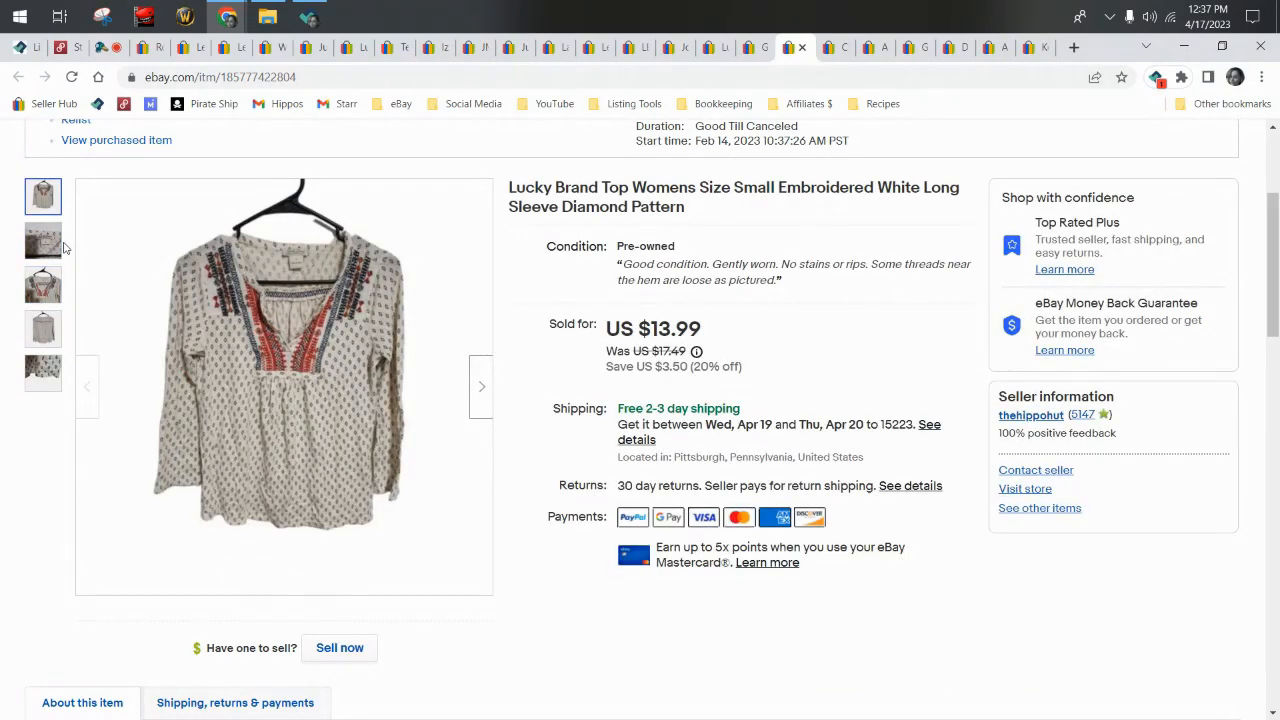
click(44, 284)
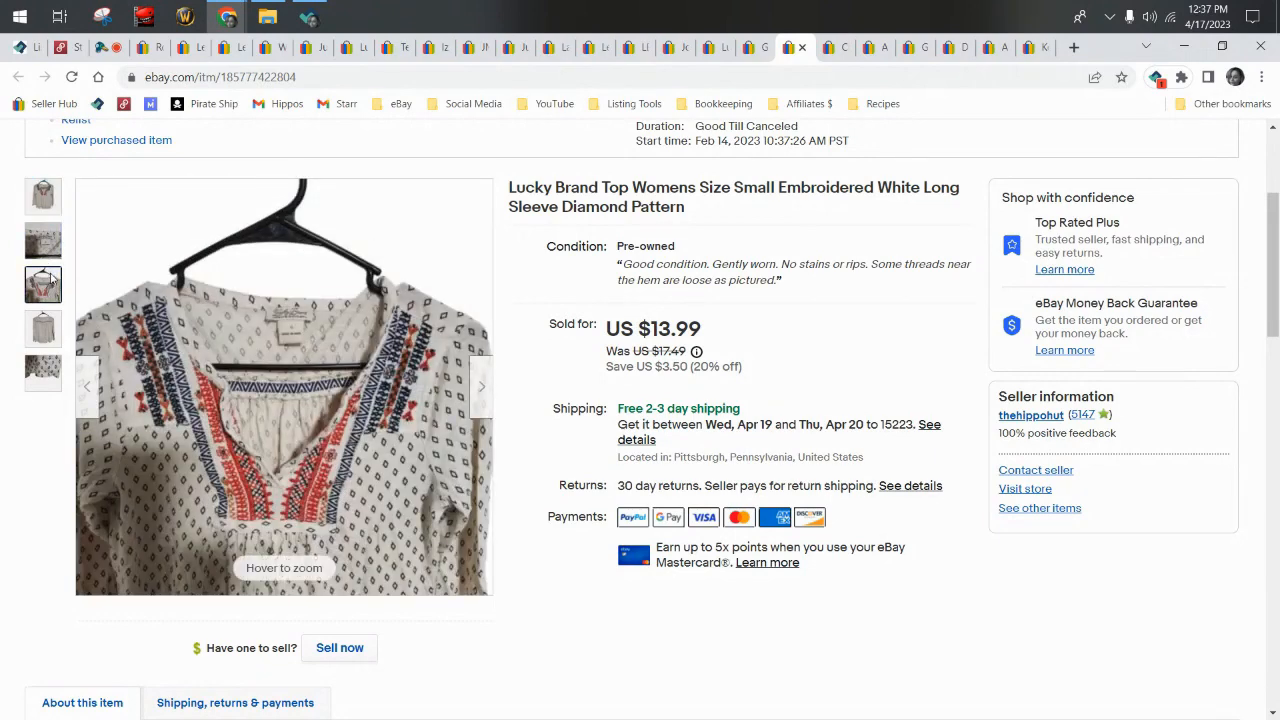
click(44, 328)
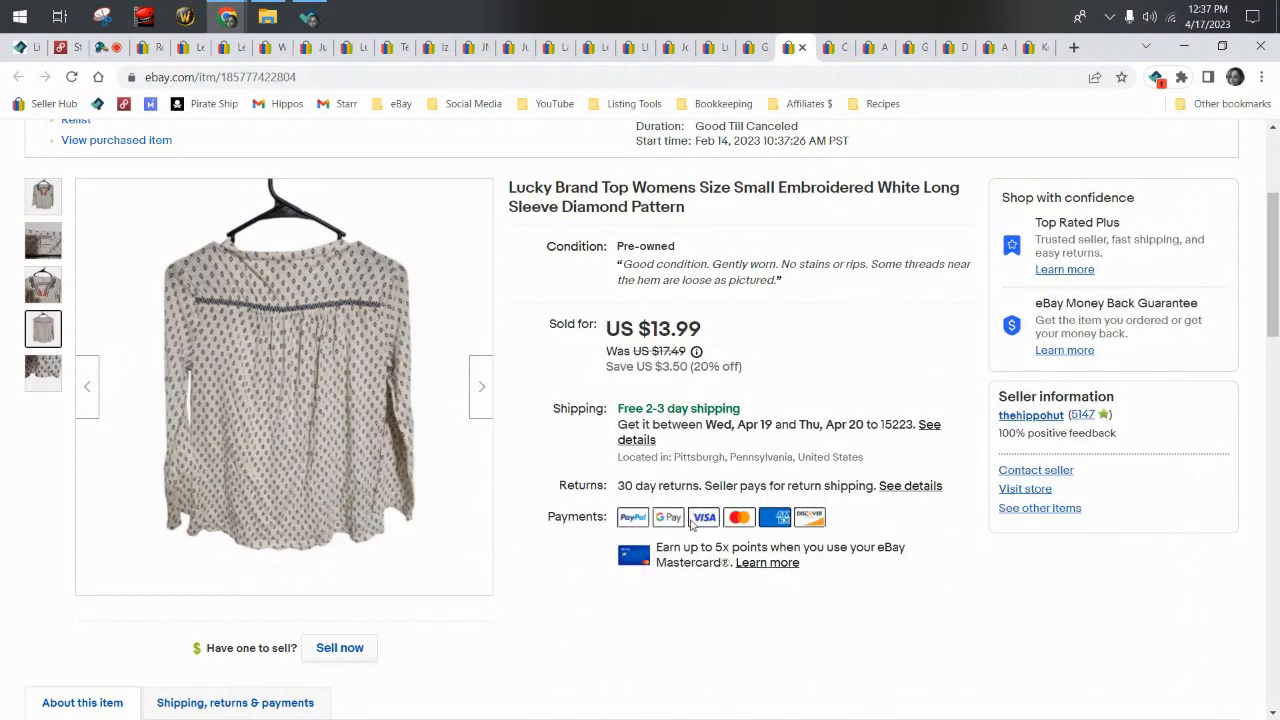
mouse_move(684, 404)
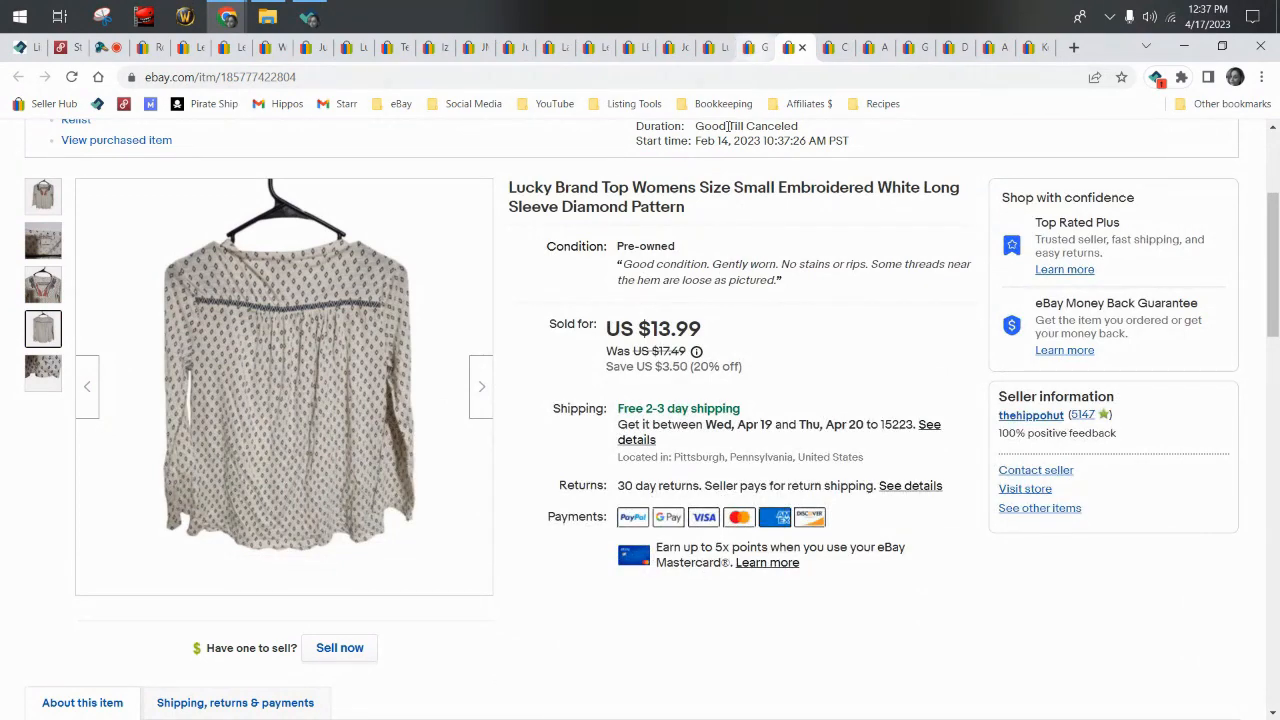
mouse_move(284, 320)
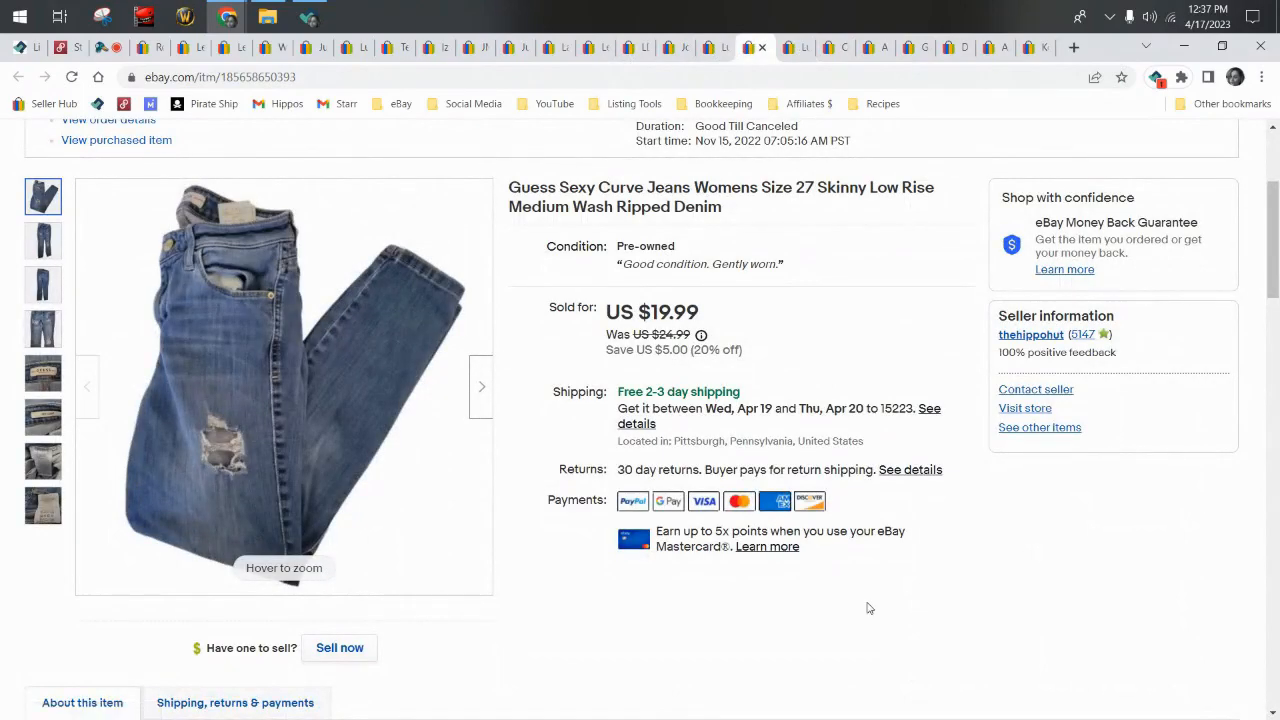
Browse the Guess jeans' second, back, label and ripped-front photos, returning to the main photo.
click(44, 240)
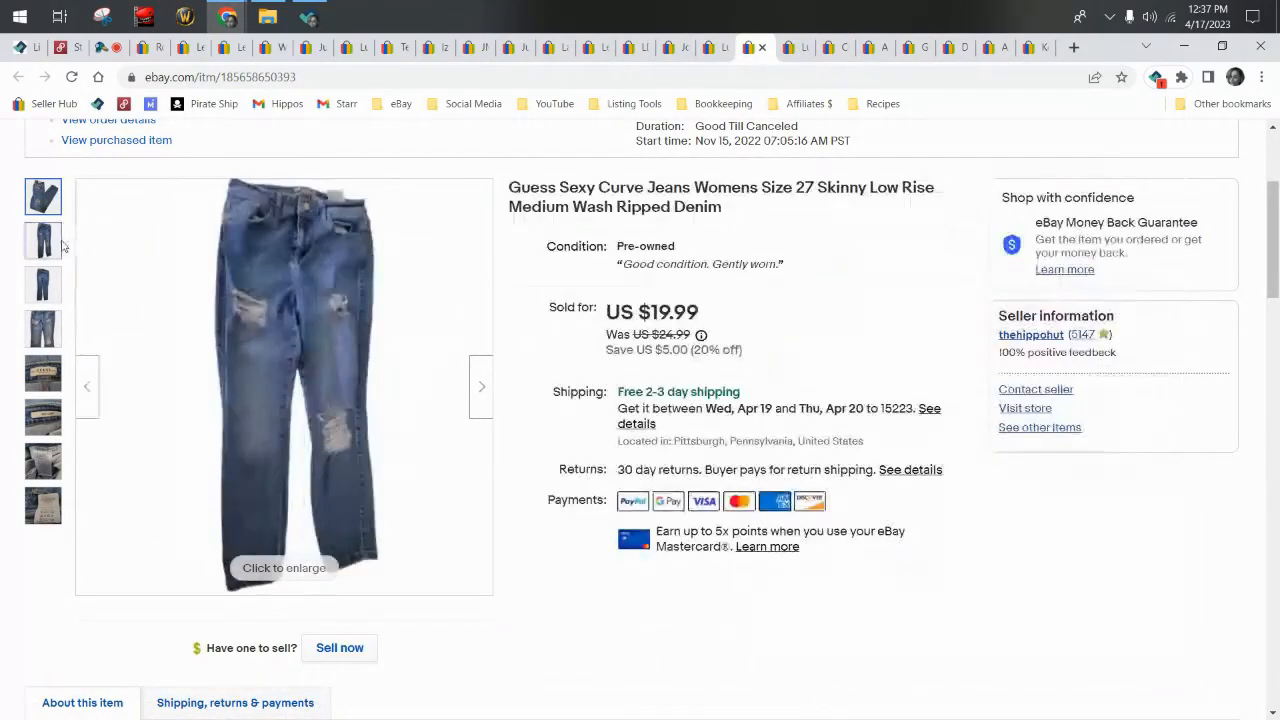
click(44, 284)
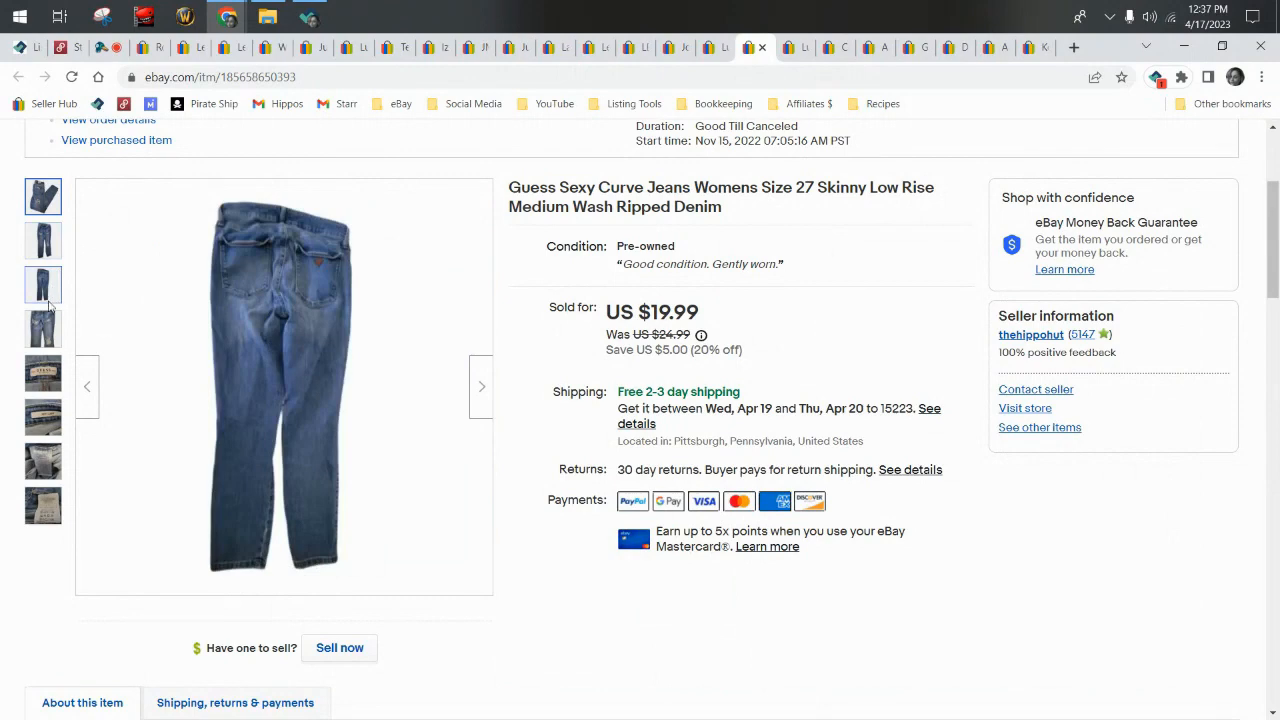
click(44, 418)
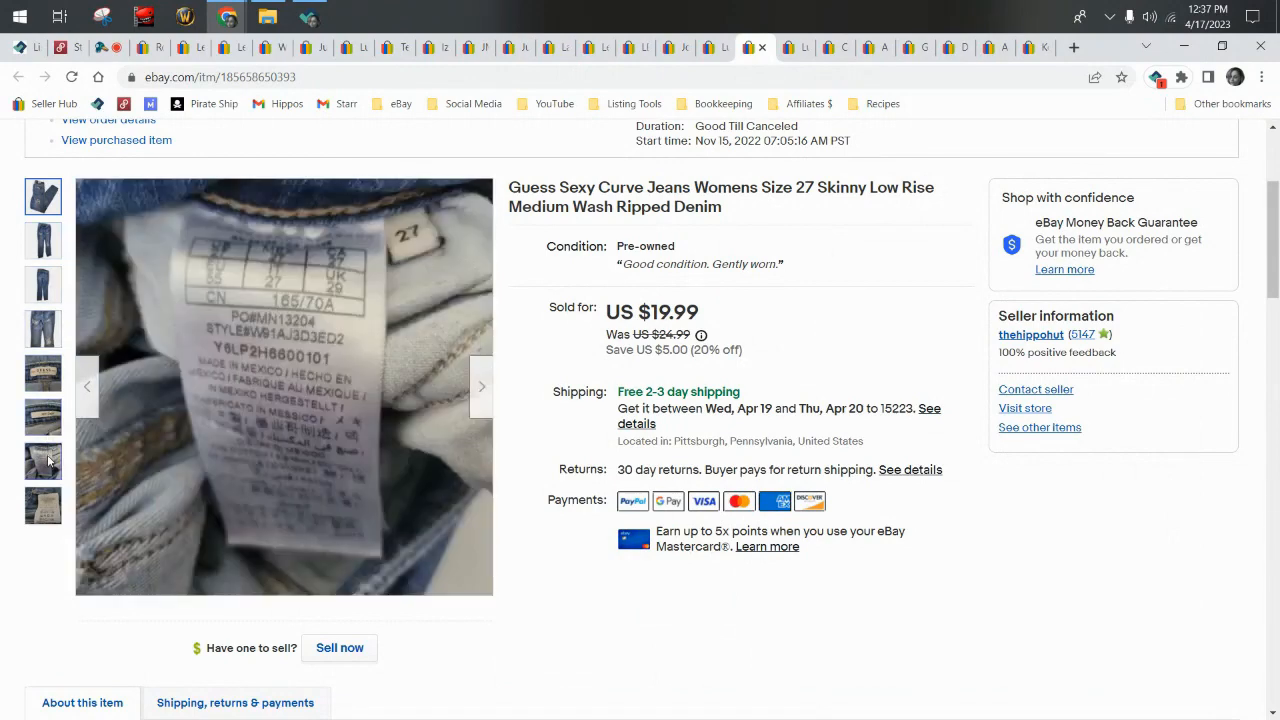
click(42, 504)
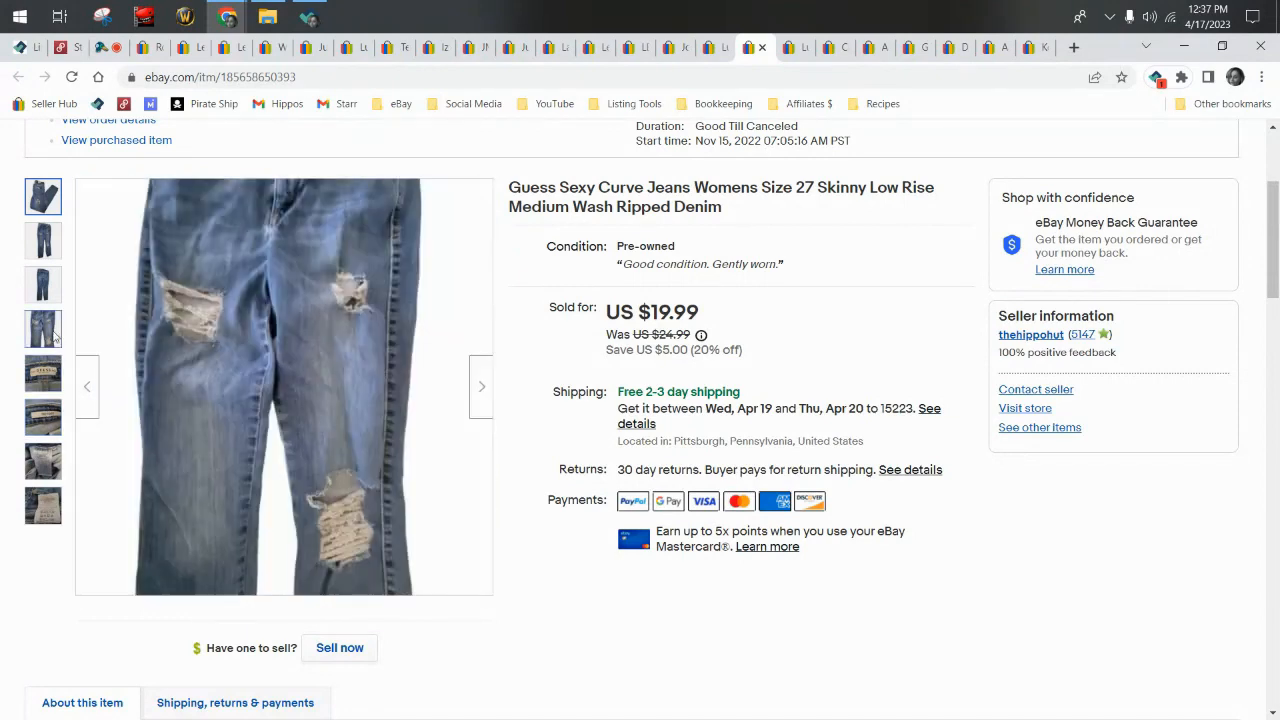
click(44, 240)
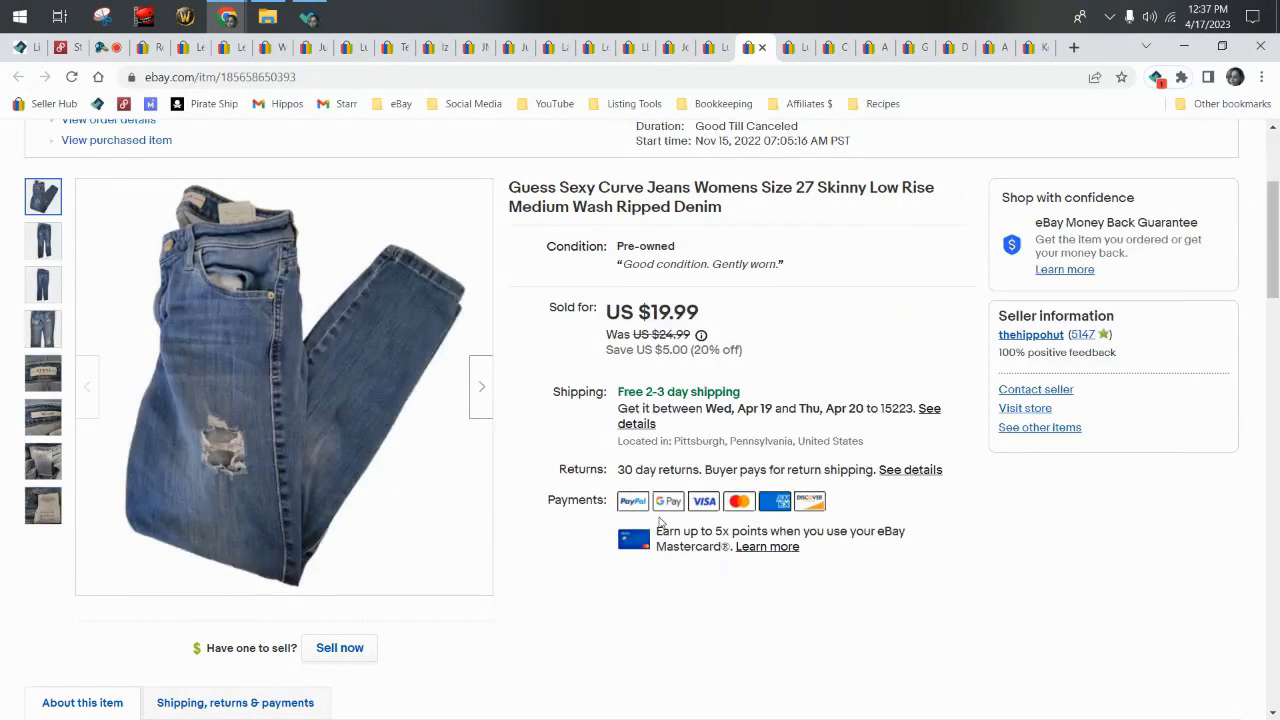
scroll(down, 3)
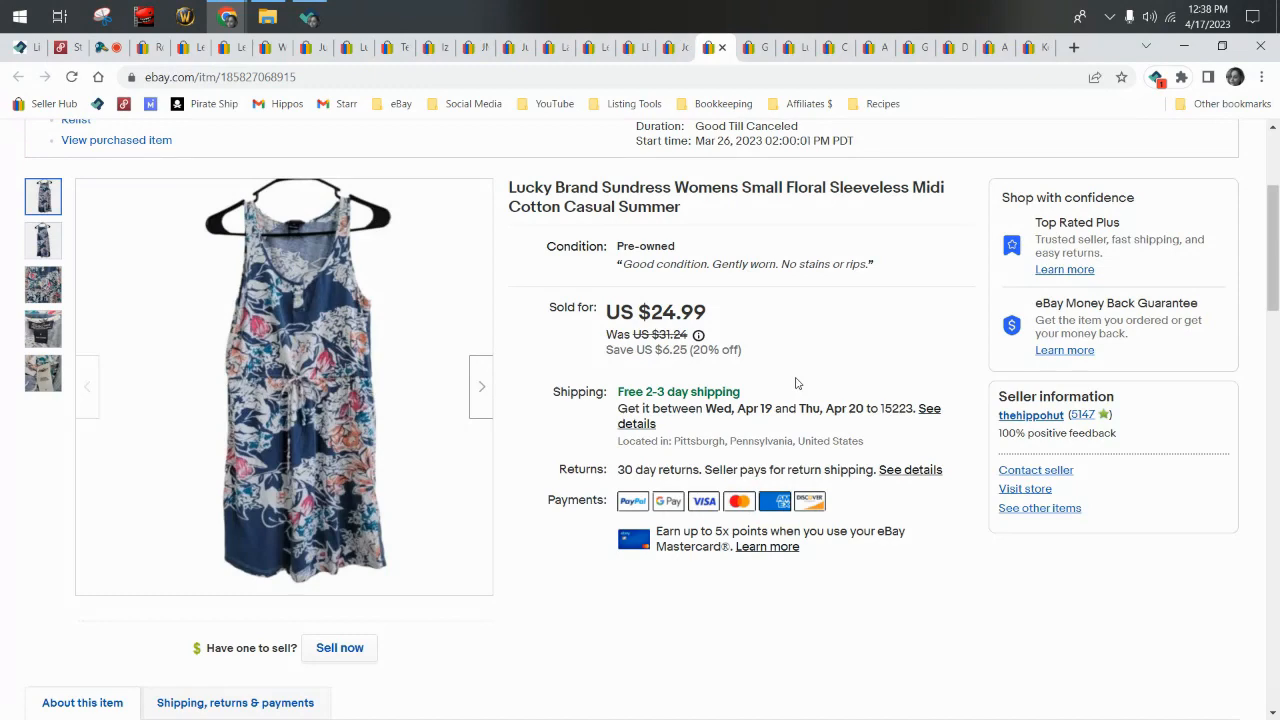
View the sundress's back and Lucky Brand size label photos, returning to the main photo.
click(42, 240)
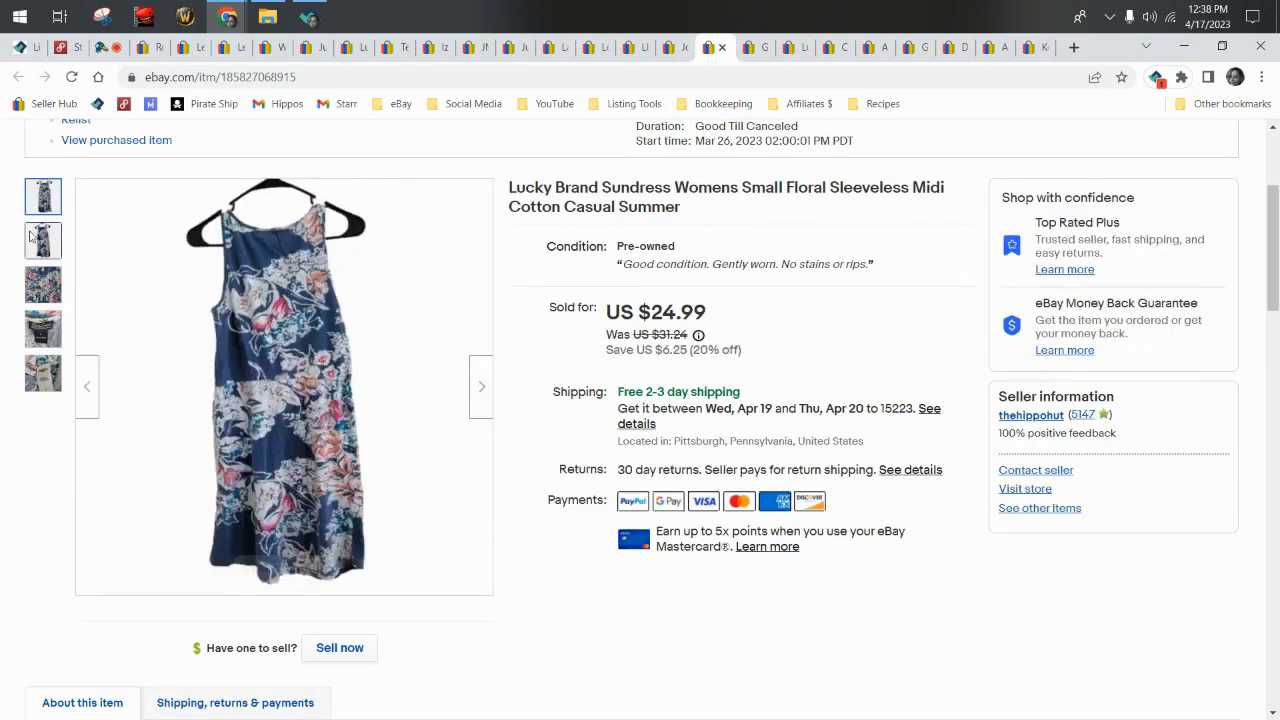
click(44, 328)
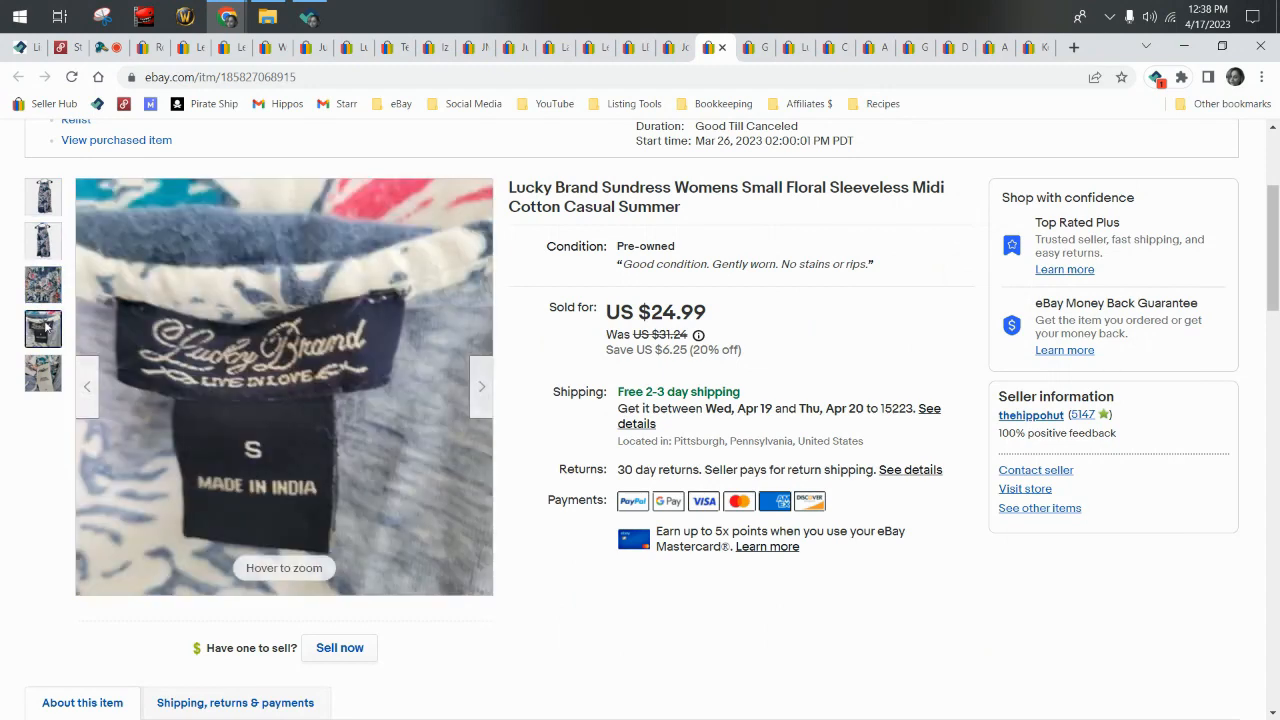
click(42, 374)
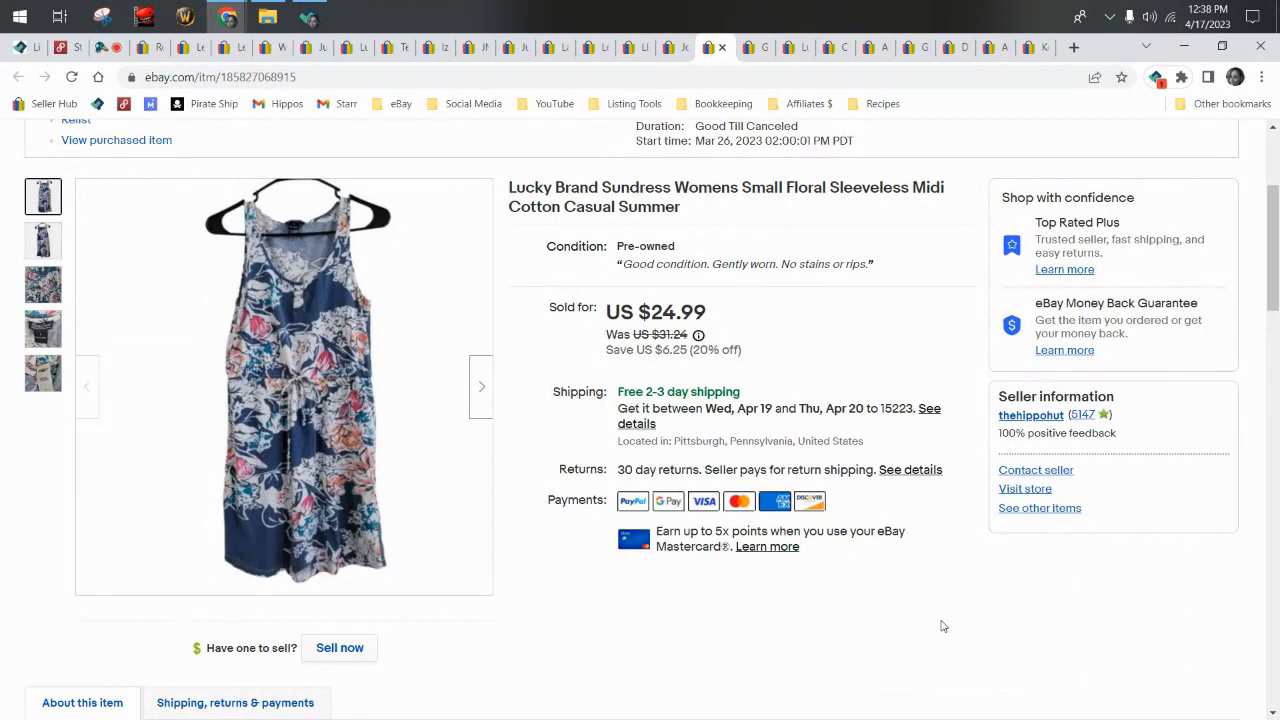
mouse_move(952, 632)
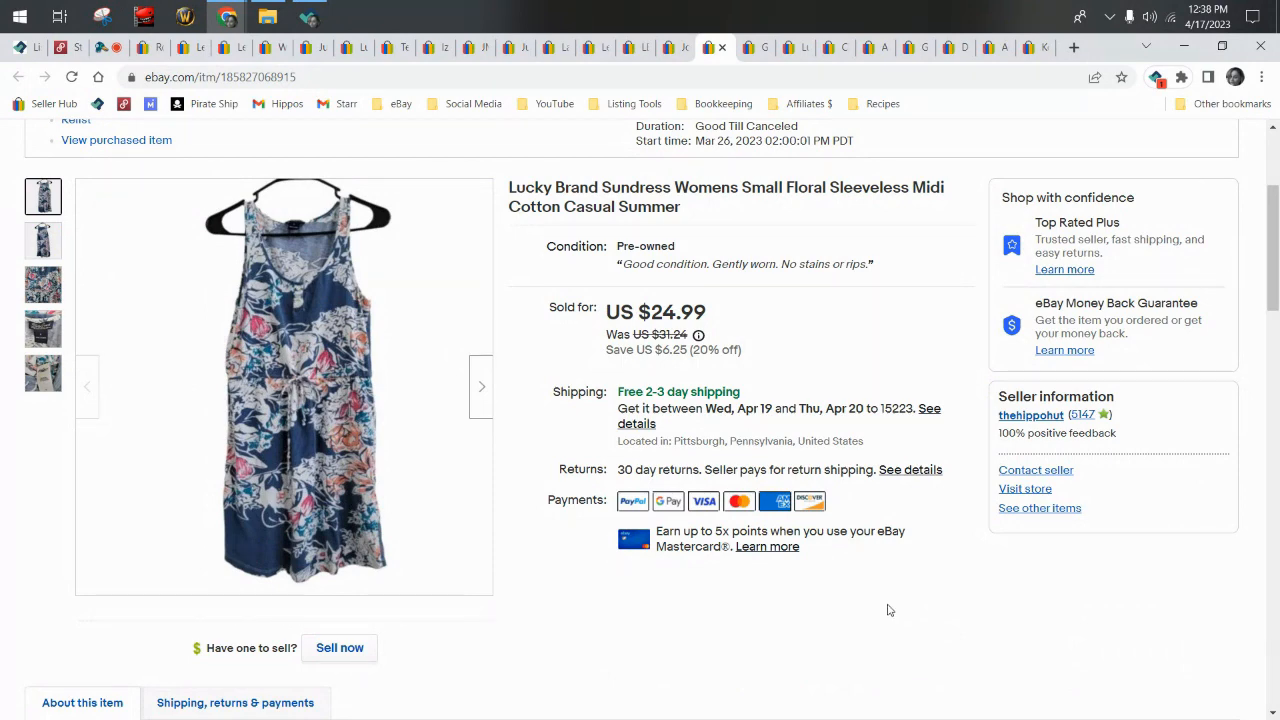
mouse_move(284, 384)
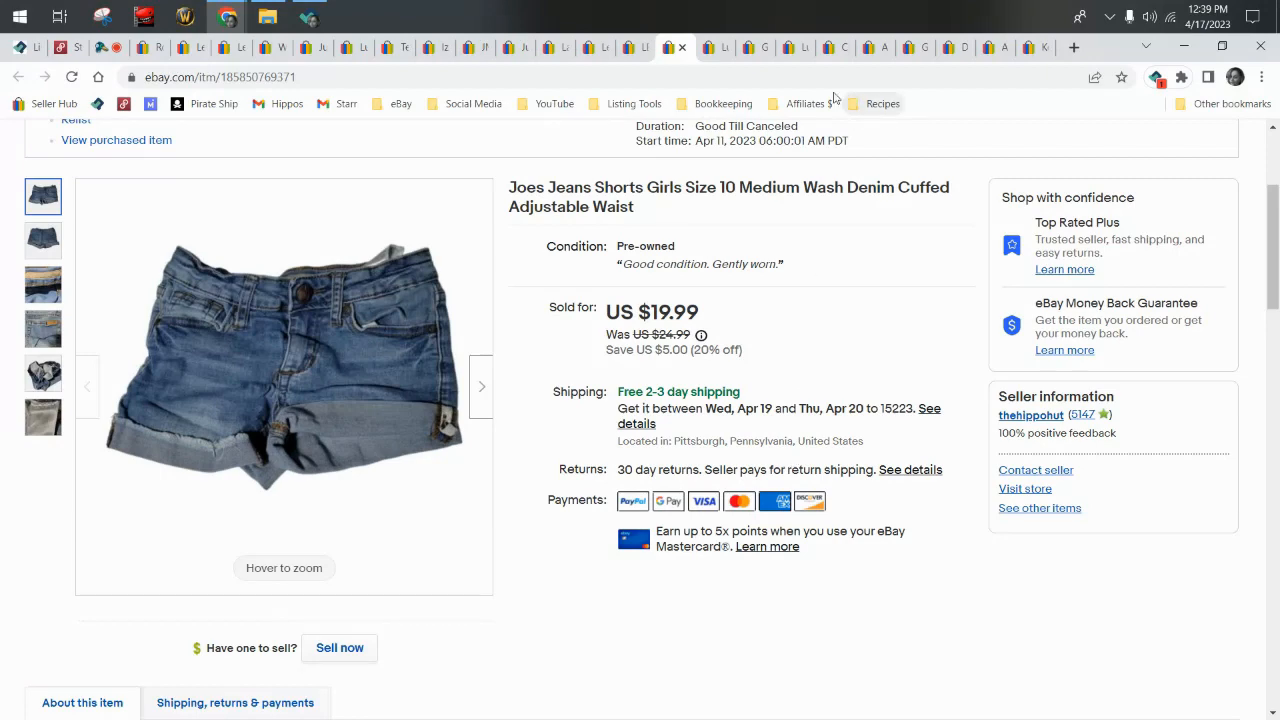
View the Joes Jeans shorts' back, waistband and inside photos, ending on the main photo.
click(42, 240)
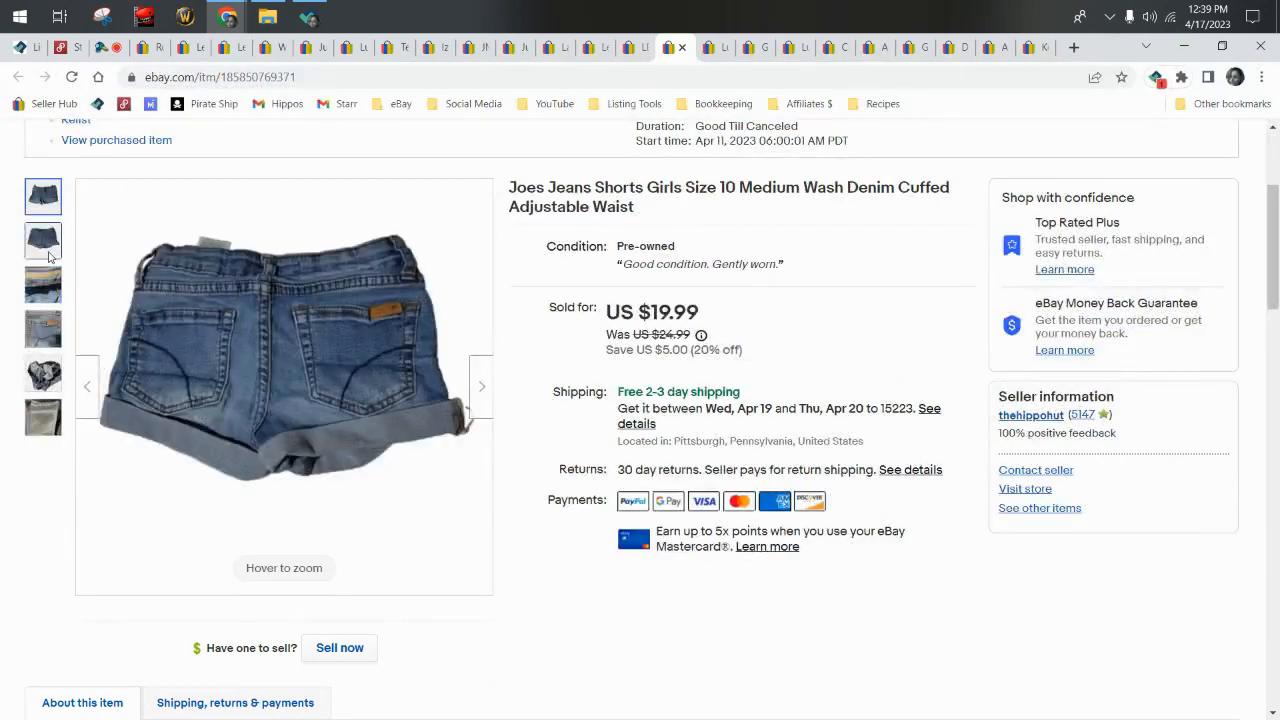
click(42, 284)
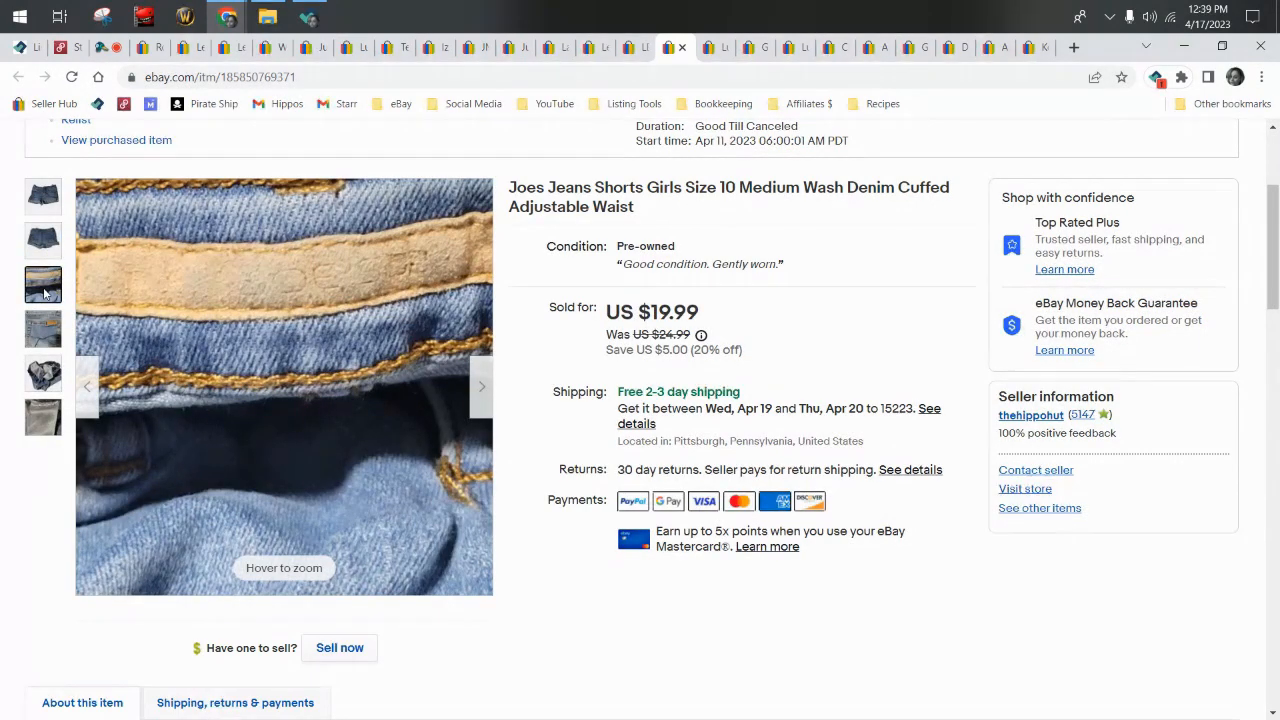
click(42, 374)
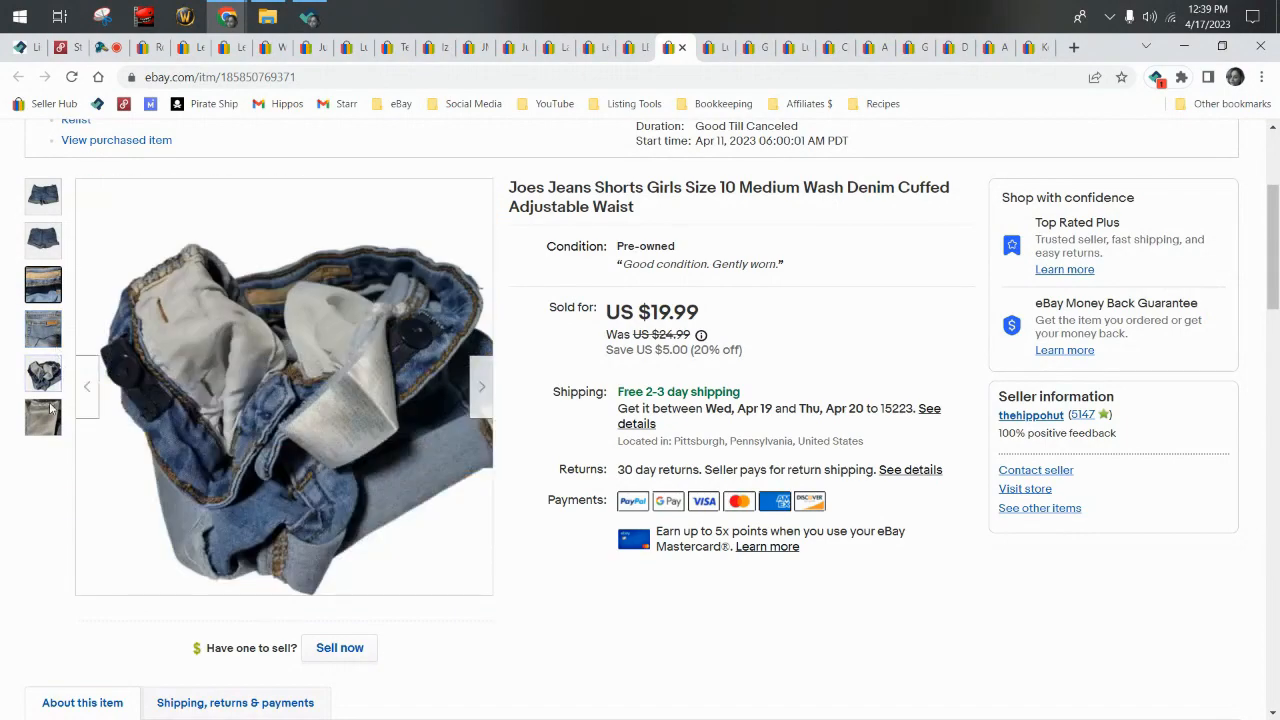
click(42, 196)
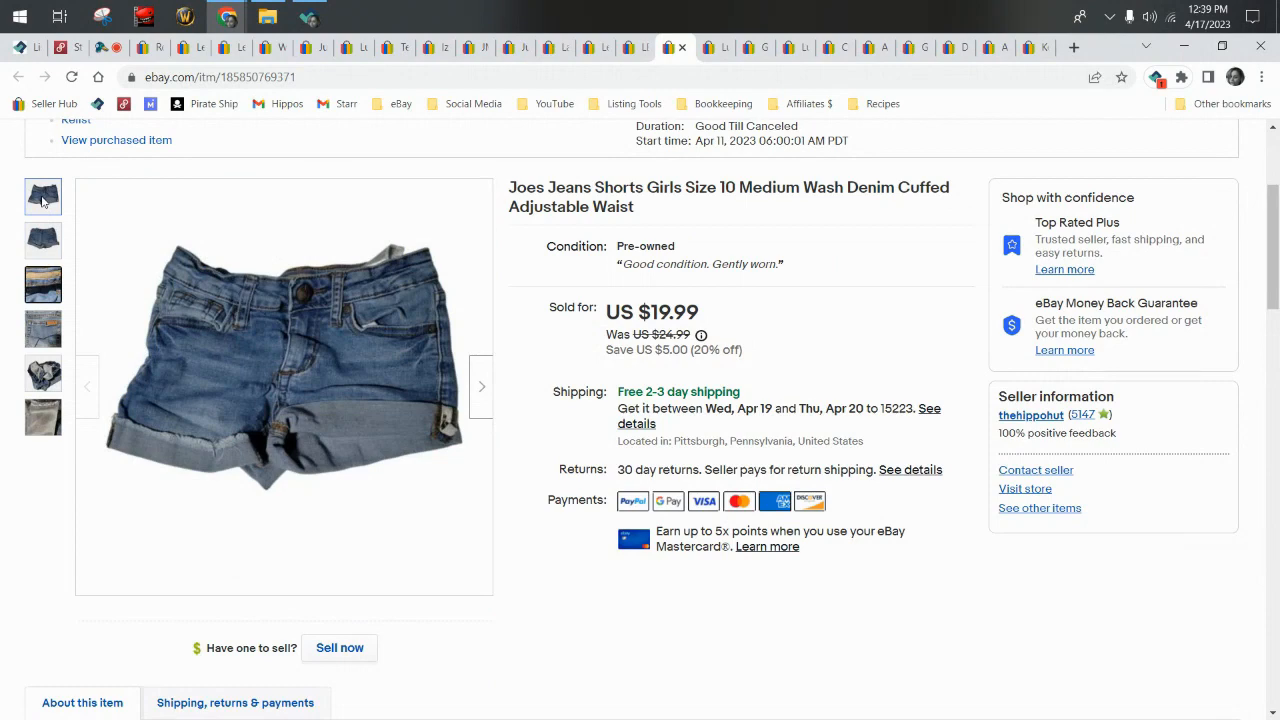
mouse_move(44, 190)
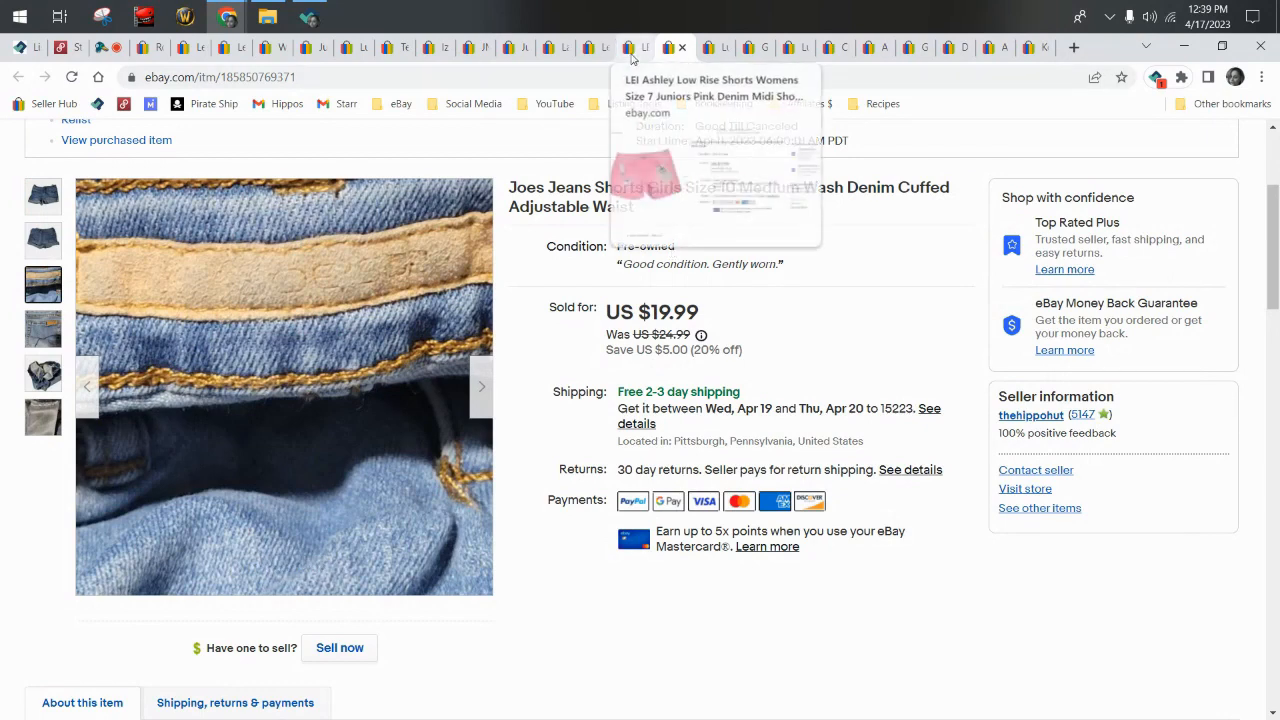
Open the pink LEI Ashley shorts listing and view its back photo before returning to the main image.
click(668, 48)
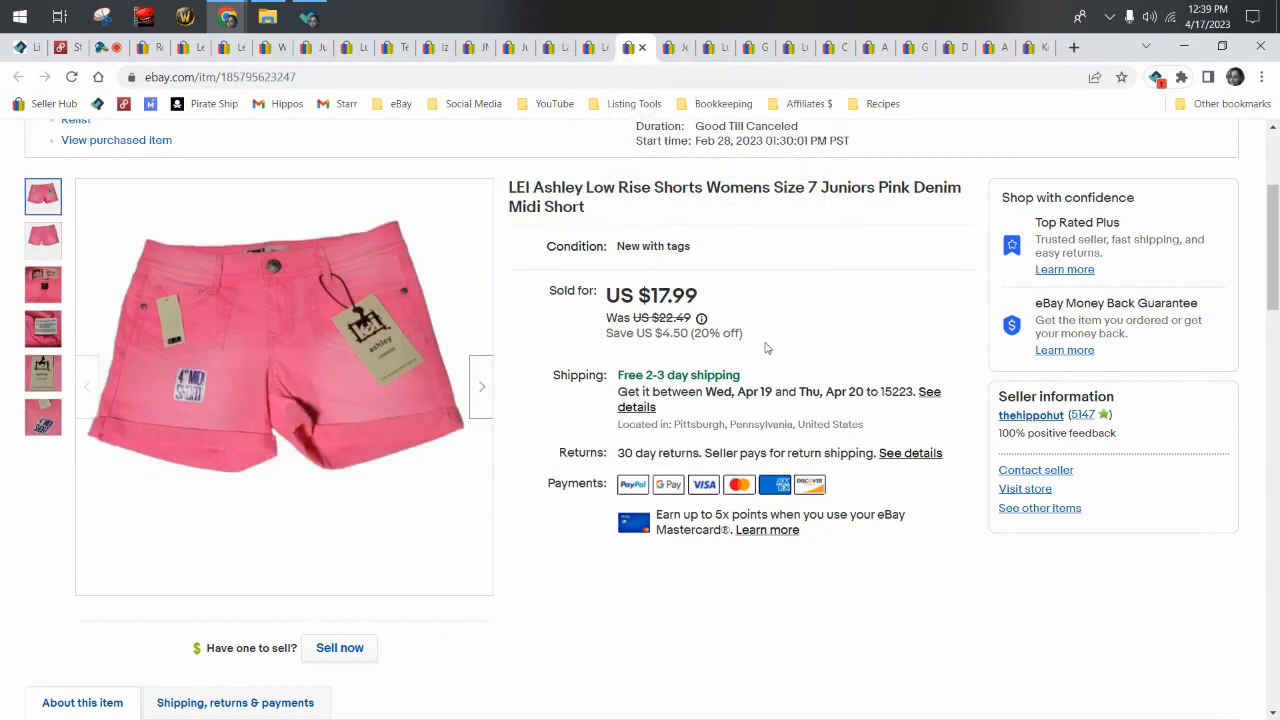
mouse_move(42, 196)
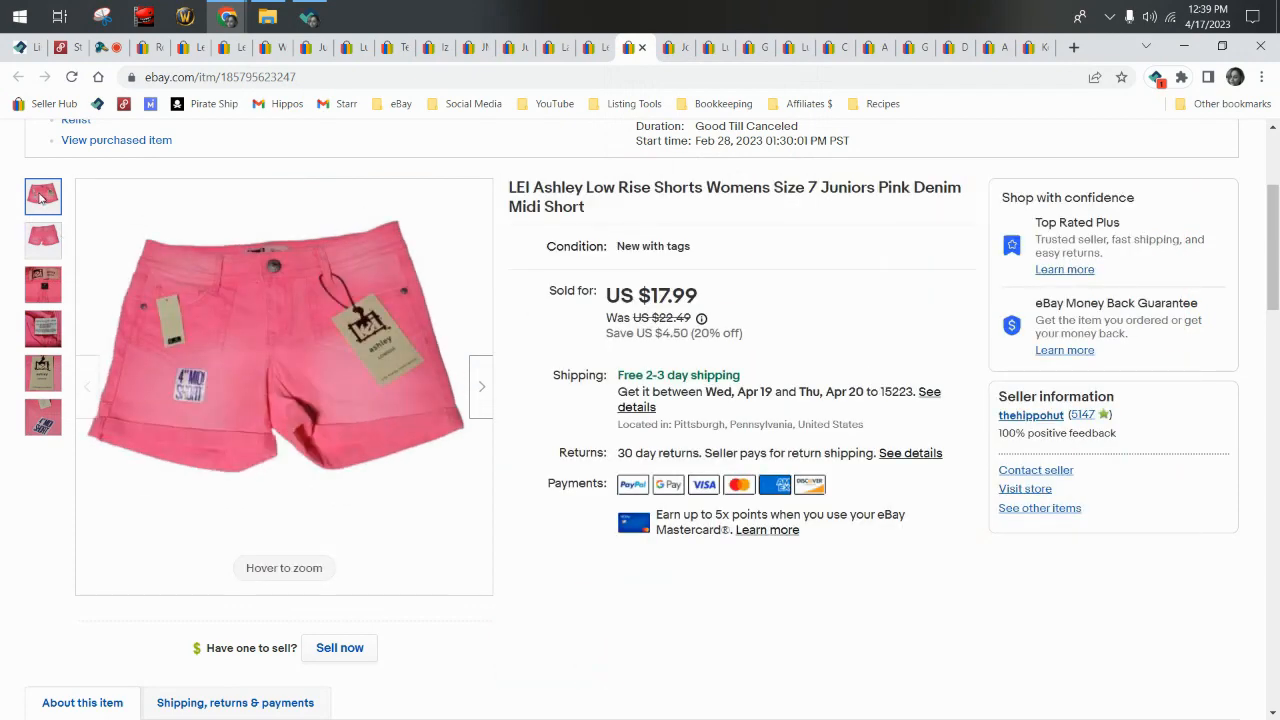
click(42, 240)
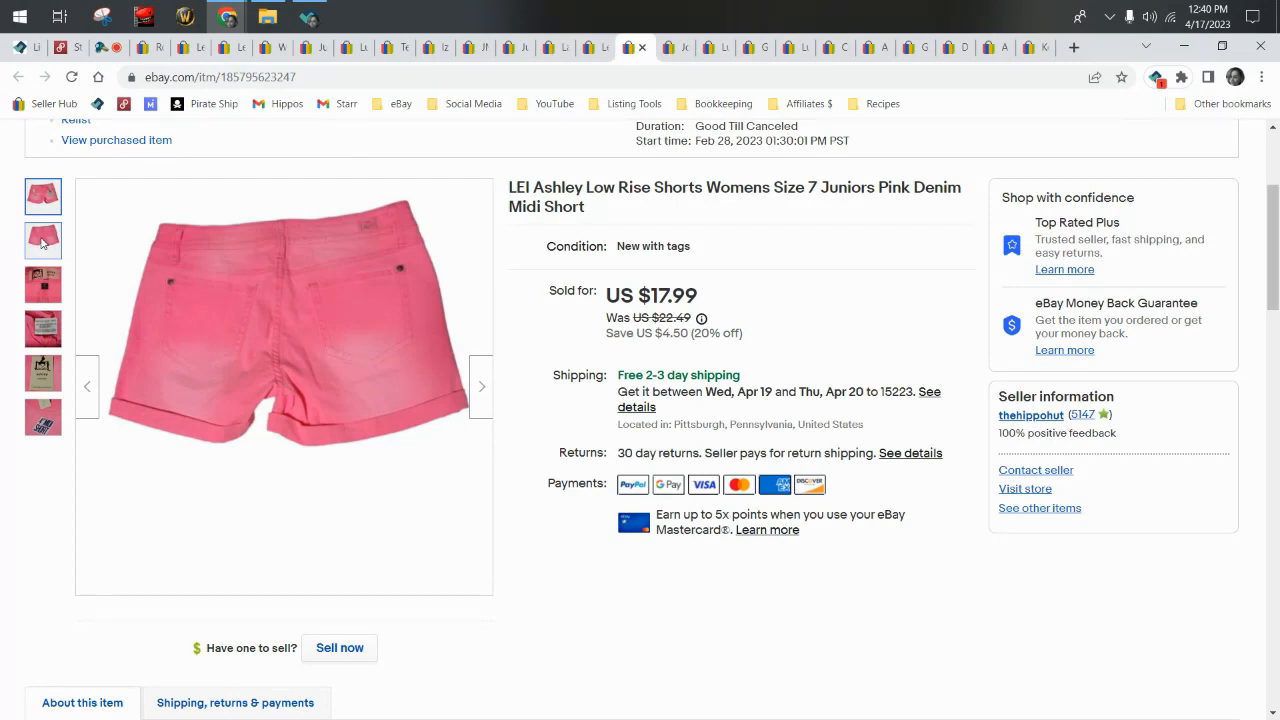
click(42, 240)
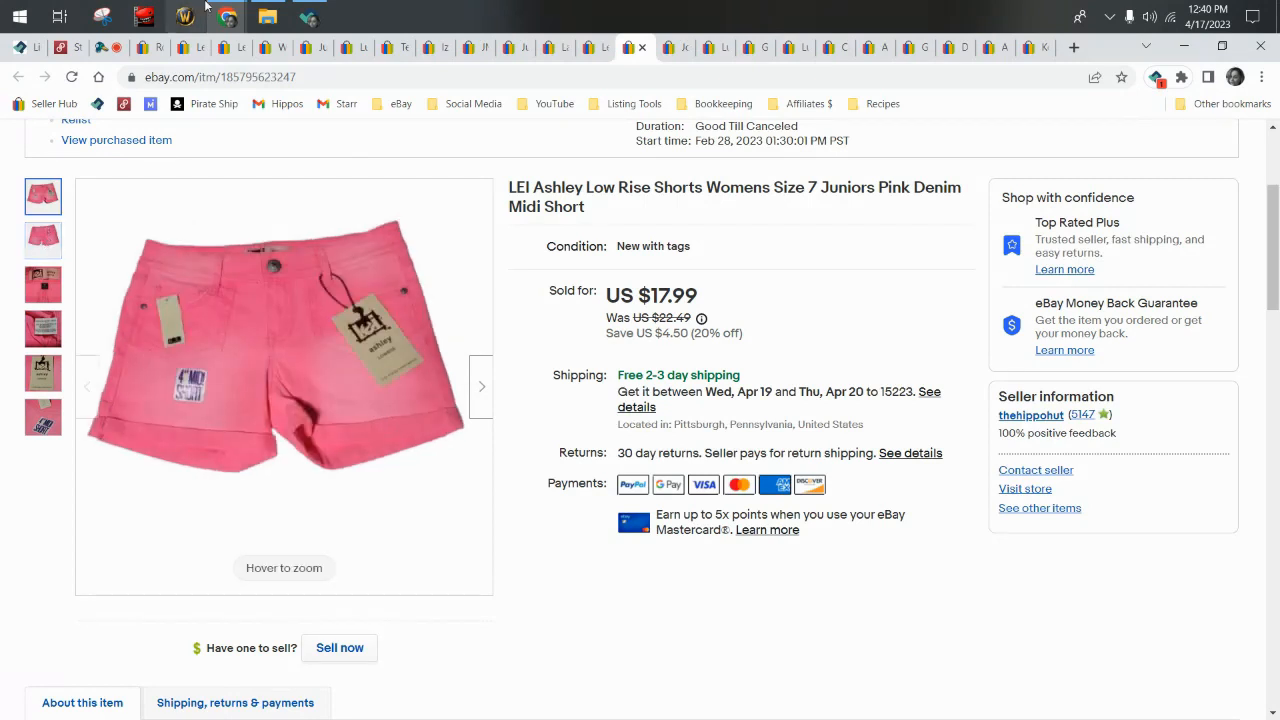
mouse_move(184, 380)
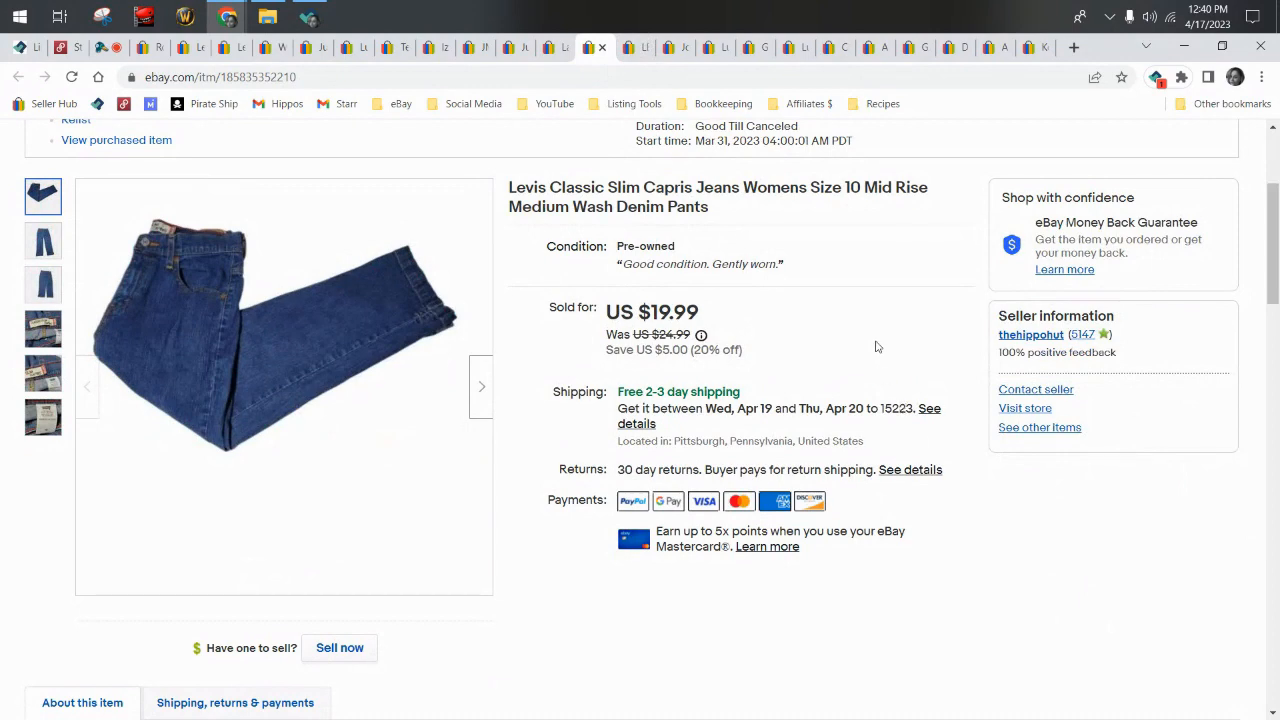
View the Levis Classic Slim Capris label, size tag, back and main photos, then the label again.
click(44, 328)
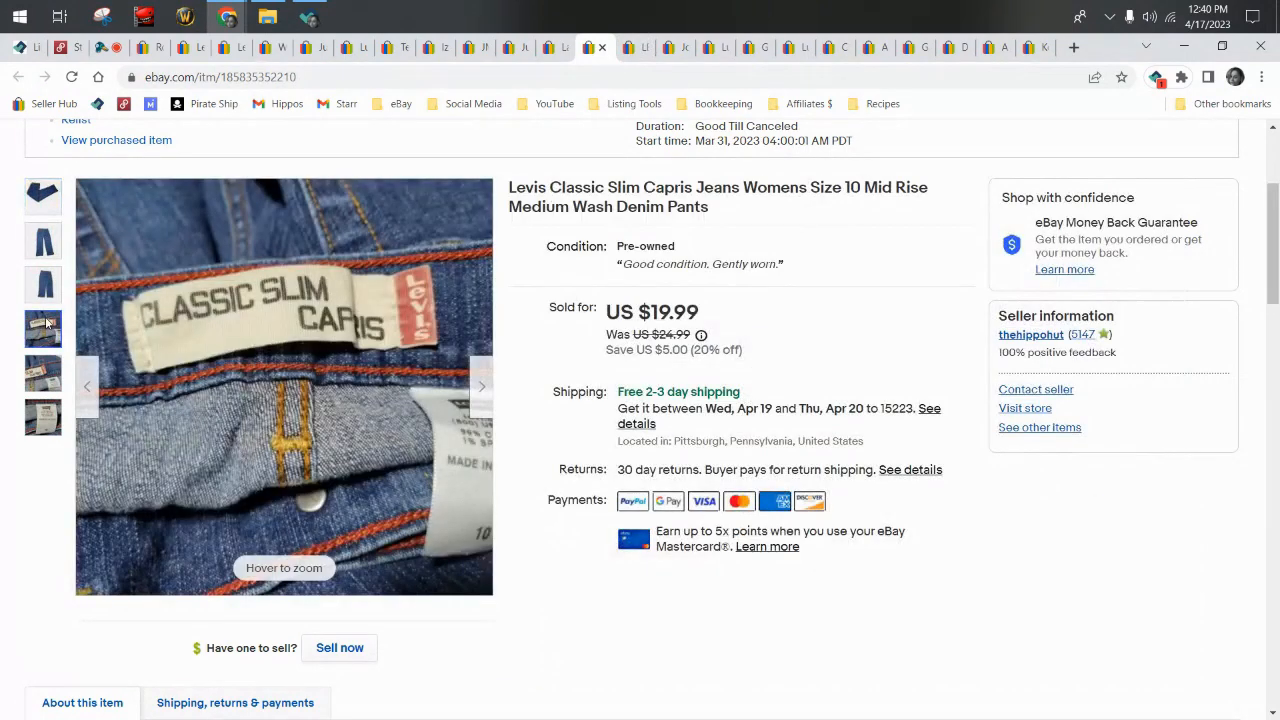
click(44, 374)
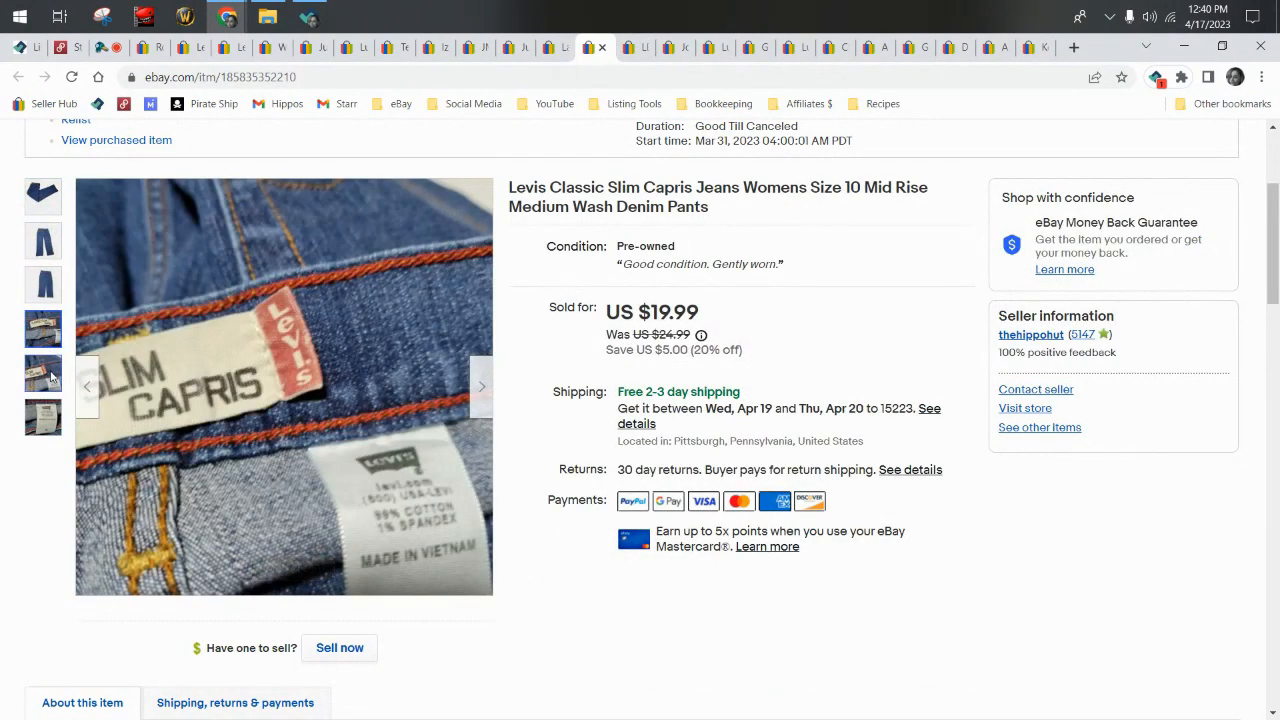
click(44, 418)
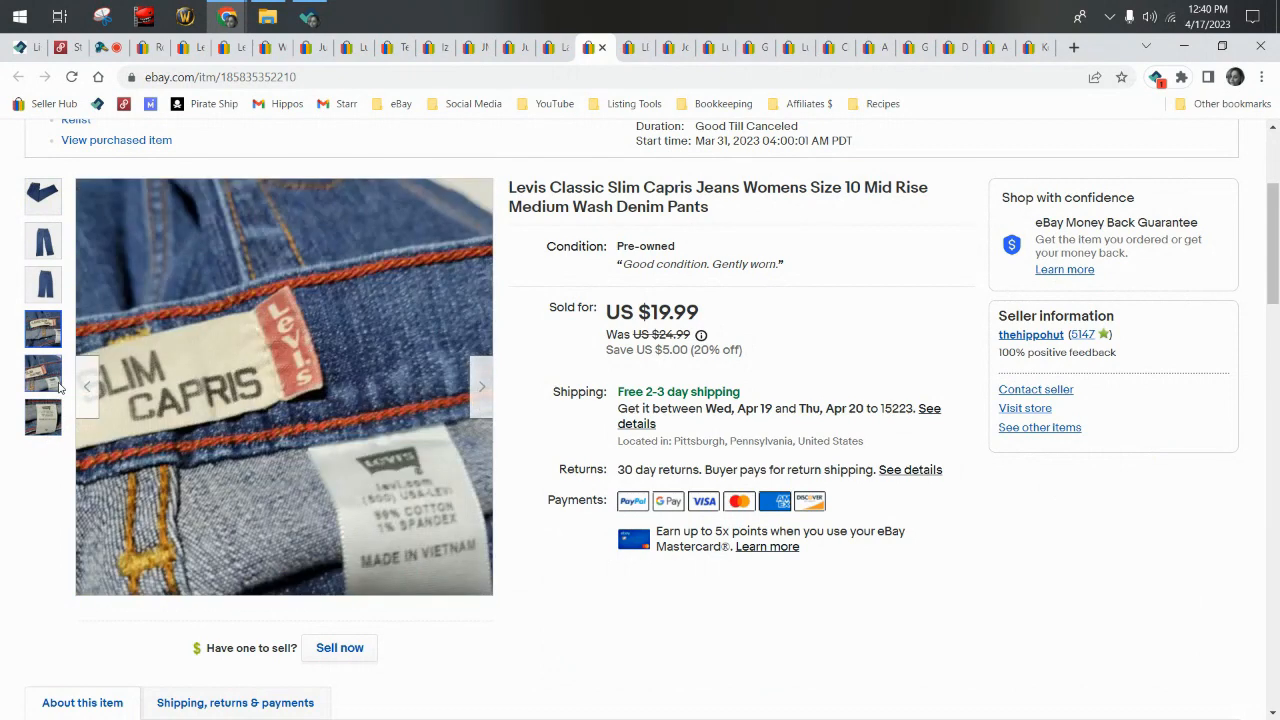
click(44, 284)
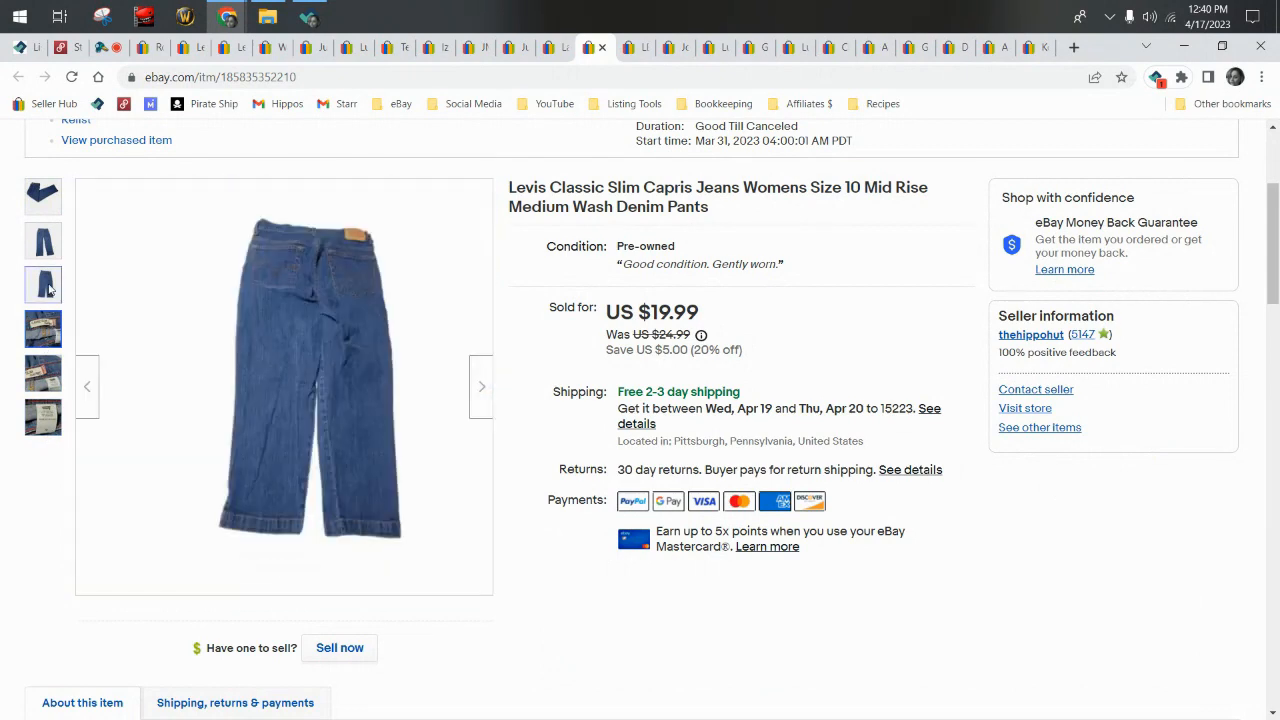
click(42, 196)
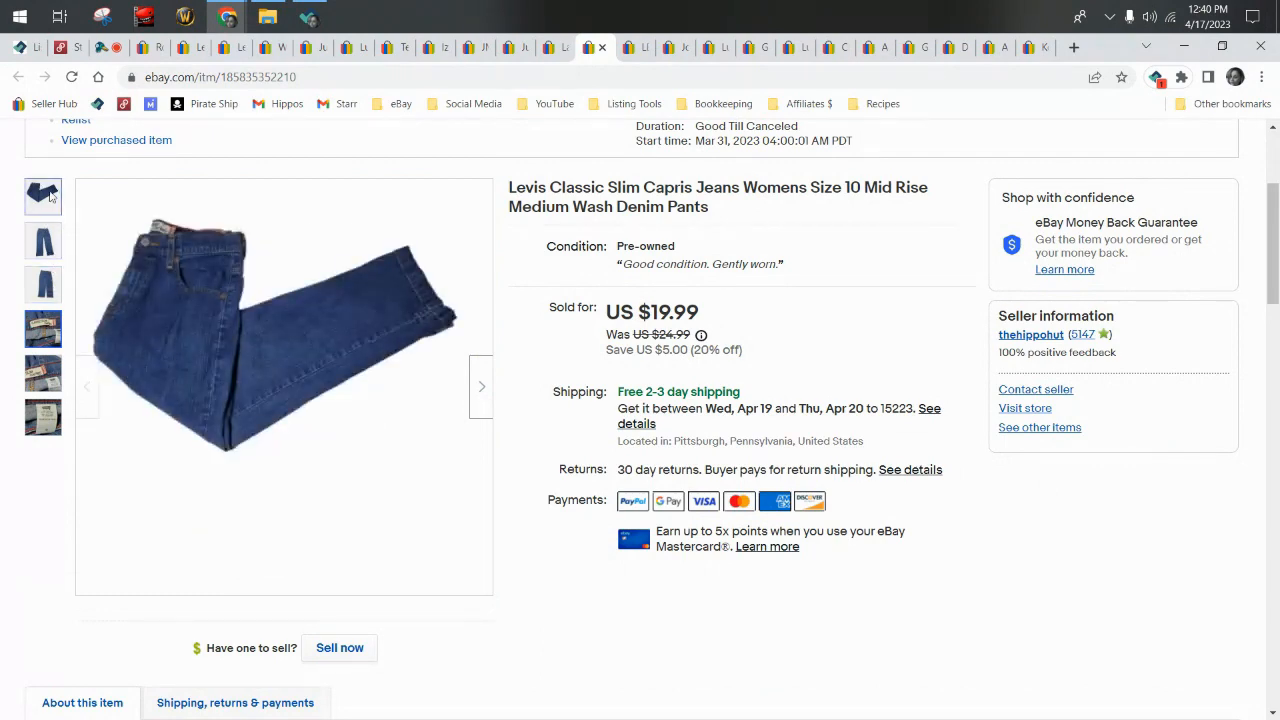
click(44, 328)
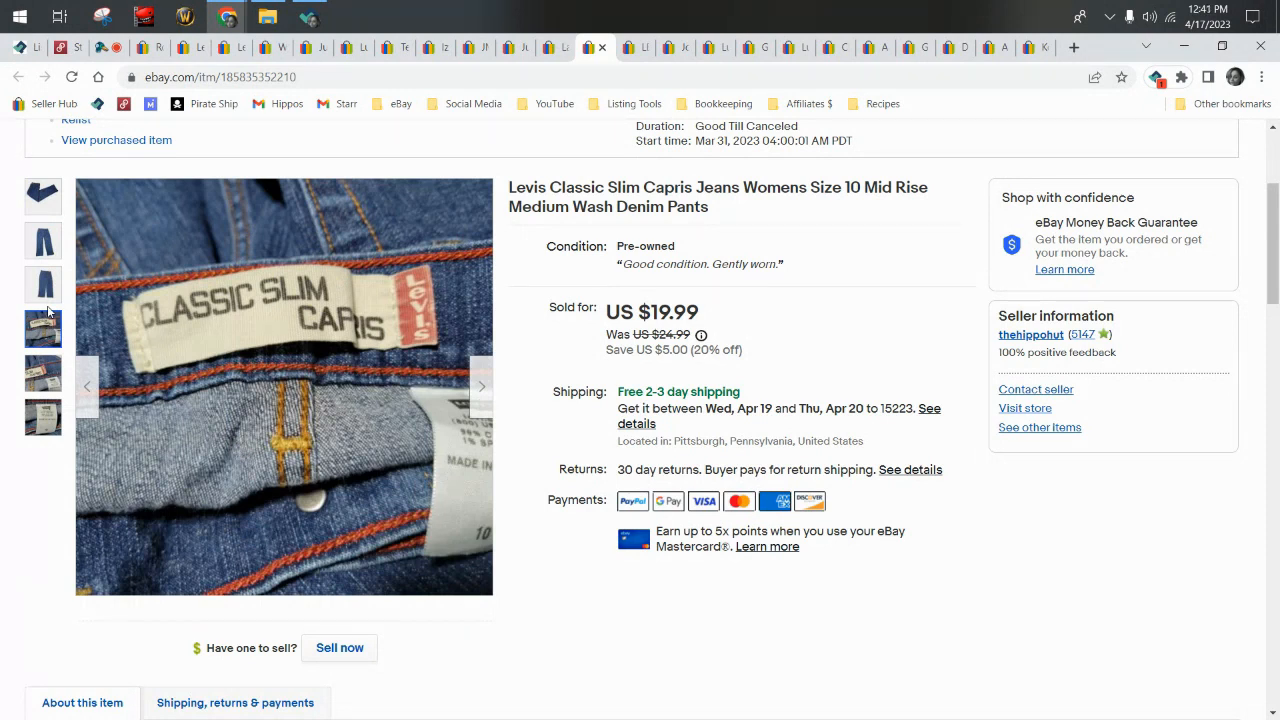
mouse_move(244, 320)
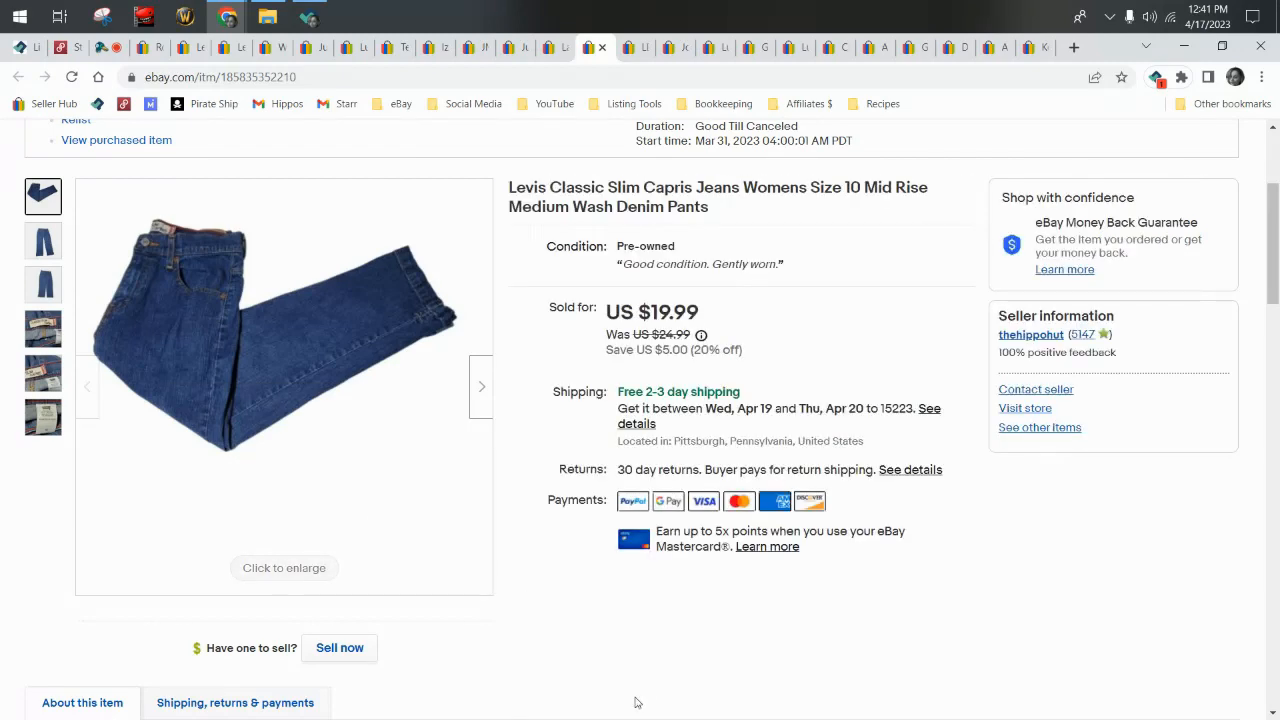
mouse_move(240, 270)
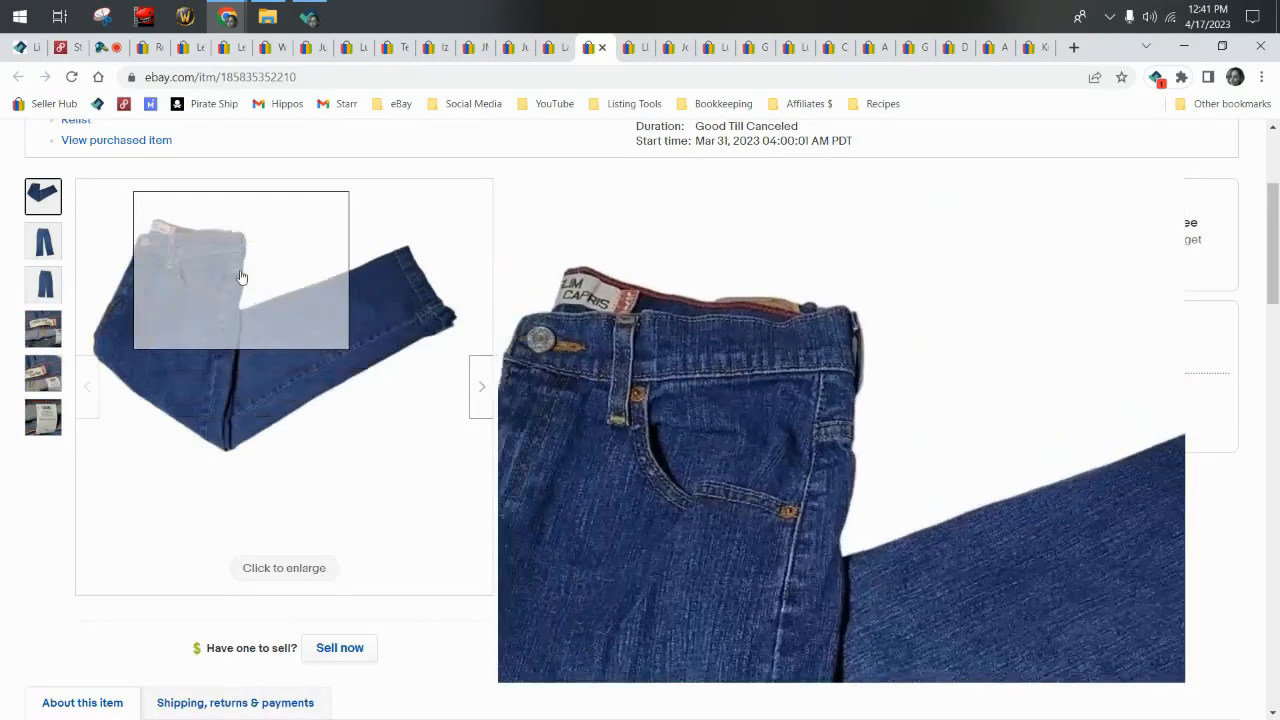
scroll(down, 3)
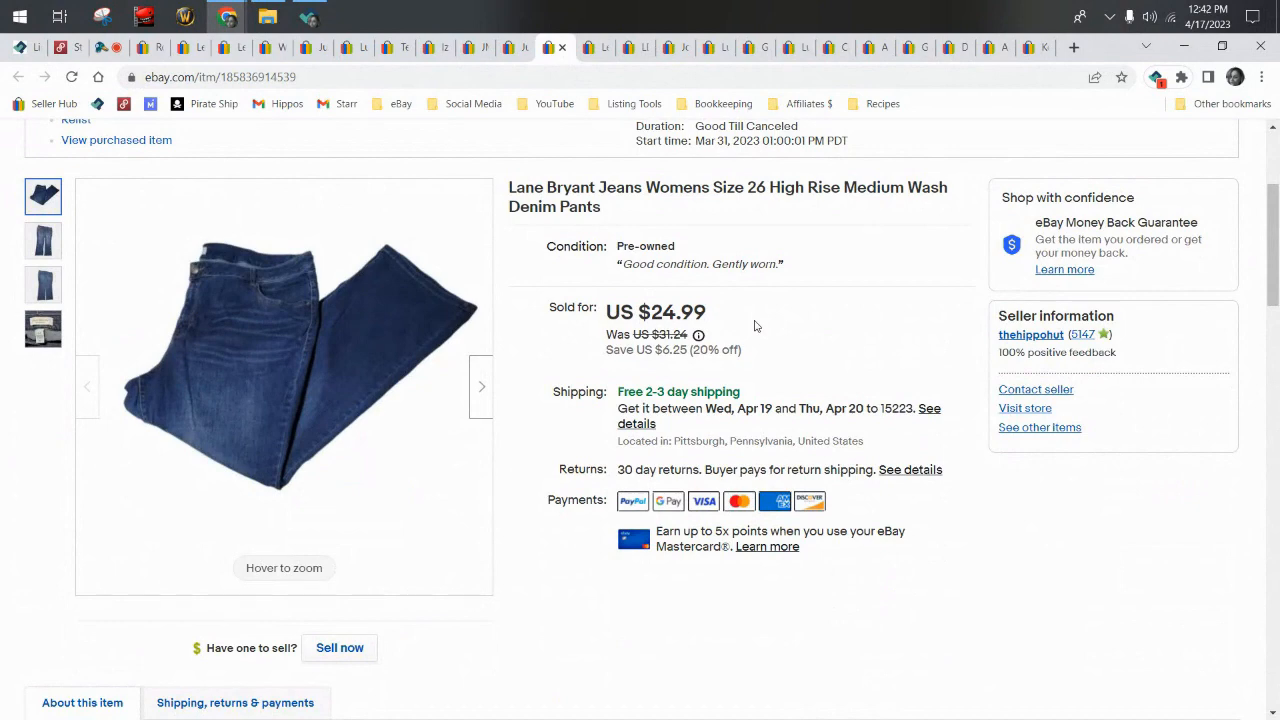
View the Lane Bryant jeans' back photo and the 26R size label close-up.
click(44, 240)
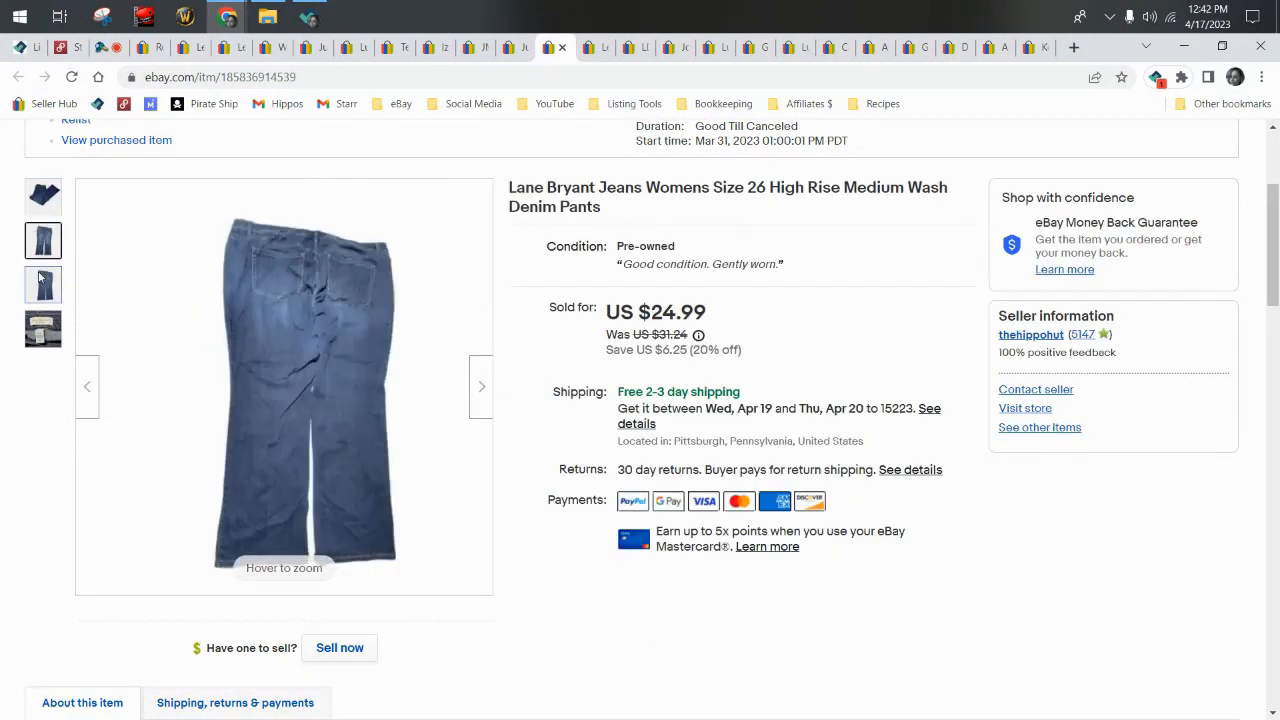
click(44, 328)
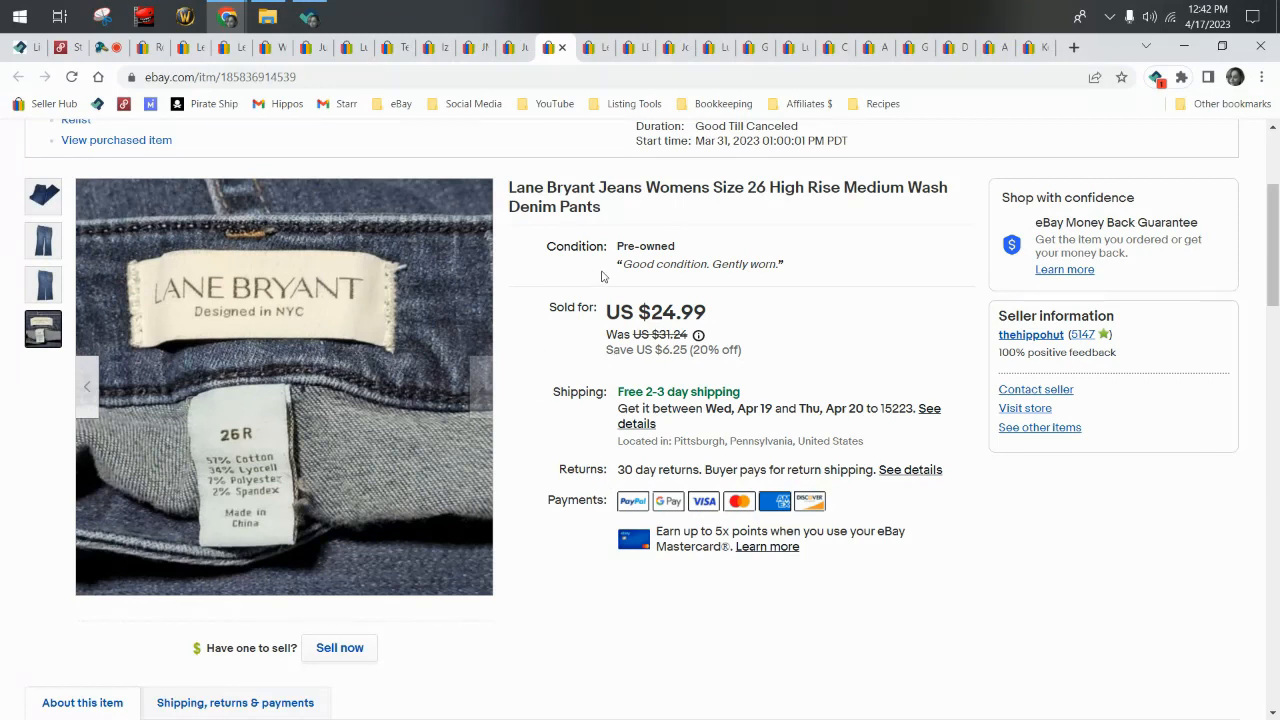
mouse_move(568, 240)
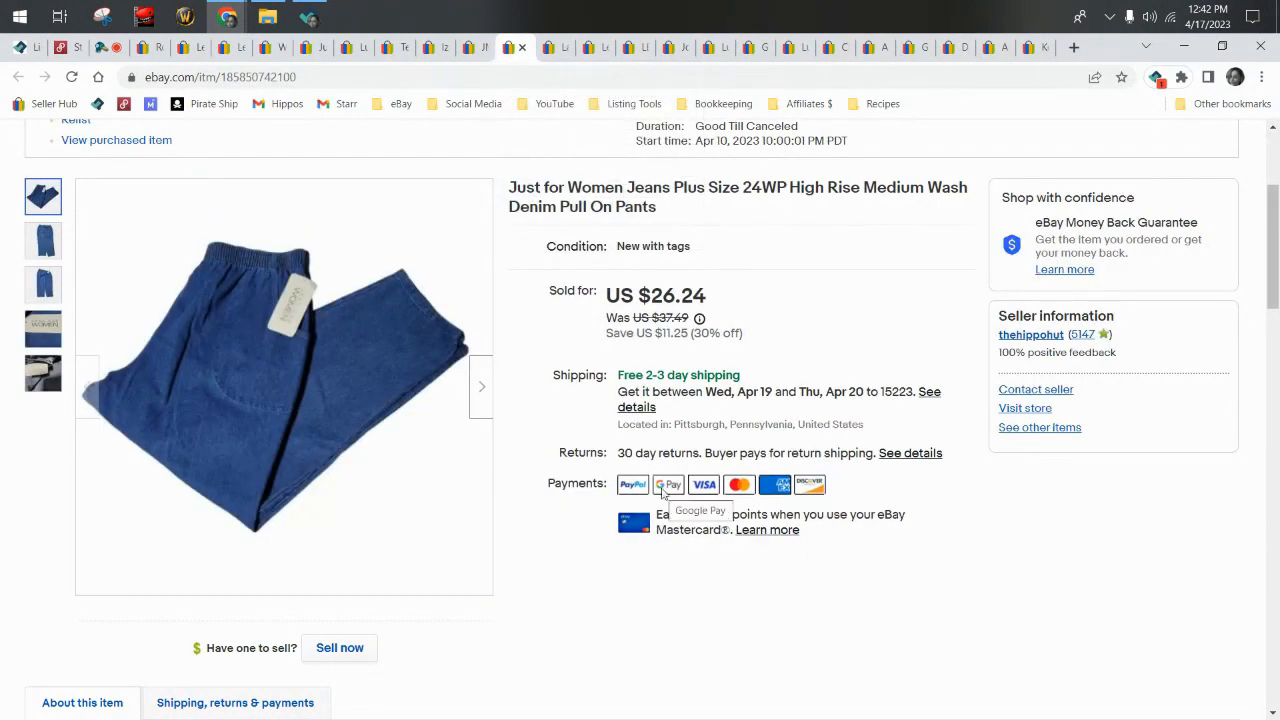
mouse_move(182, 316)
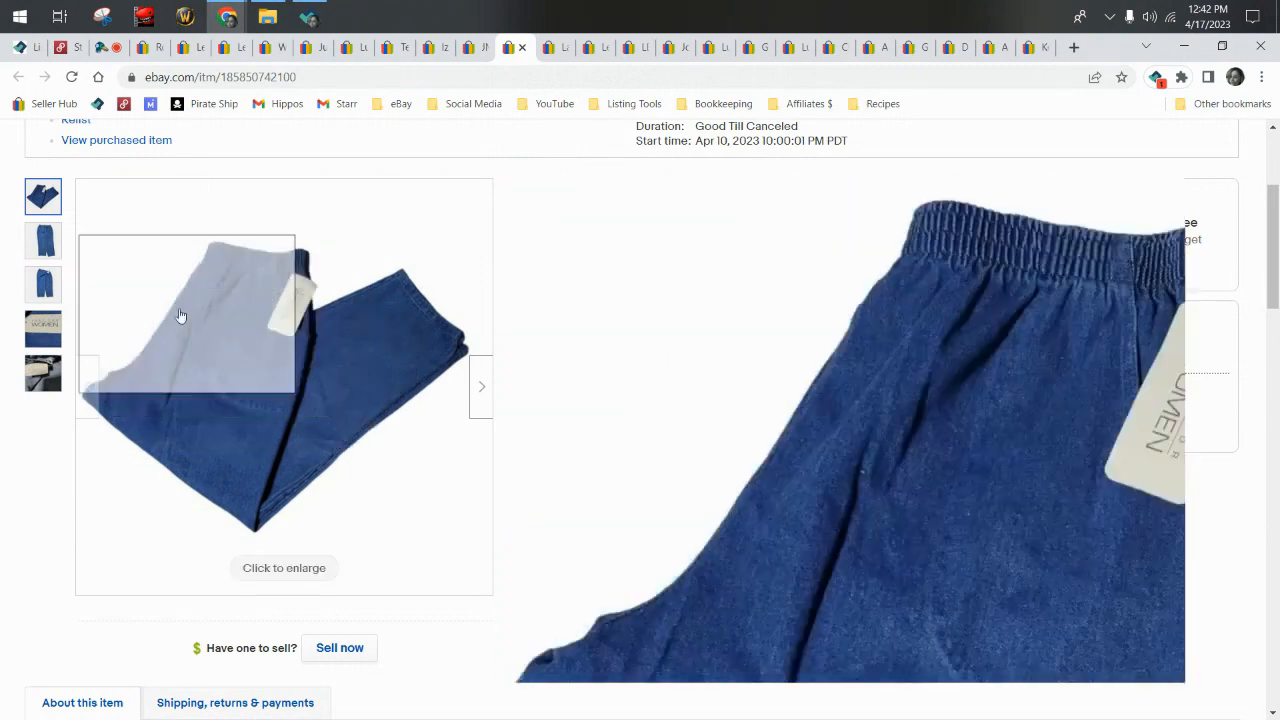
View the Just for Women 24WP jeans' size label photo and examine it closely.
click(44, 328)
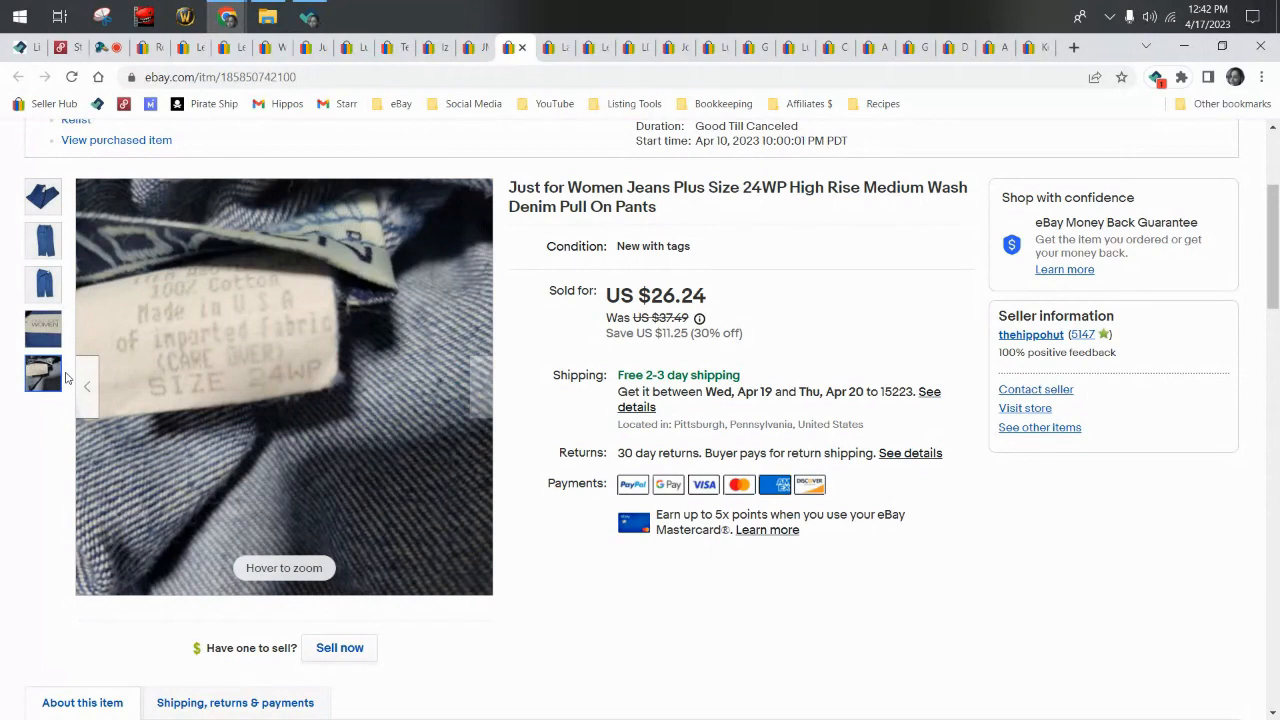
mouse_move(68, 326)
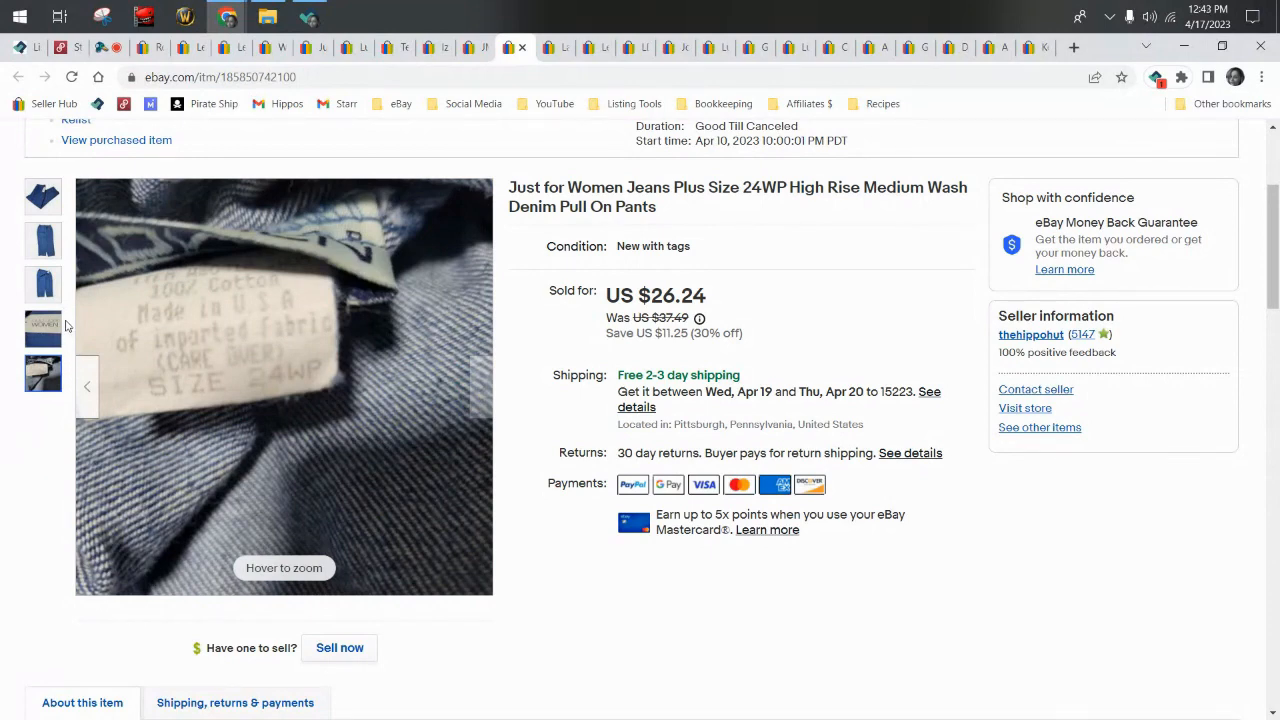
mouse_move(104, 348)
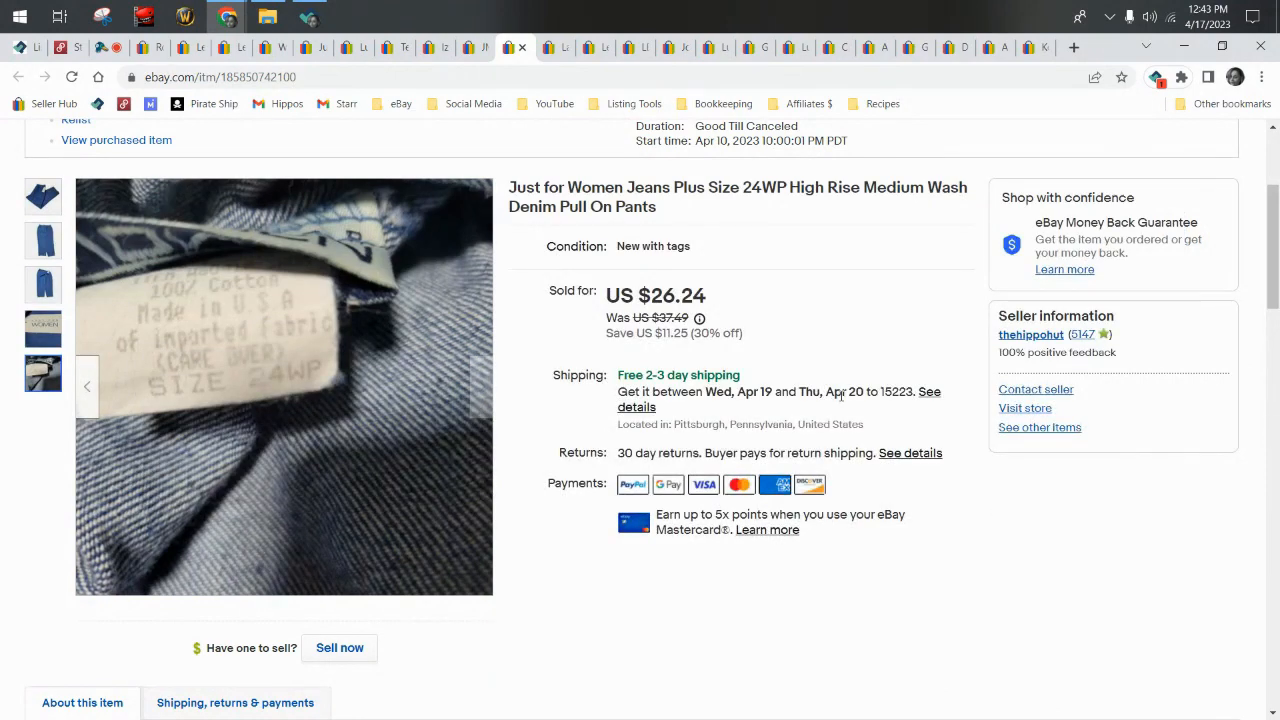
click(44, 240)
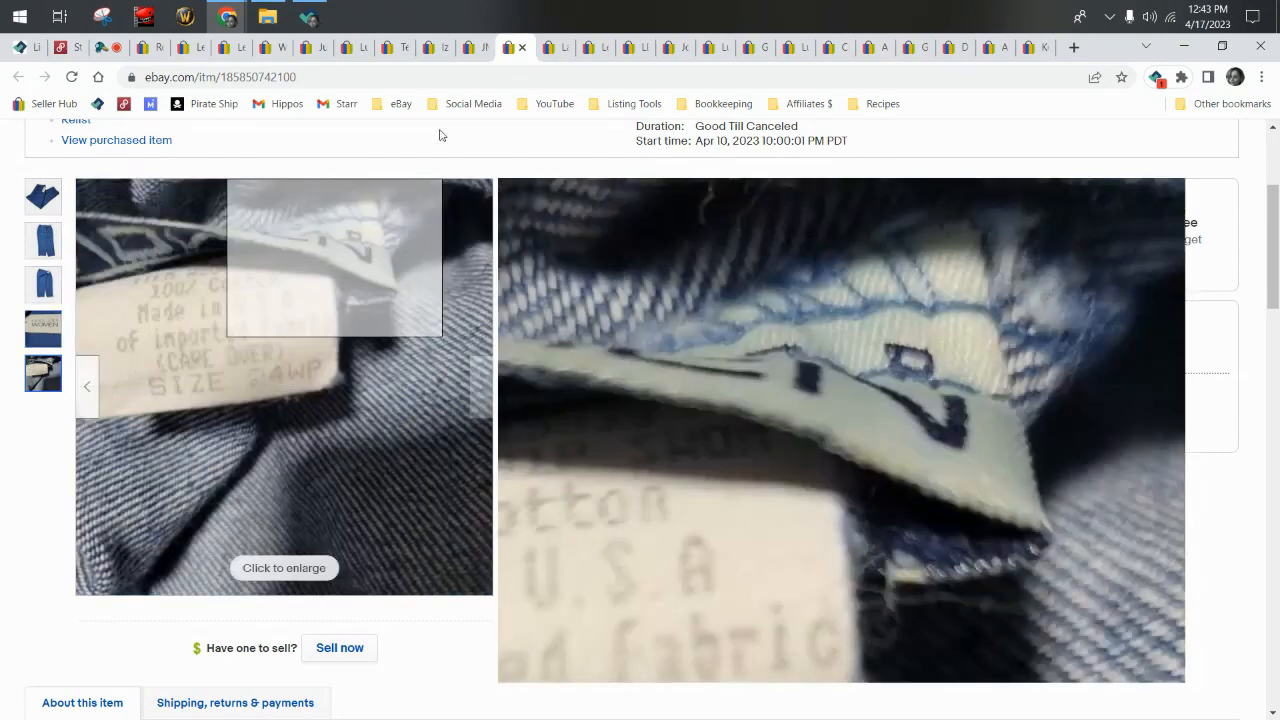
Open the JMS Just My Size 18W jeans listing and browse its label, front and other photos.
click(476, 48)
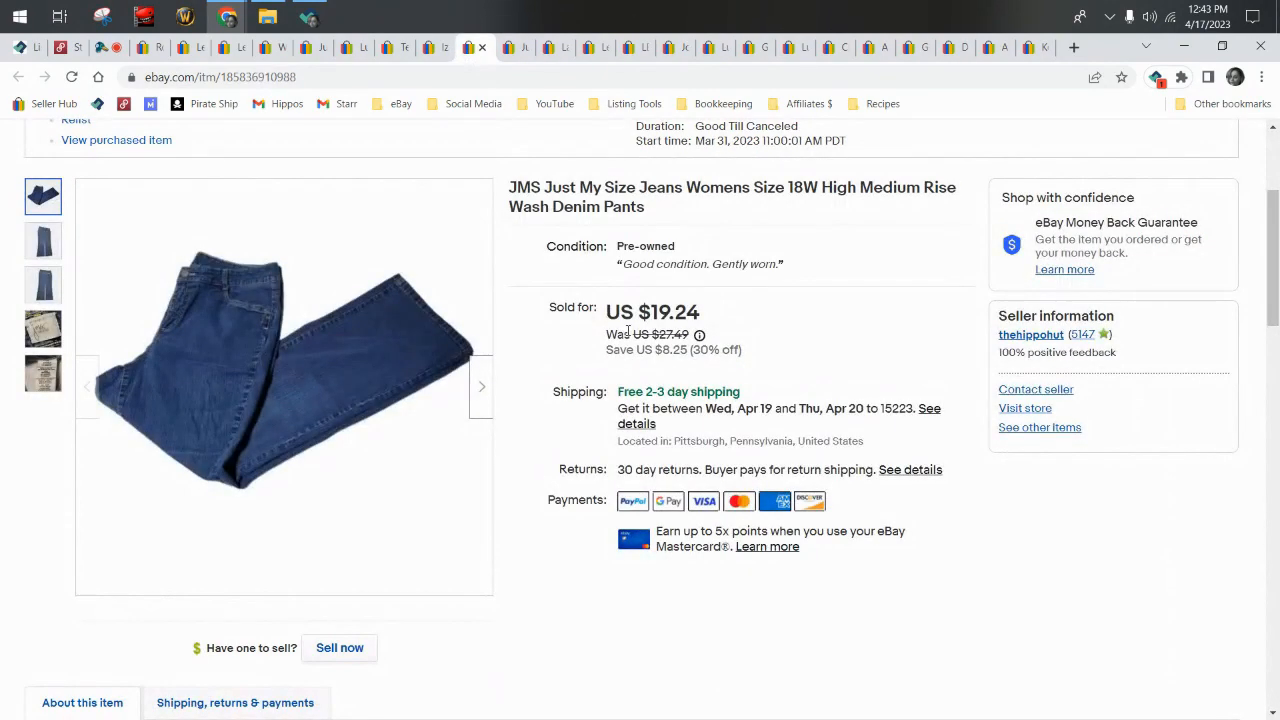
mouse_move(716, 320)
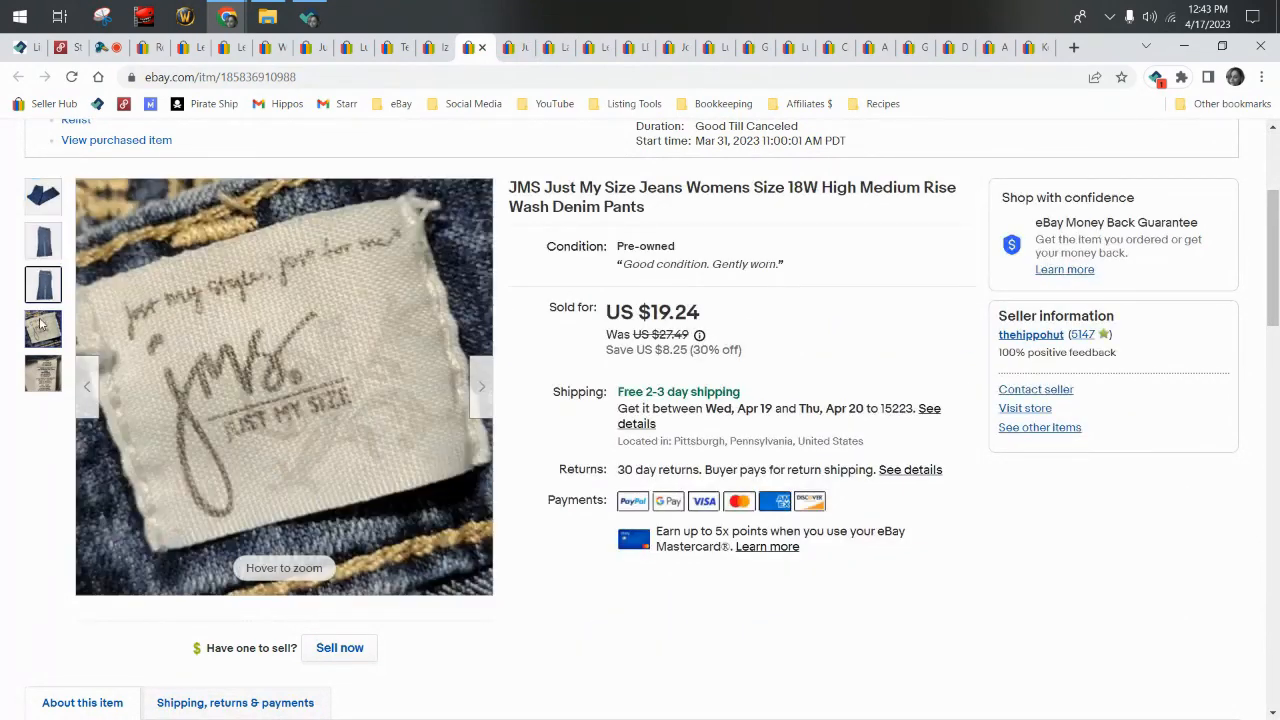
click(44, 374)
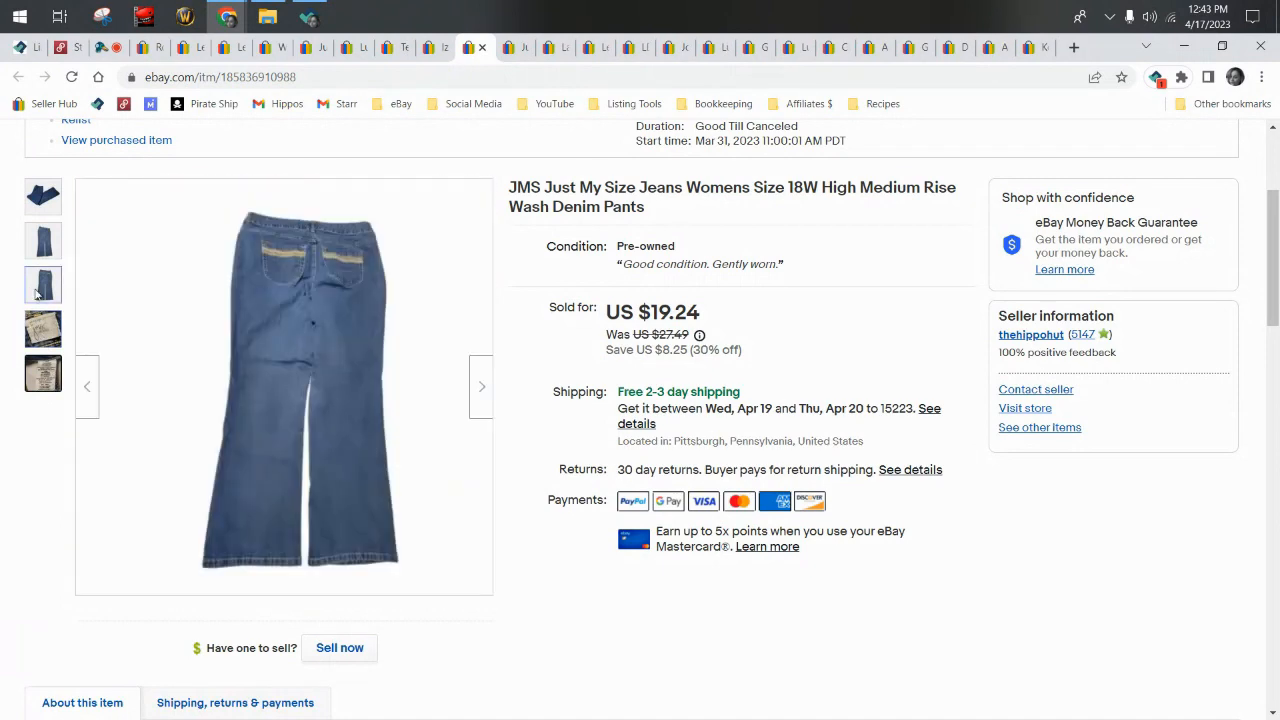
click(44, 240)
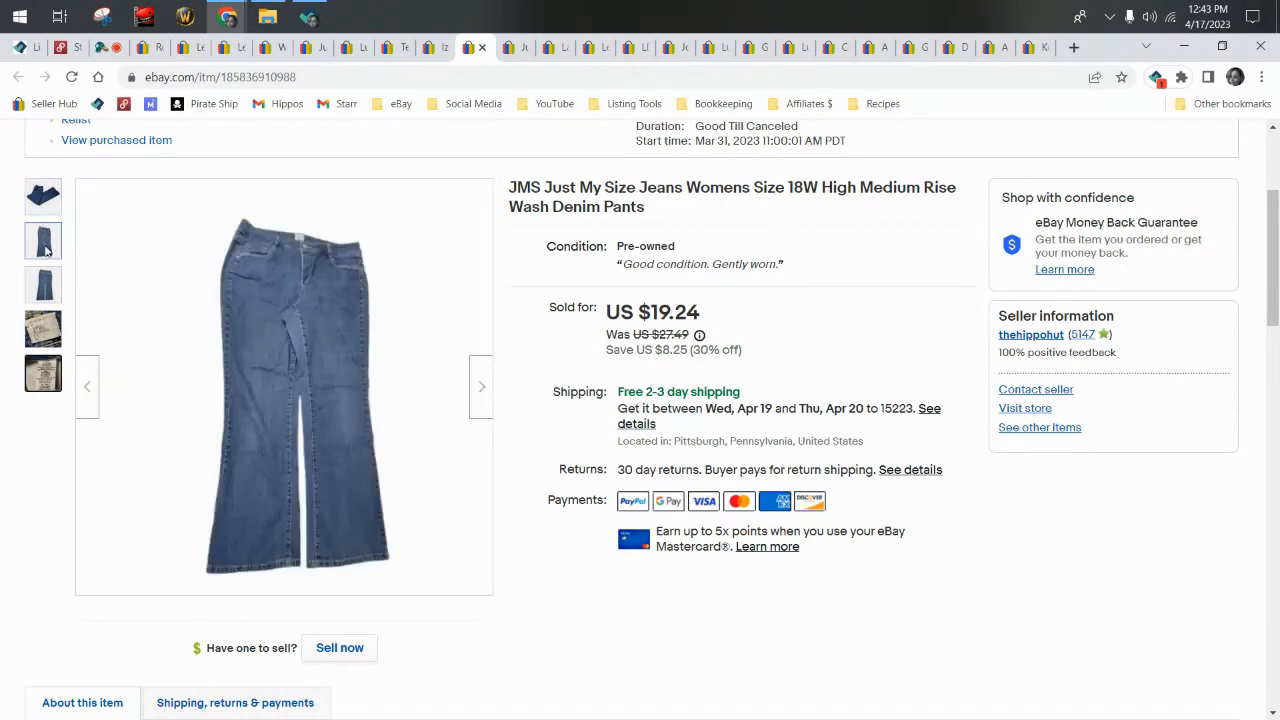
click(44, 372)
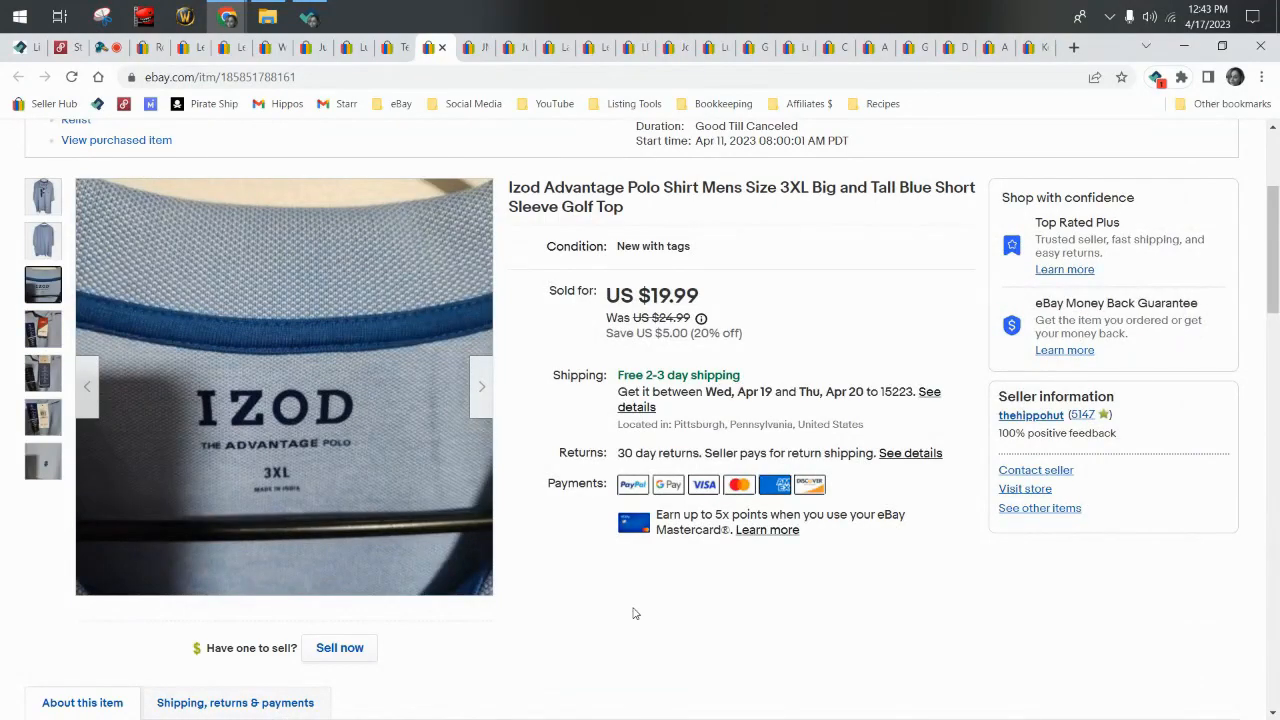
mouse_move(556, 566)
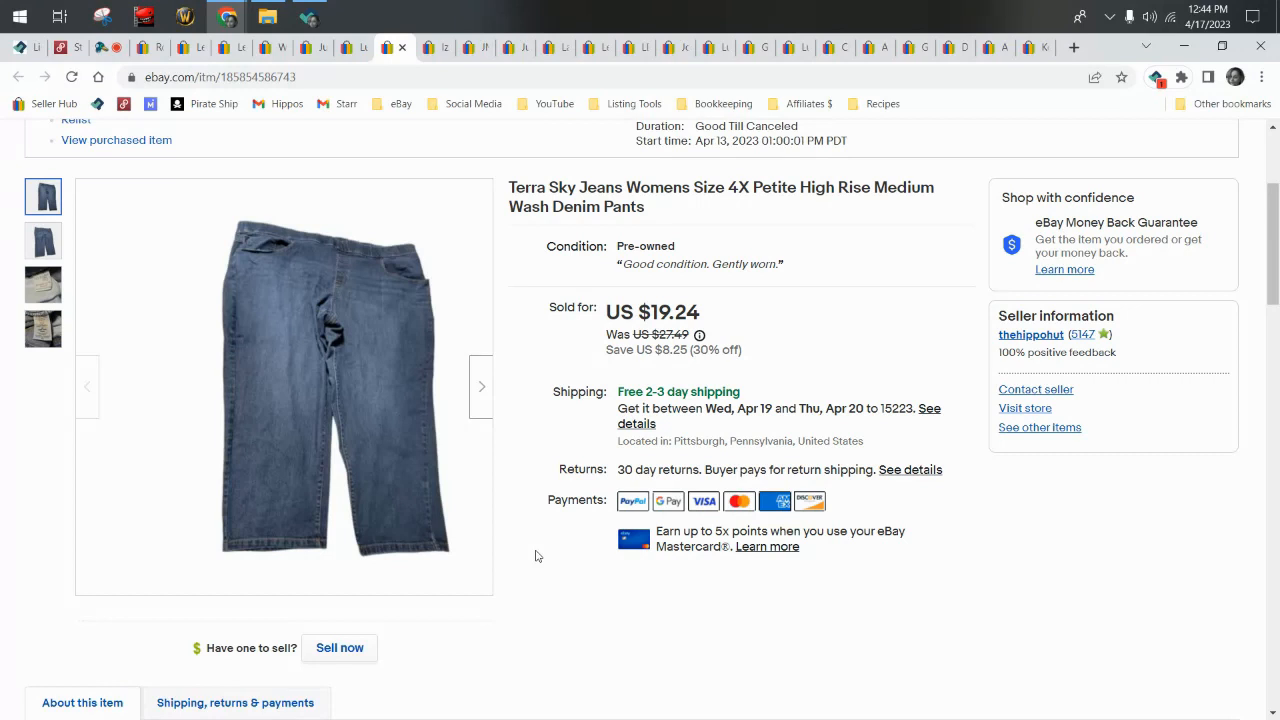
mouse_move(618, 214)
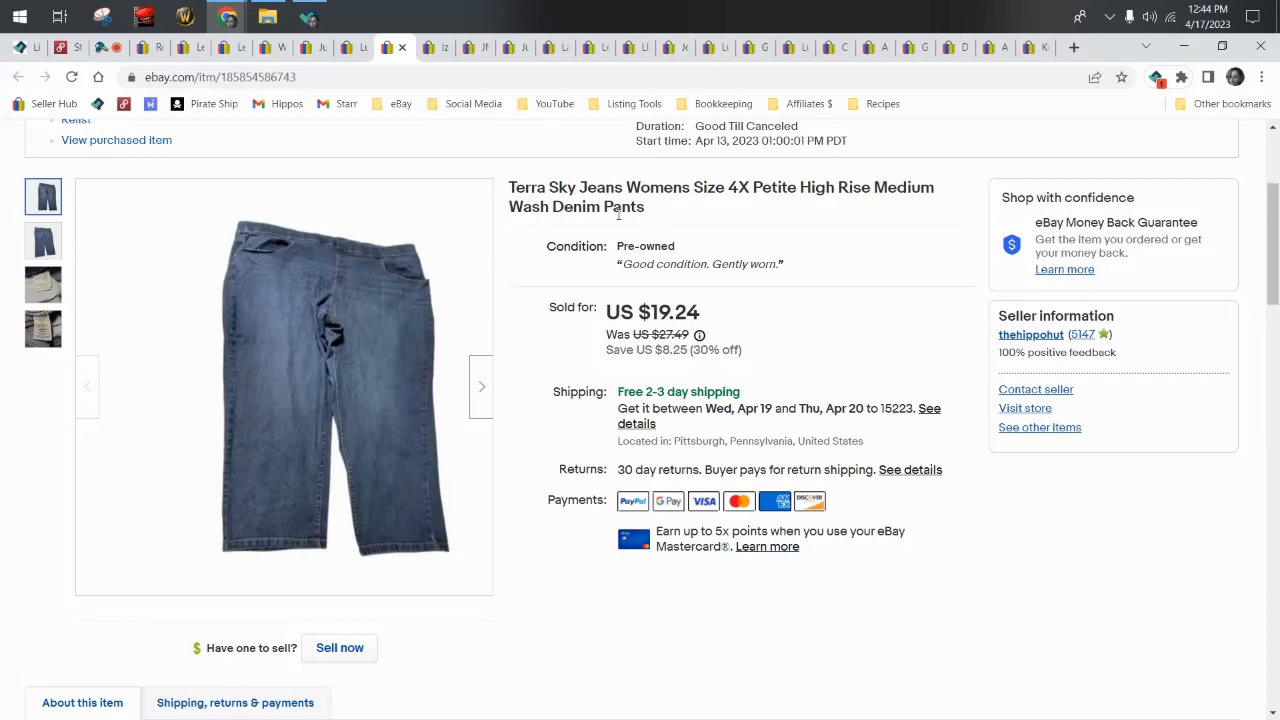
View the Terra Sky 4X Petite jeans' size label photo and return to the main photo.
click(42, 284)
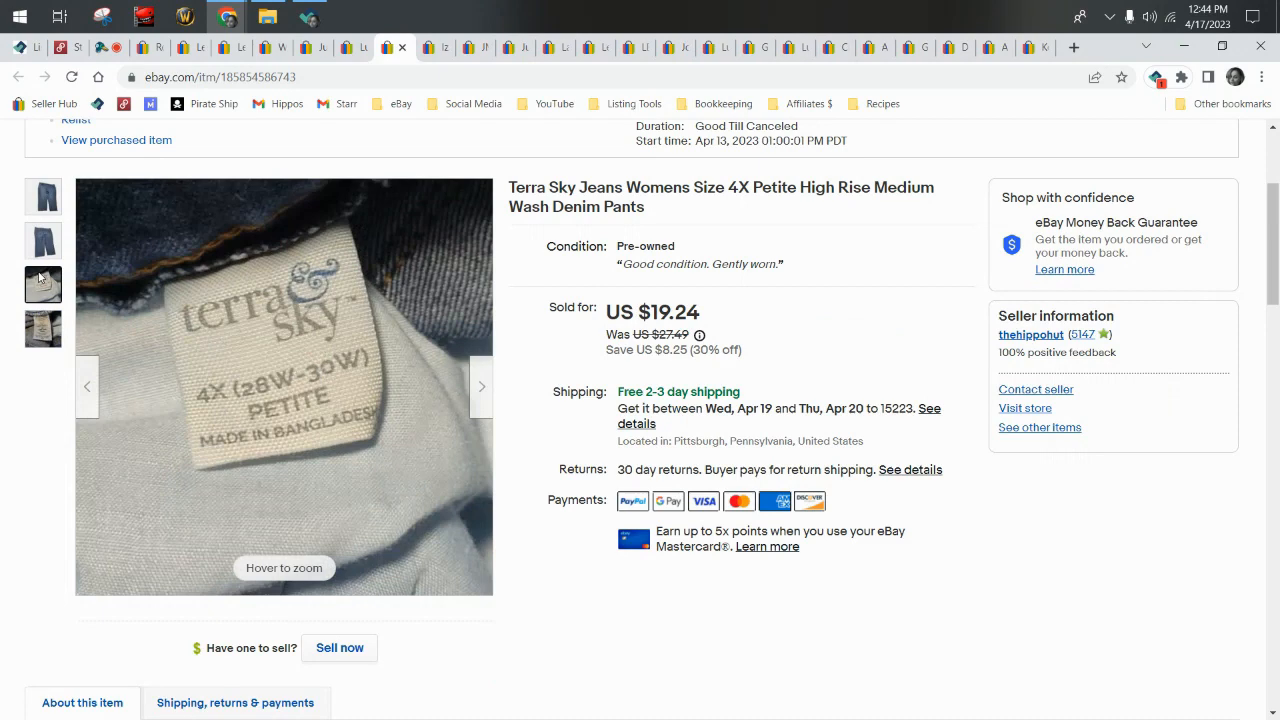
click(44, 196)
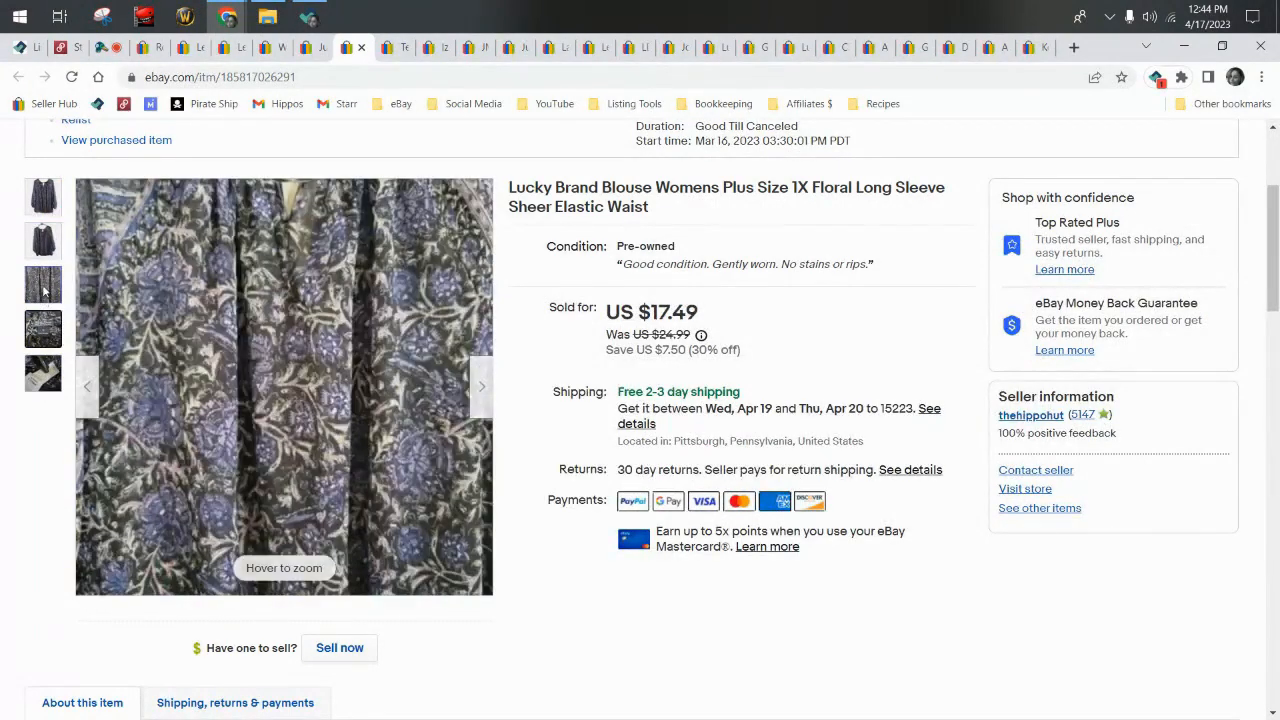
View the full front photo of the Lucky Brand 1X floral long-sleeve blouse.
click(44, 240)
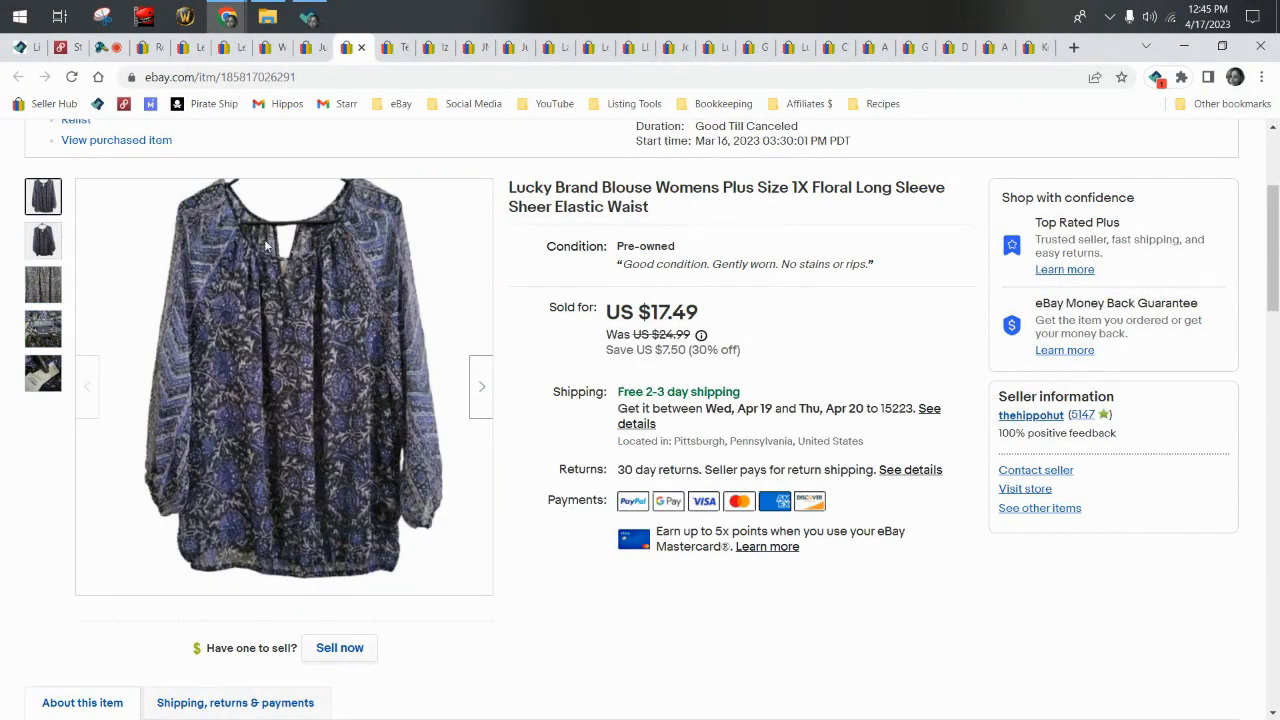
mouse_move(264, 244)
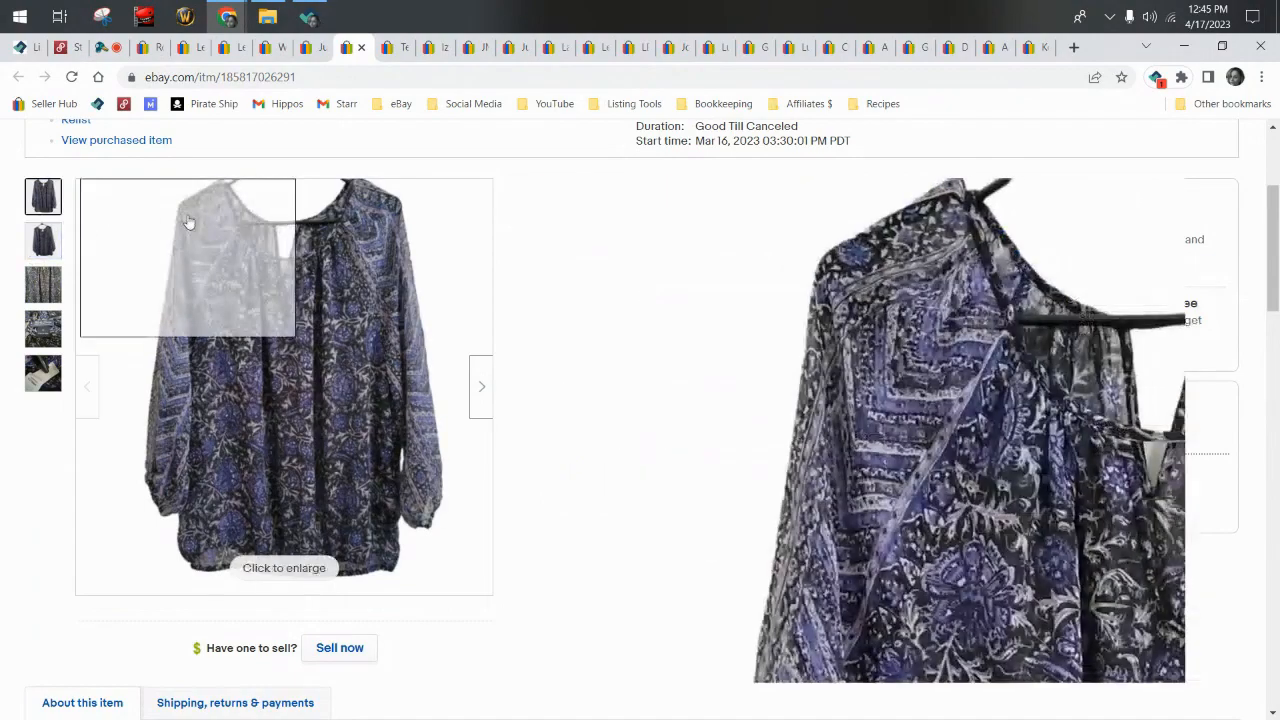
mouse_move(356, 550)
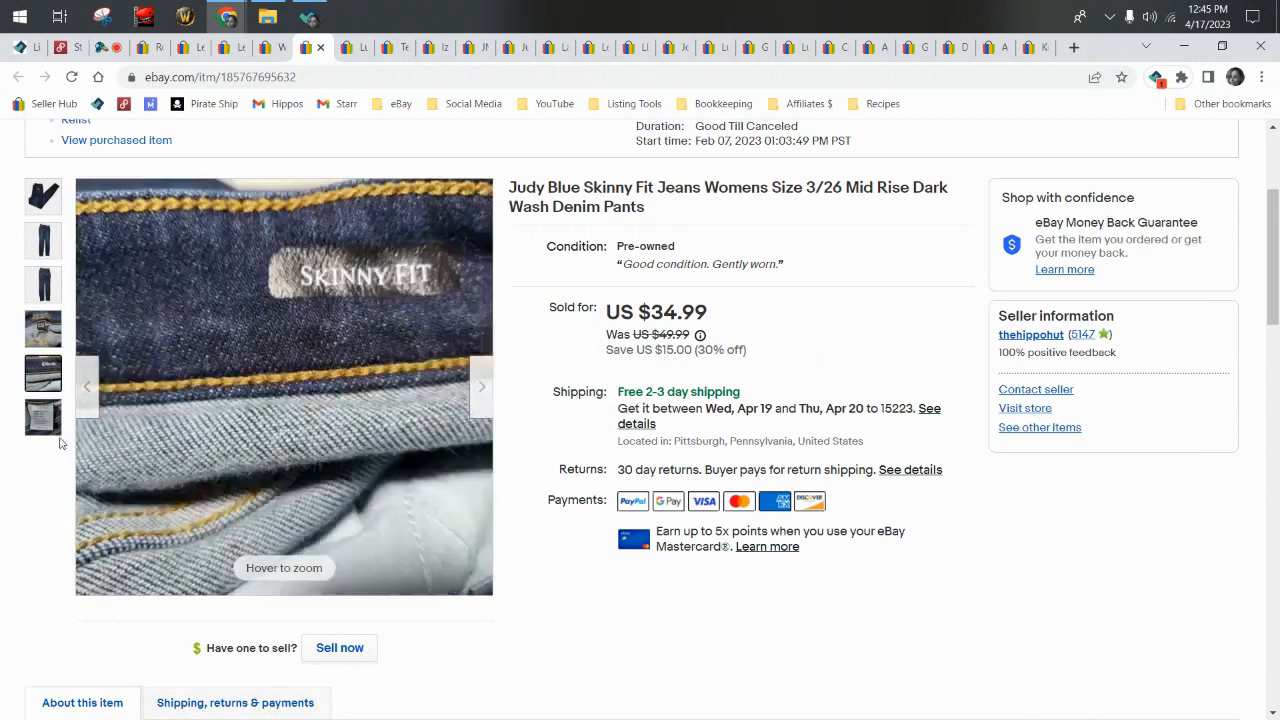
Browse the Judy Blue jeans' care label and Skinny Fit waistband photos, then view the item specifics.
click(44, 418)
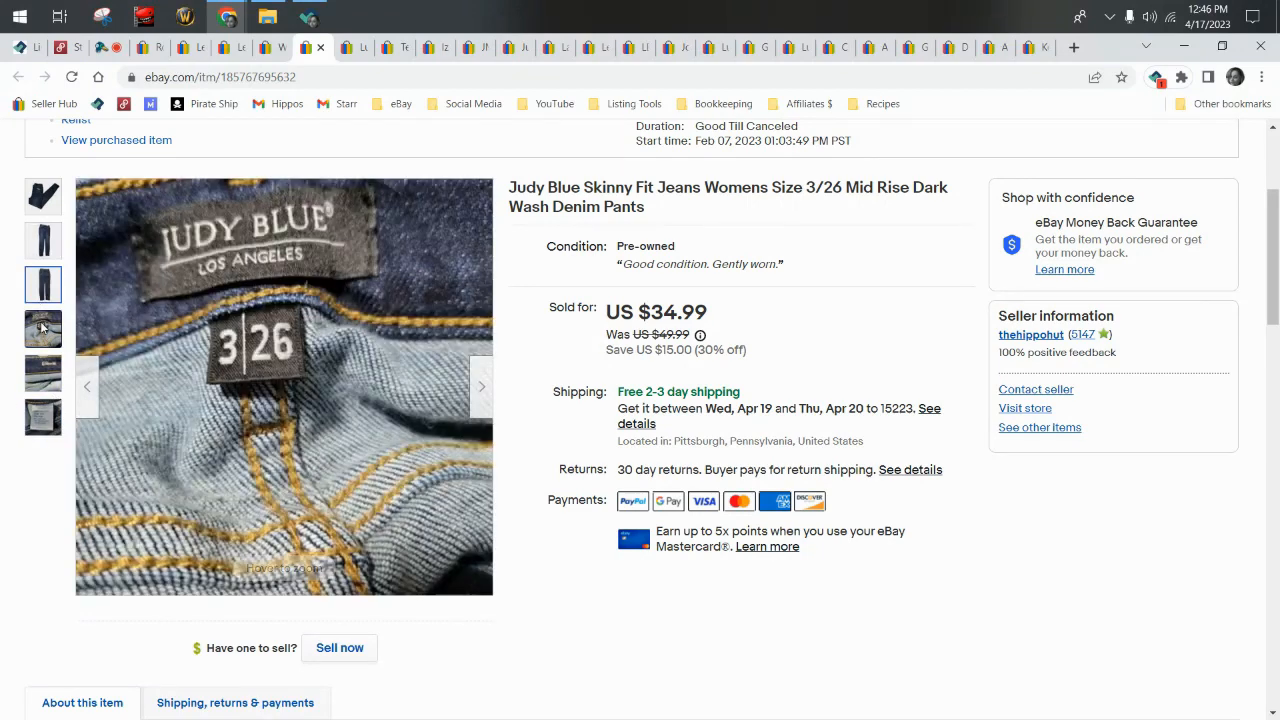
click(42, 418)
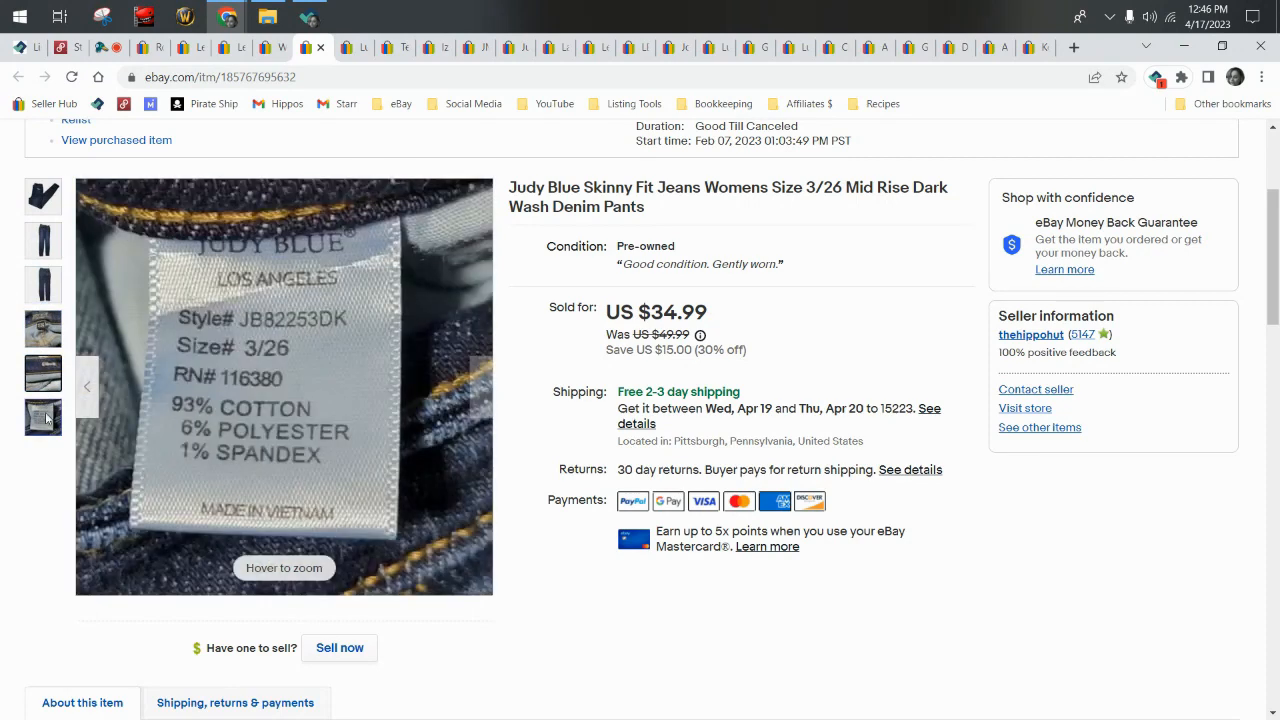
mouse_move(44, 420)
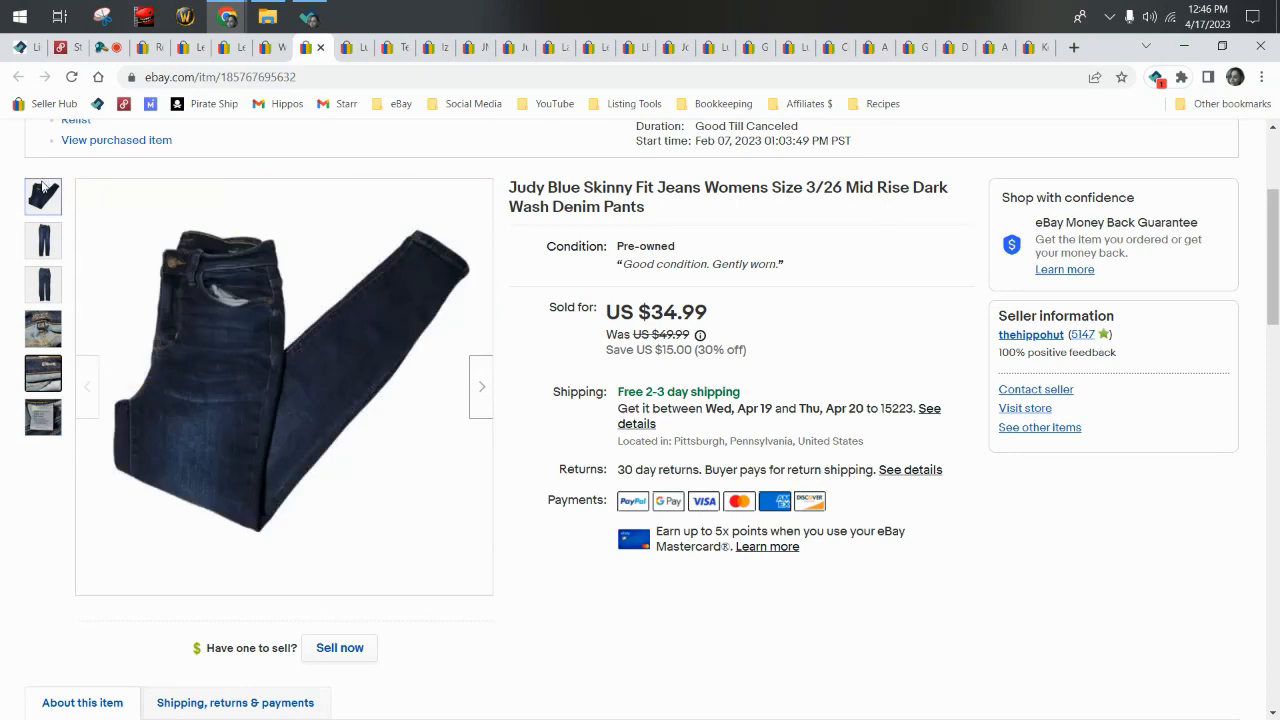
click(44, 328)
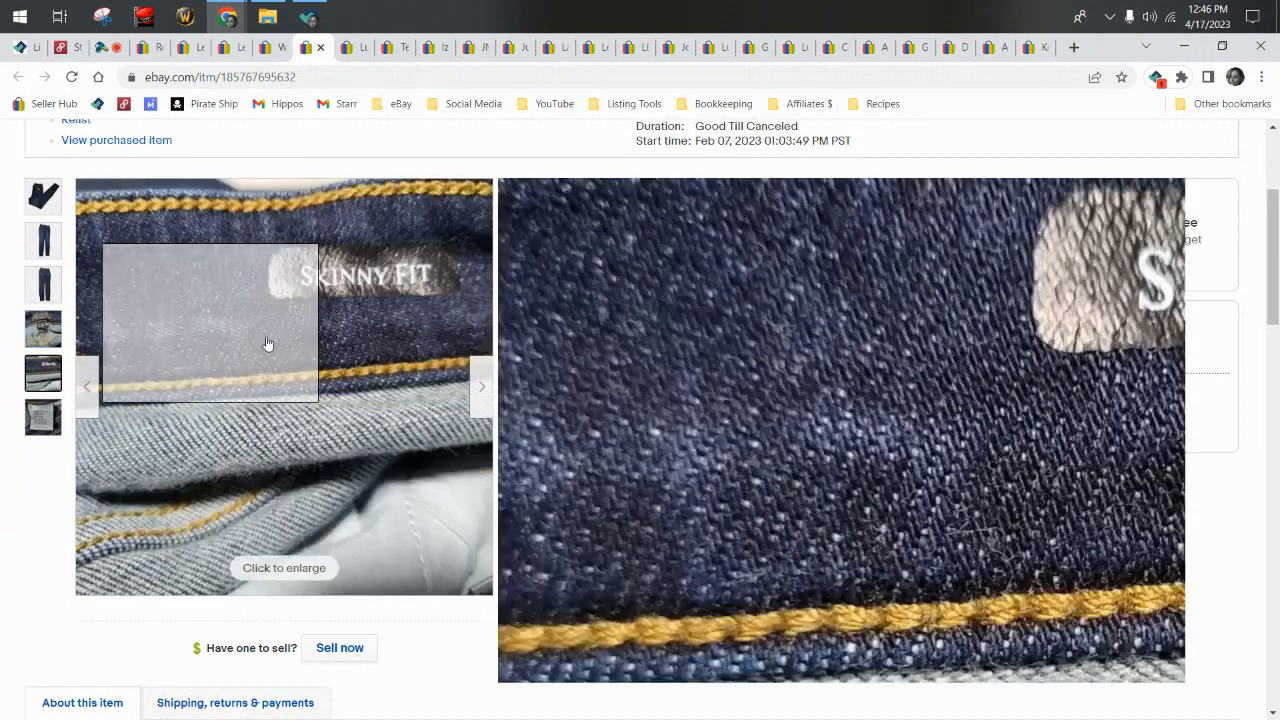
scroll(down, 3)
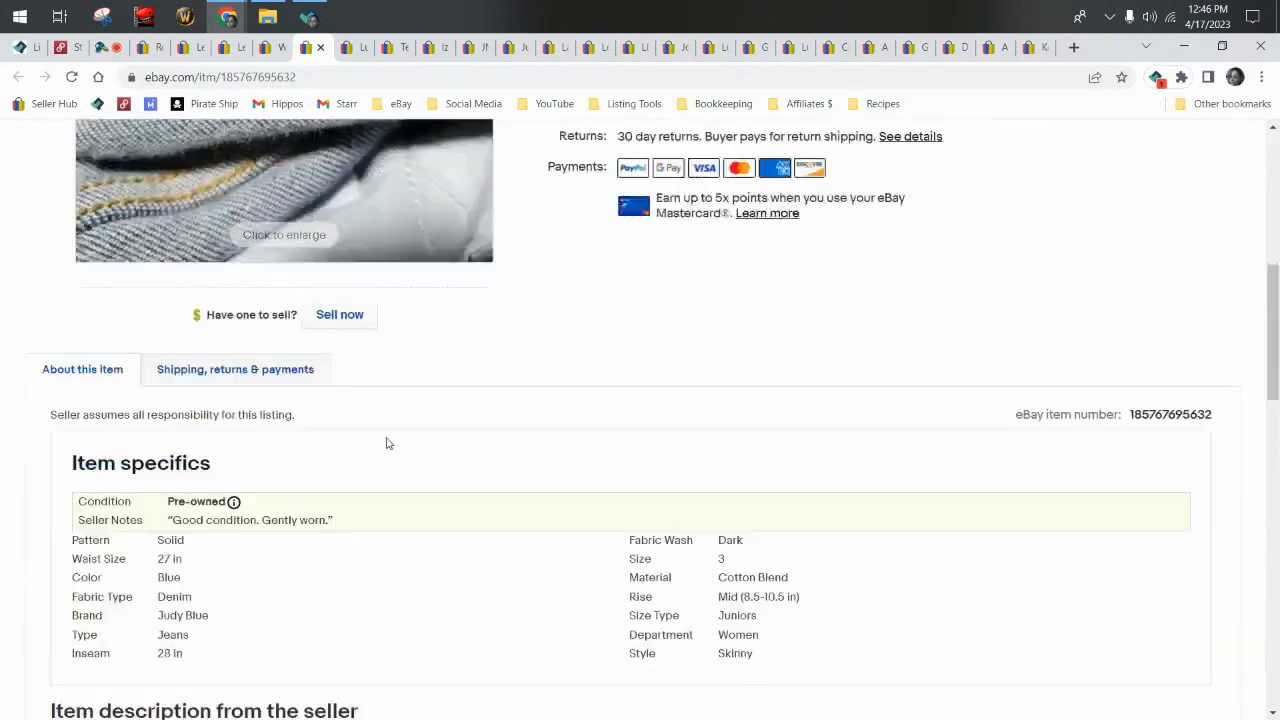
click(236, 368)
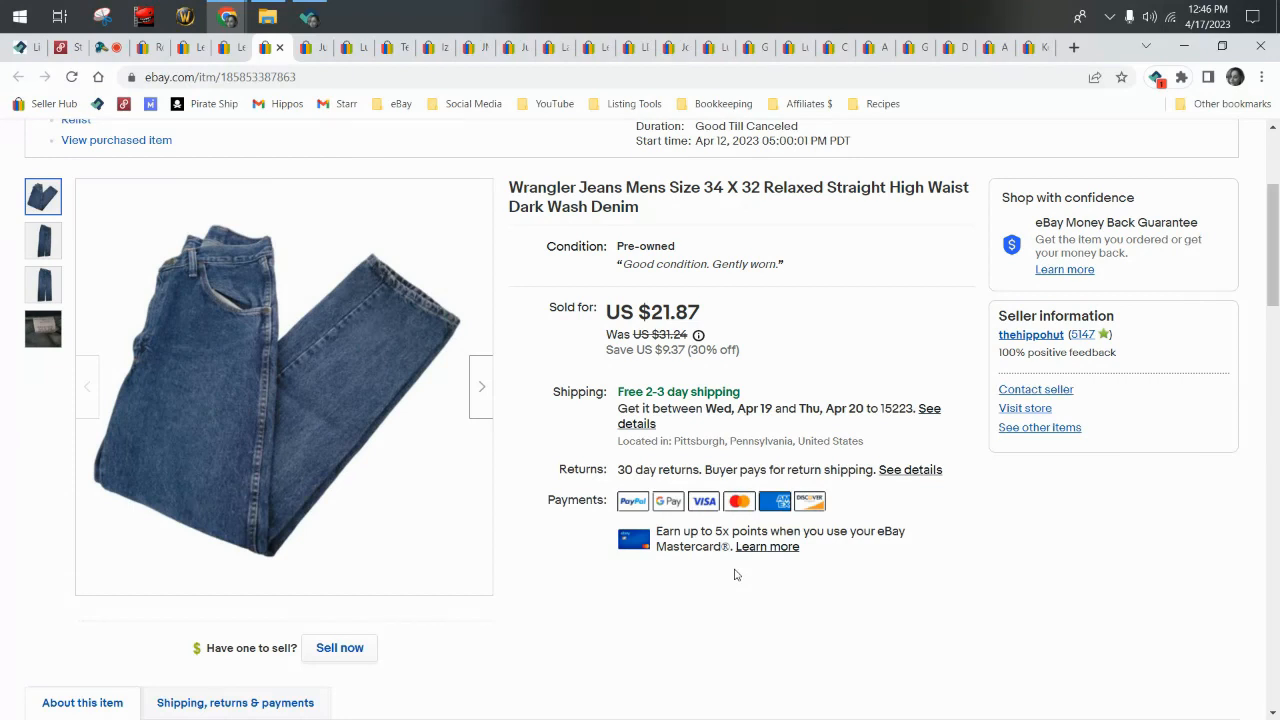
mouse_move(852, 610)
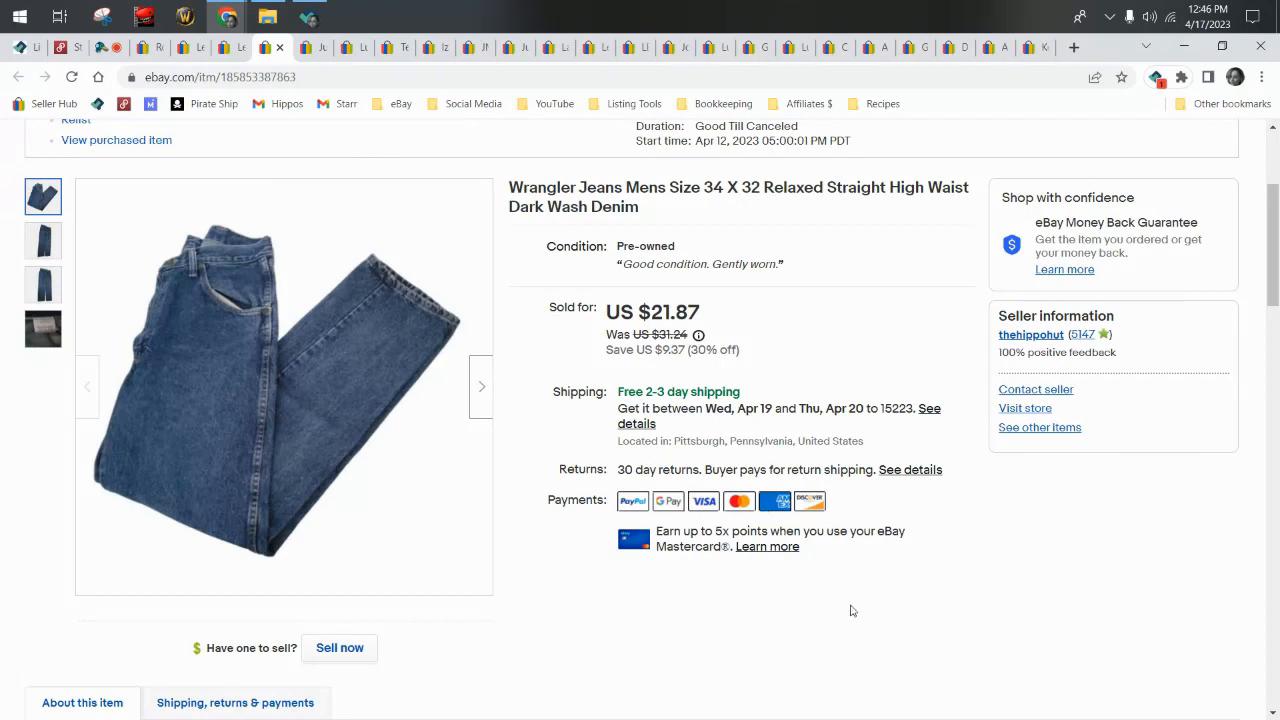
Highlight the '30% off' discount beside the Wrangler jeans' US $21.87 sold price.
double_click(712, 350)
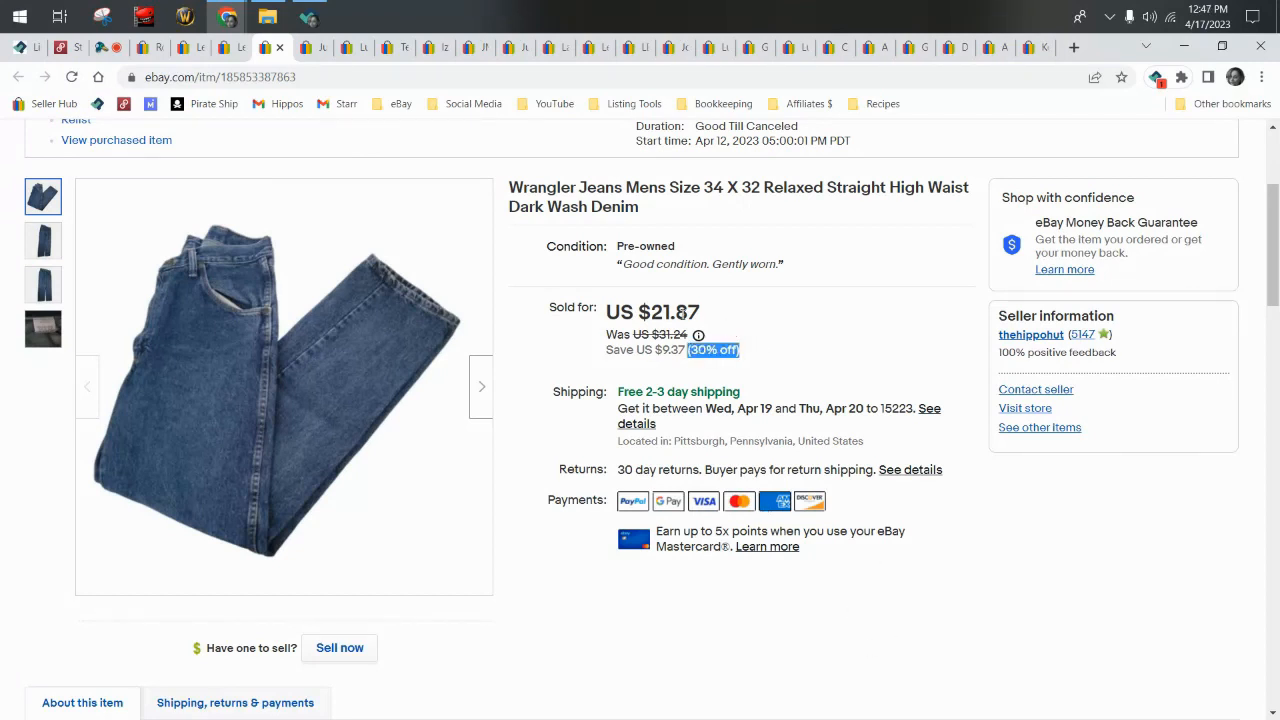
mouse_move(684, 314)
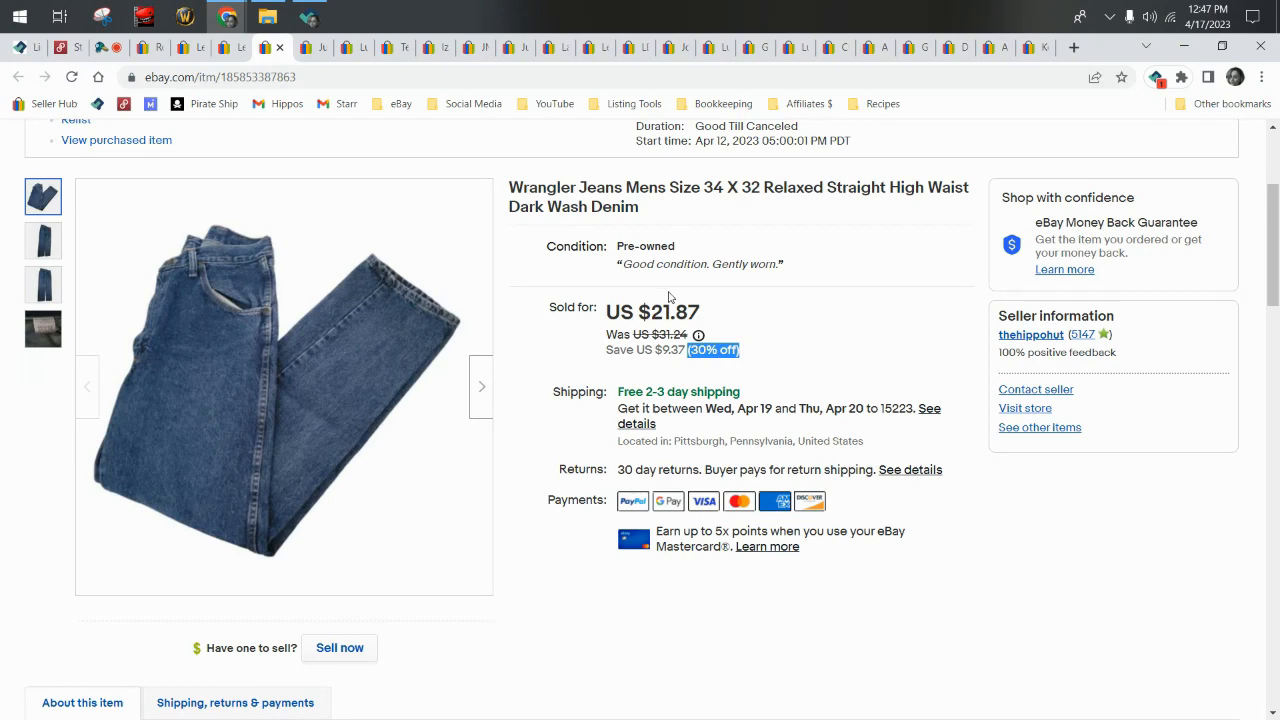
mouse_move(360, 230)
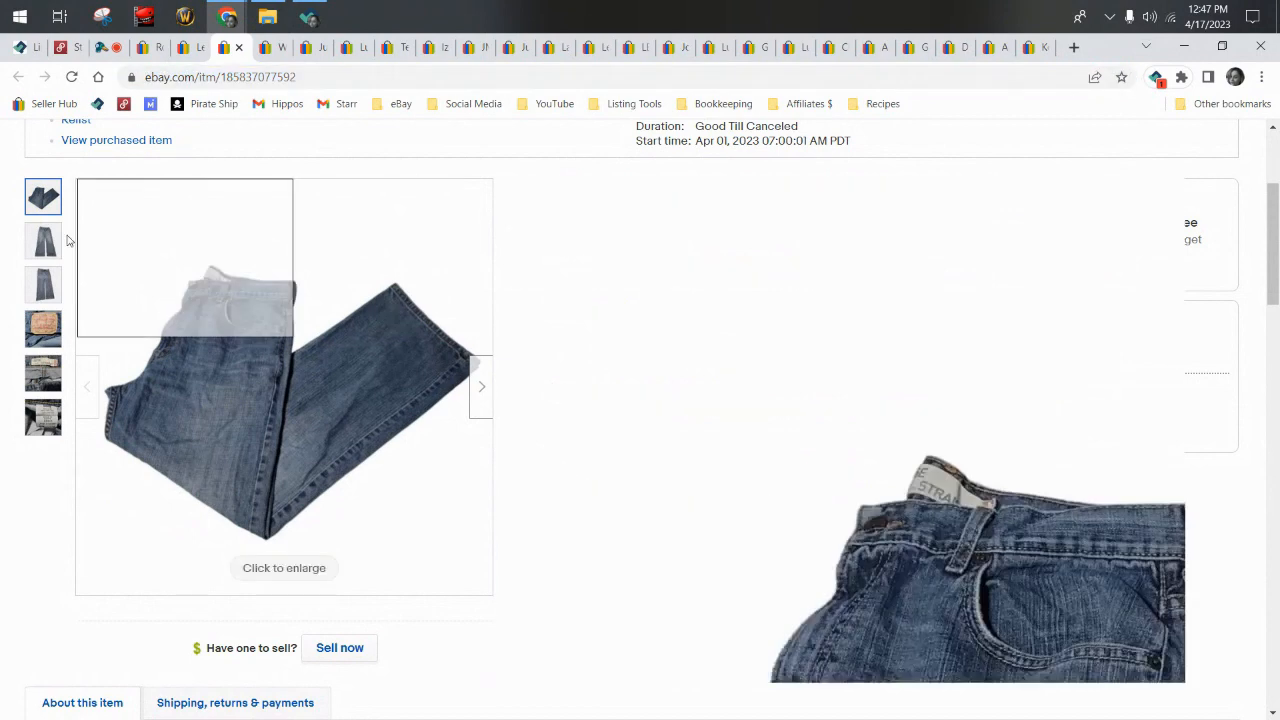
Browse the Levi's 569 jeans photos — Loose Straight label, back view, care label — then move on to the camo shorts listing.
click(44, 284)
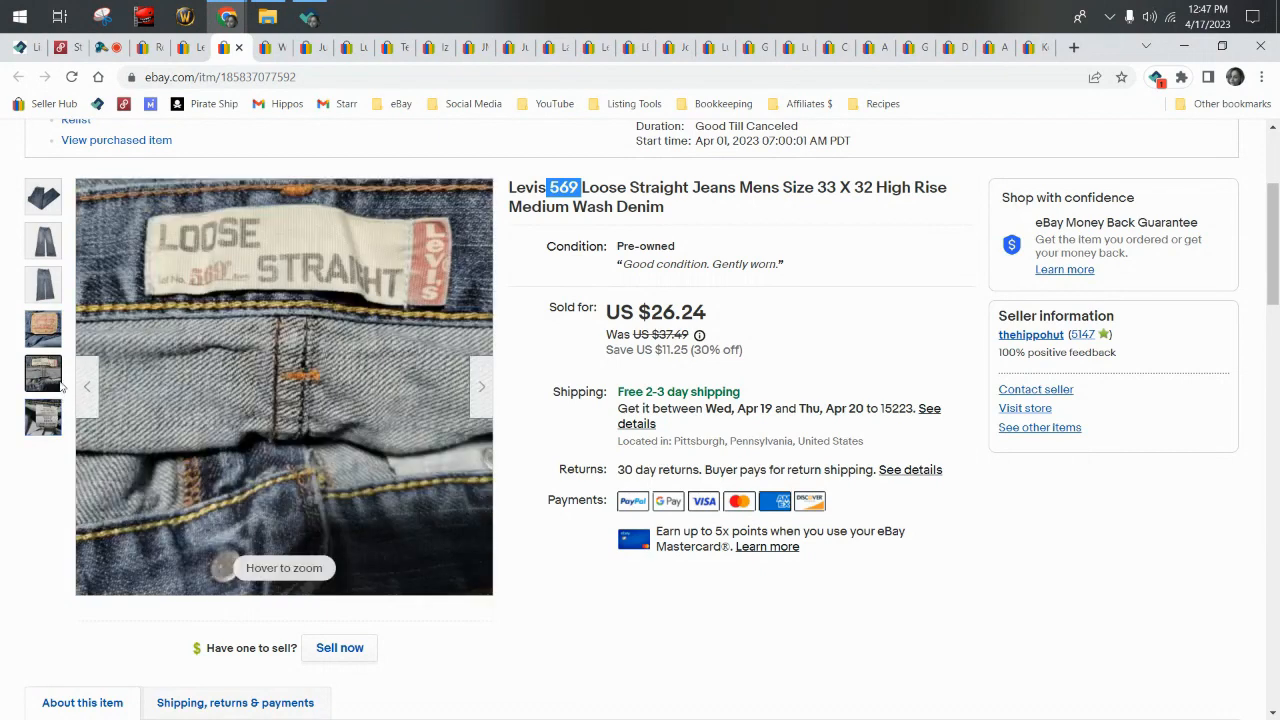
click(44, 198)
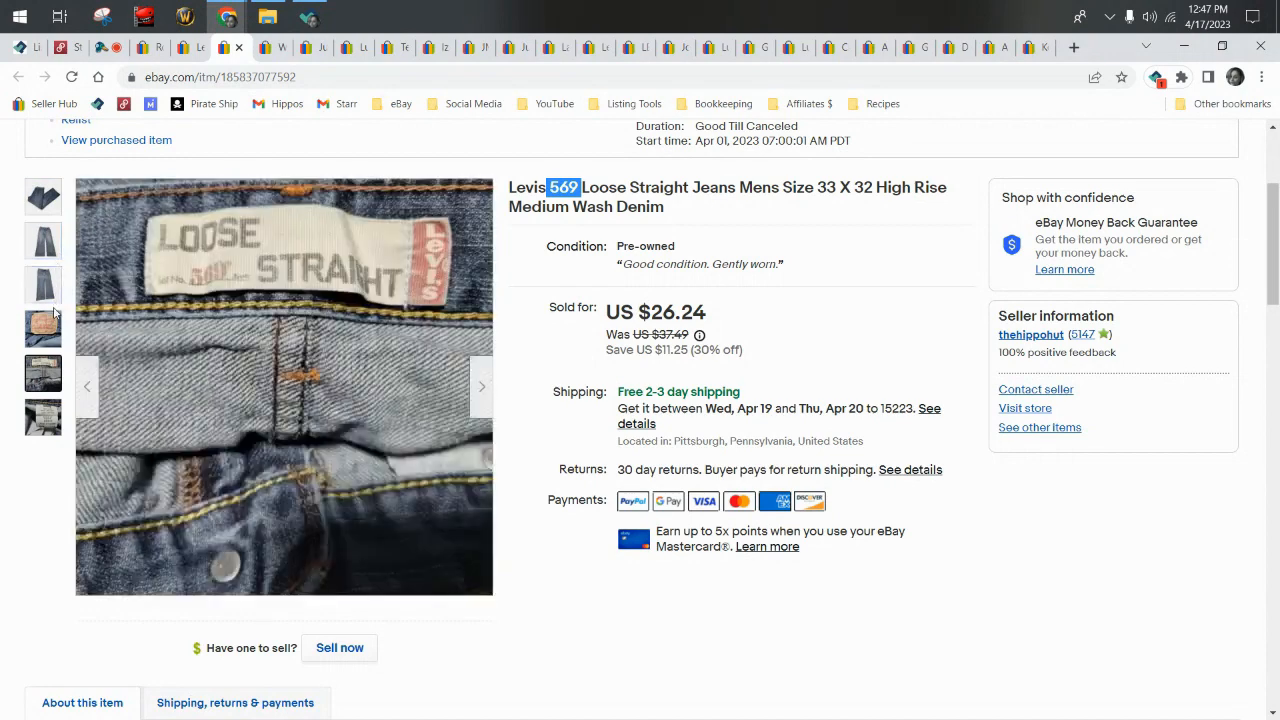
click(44, 284)
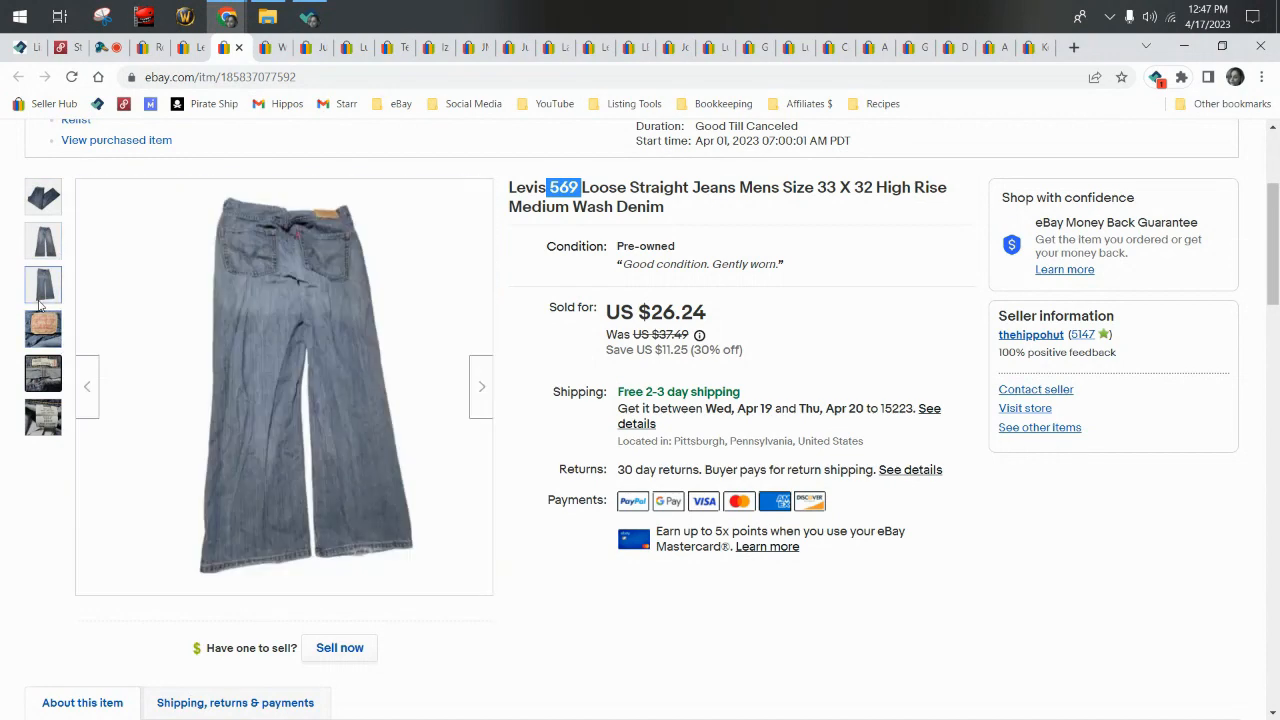
click(44, 418)
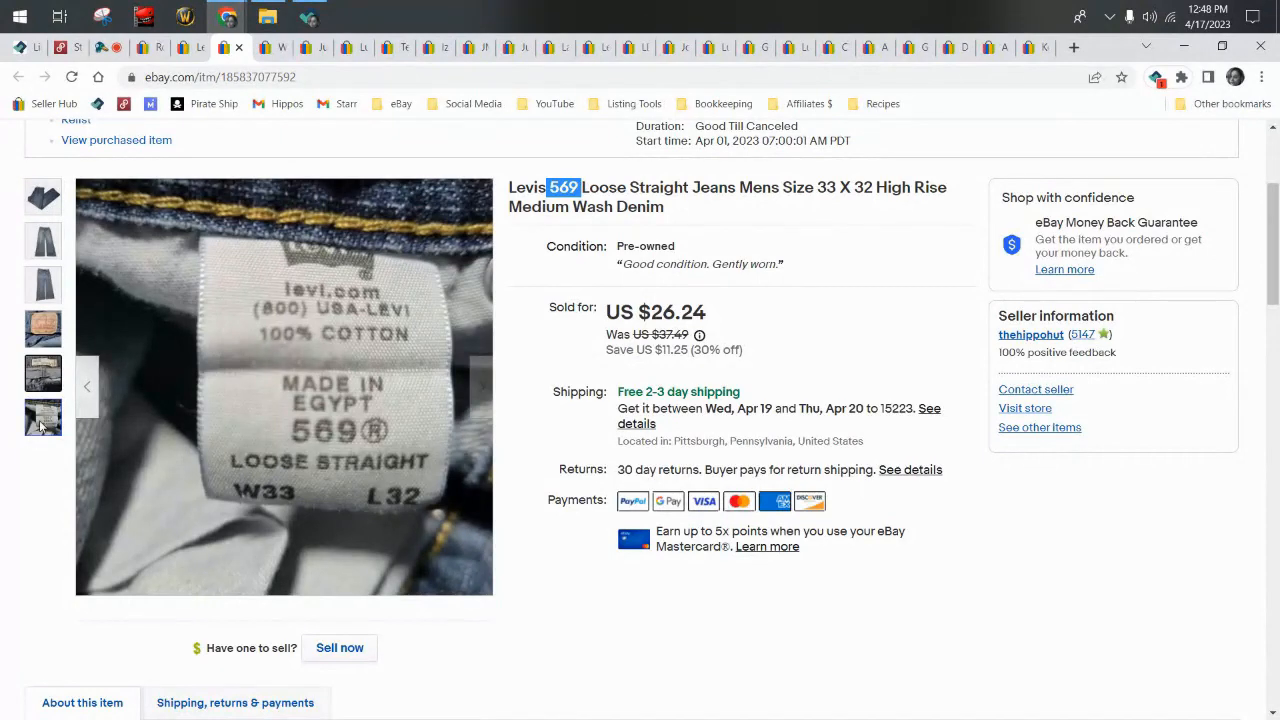
click(44, 418)
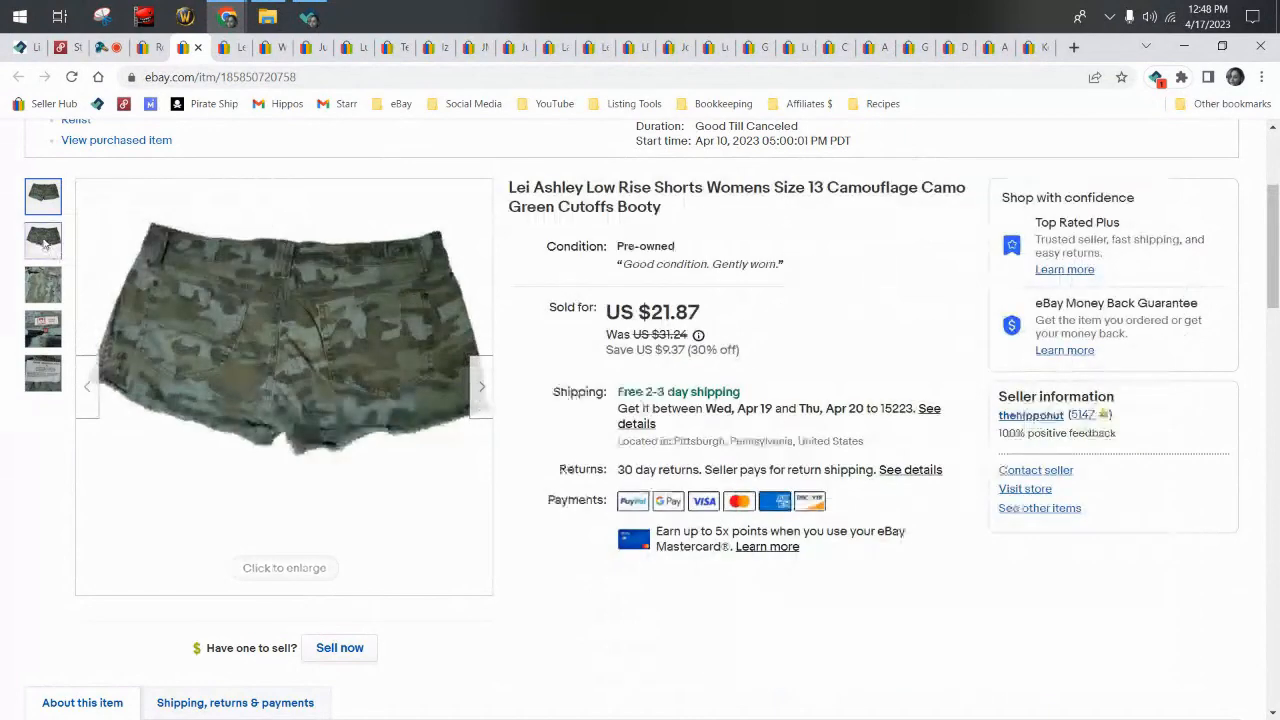
Browse the Lei Ashley camo shorts photos: lowrise label, front view and brand label.
click(44, 240)
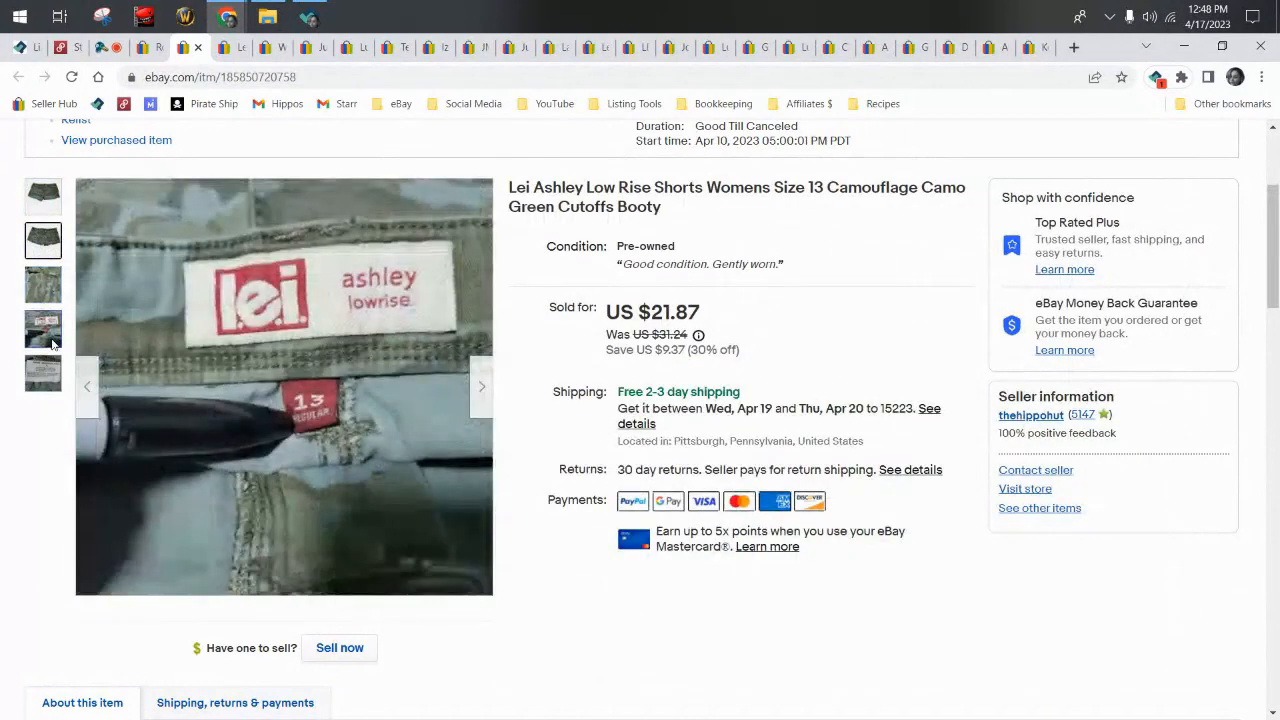
click(44, 240)
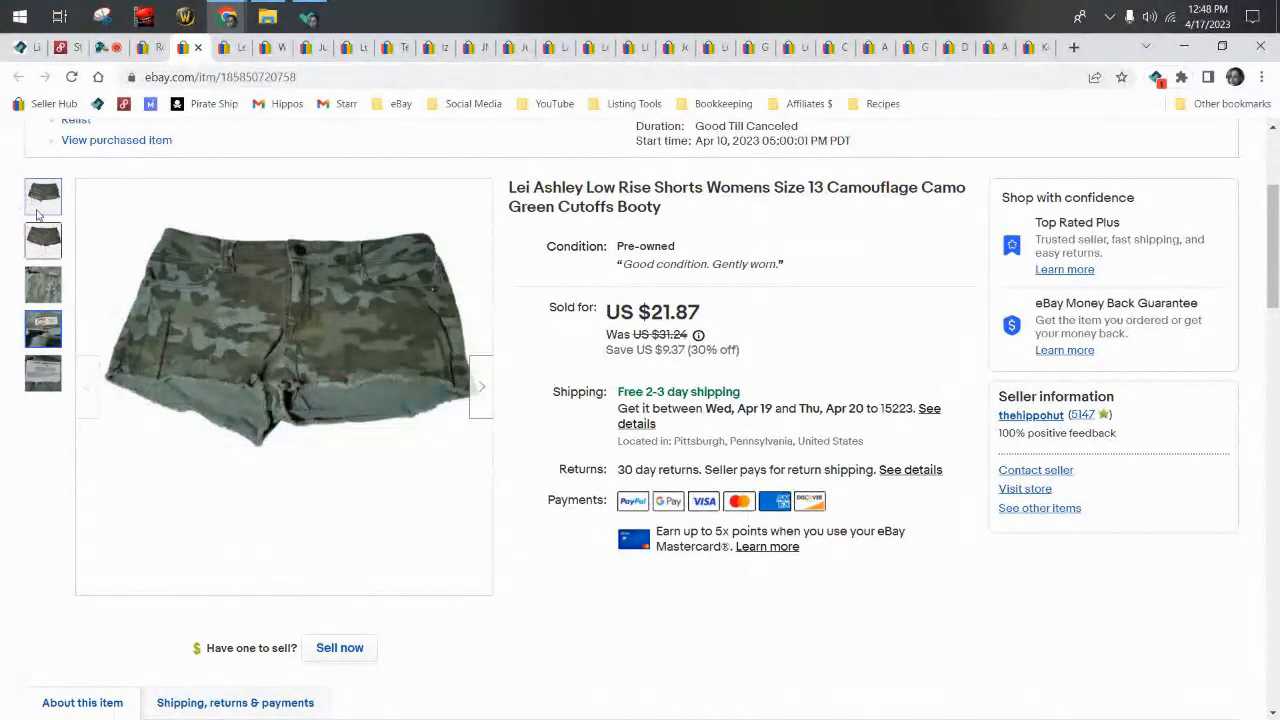
click(44, 328)
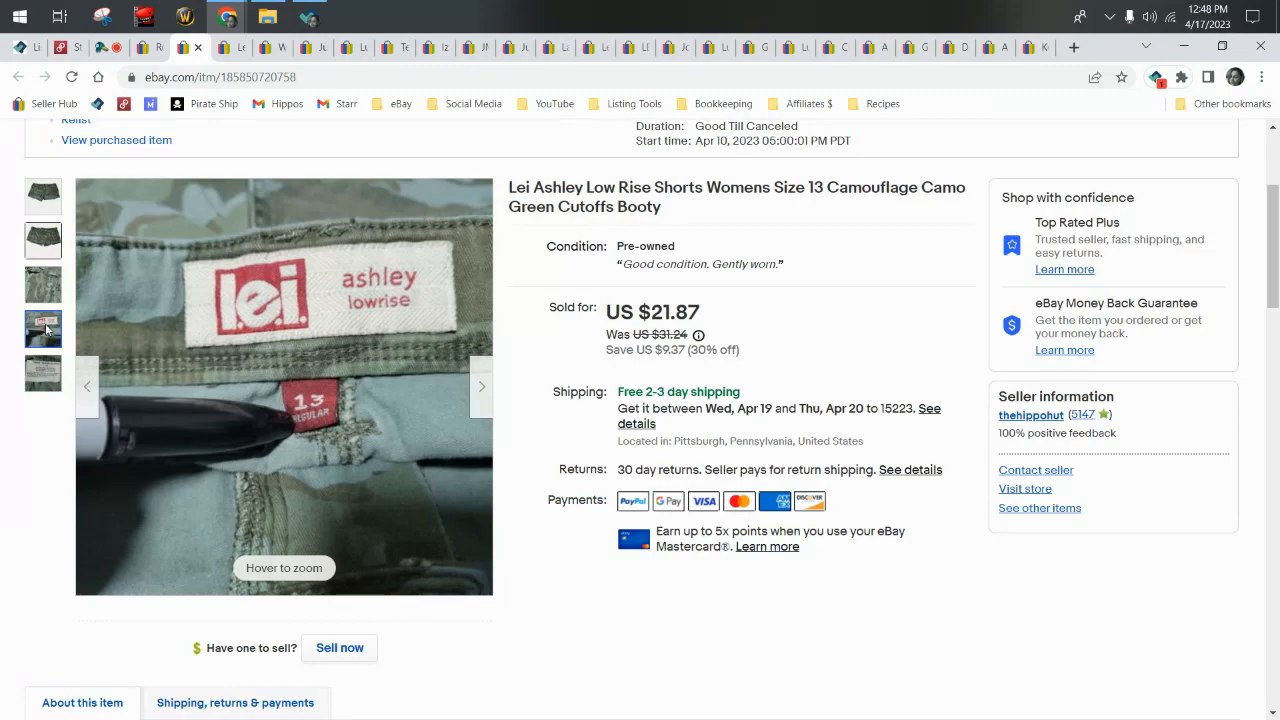
click(42, 196)
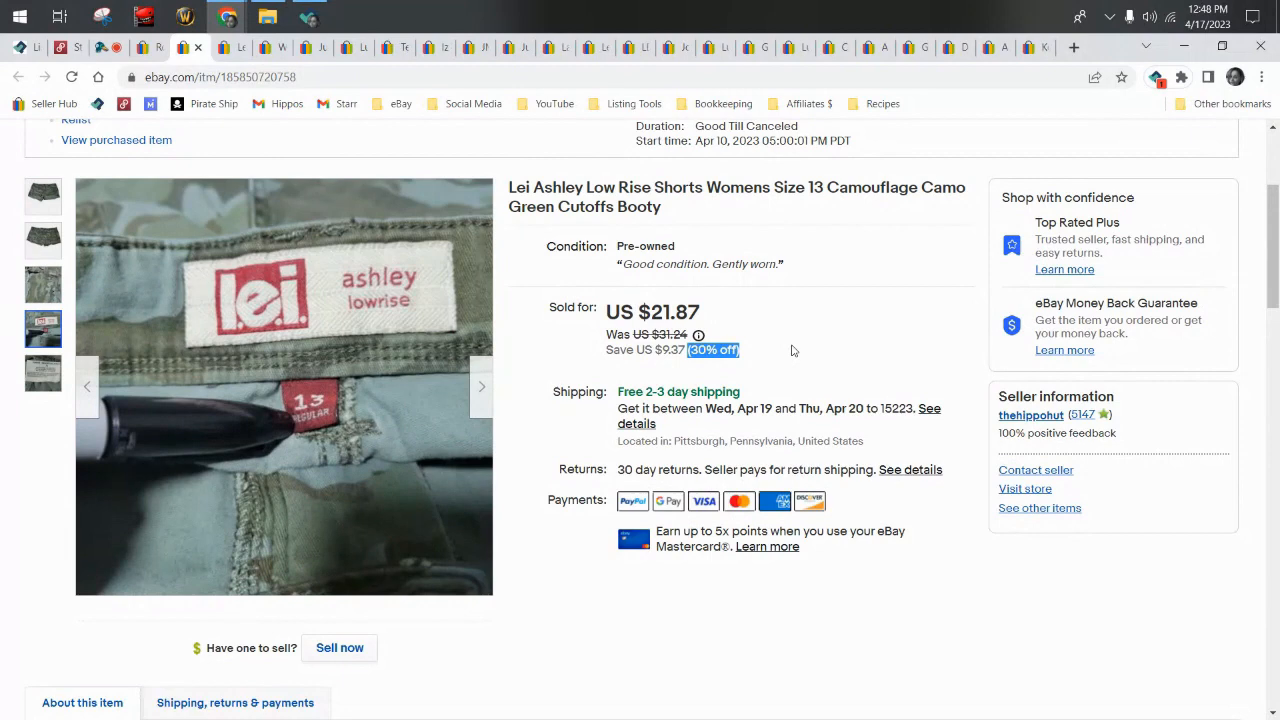
Highlight the 30% off discount on the US $21.87 sale, then view the camo fabric close-up and Lei label.
double_click(654, 312)
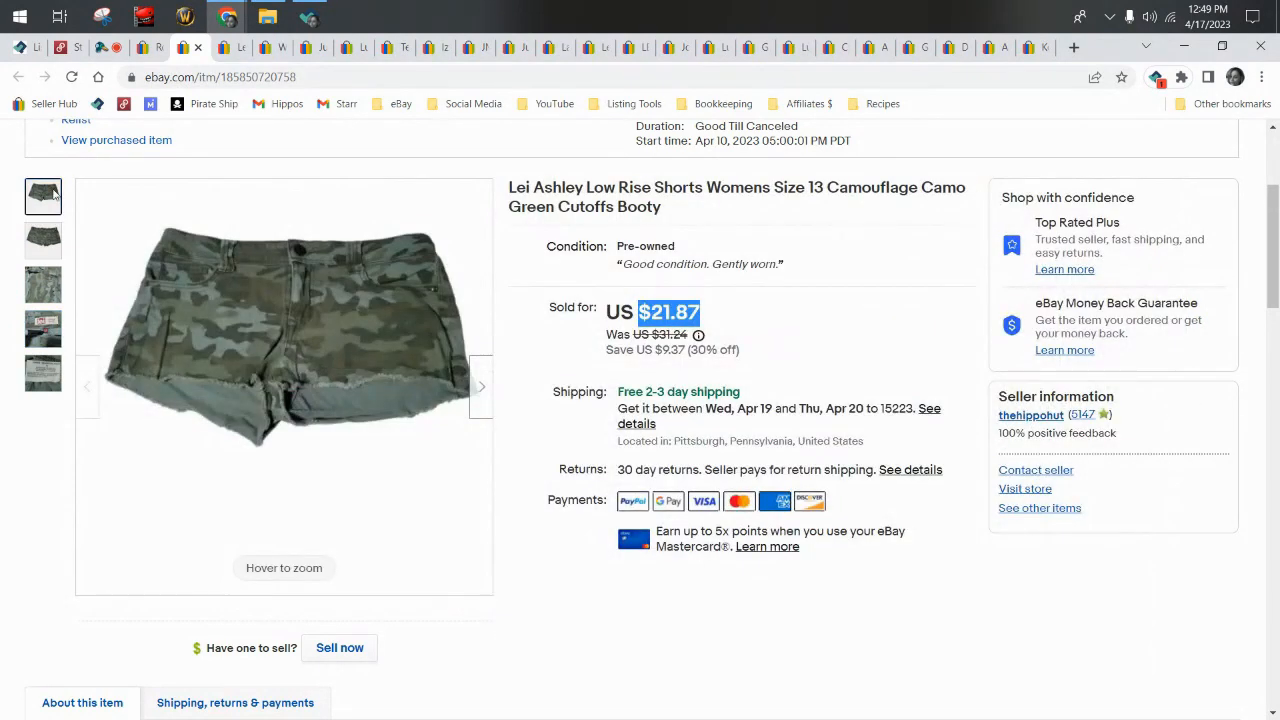
click(44, 284)
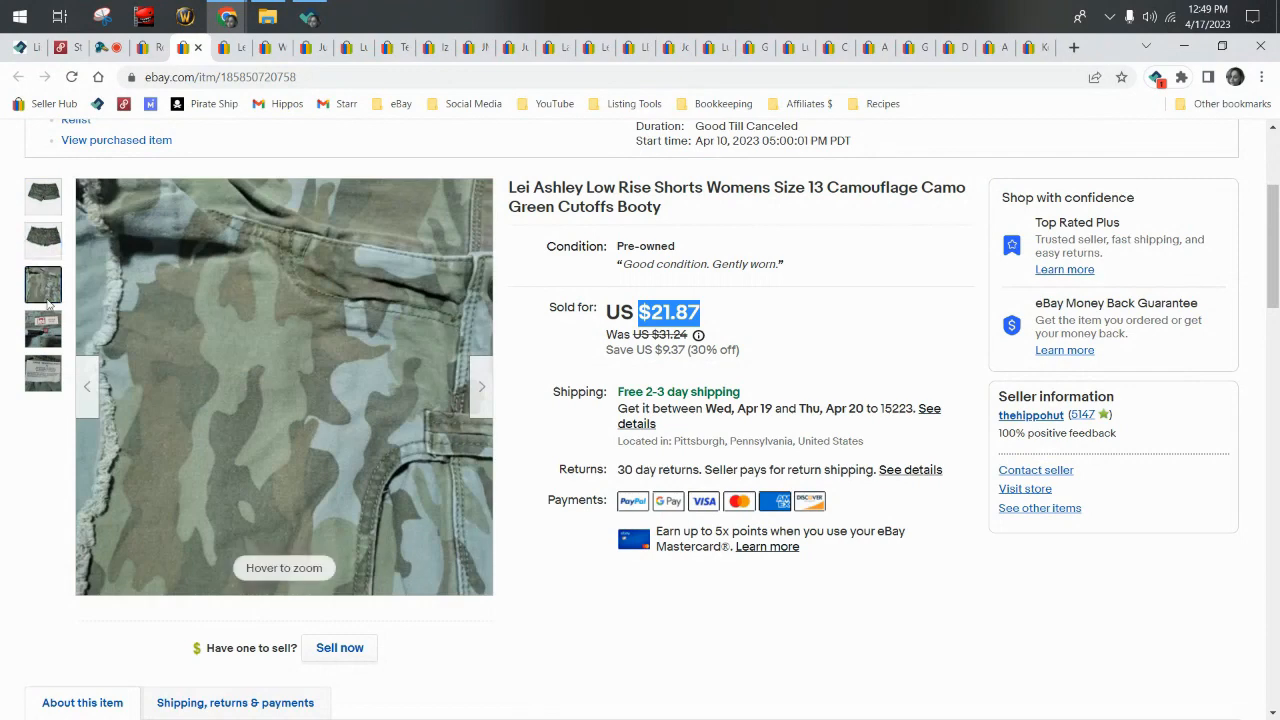
click(44, 328)
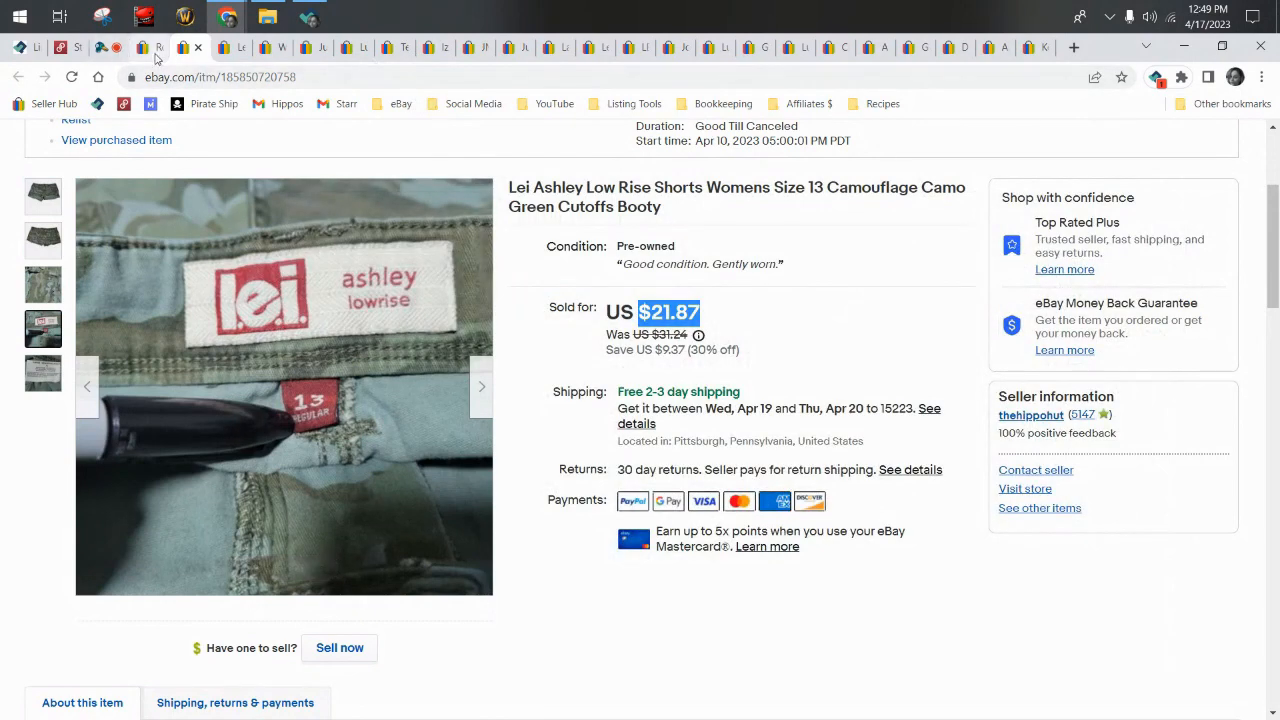
mouse_move(156, 48)
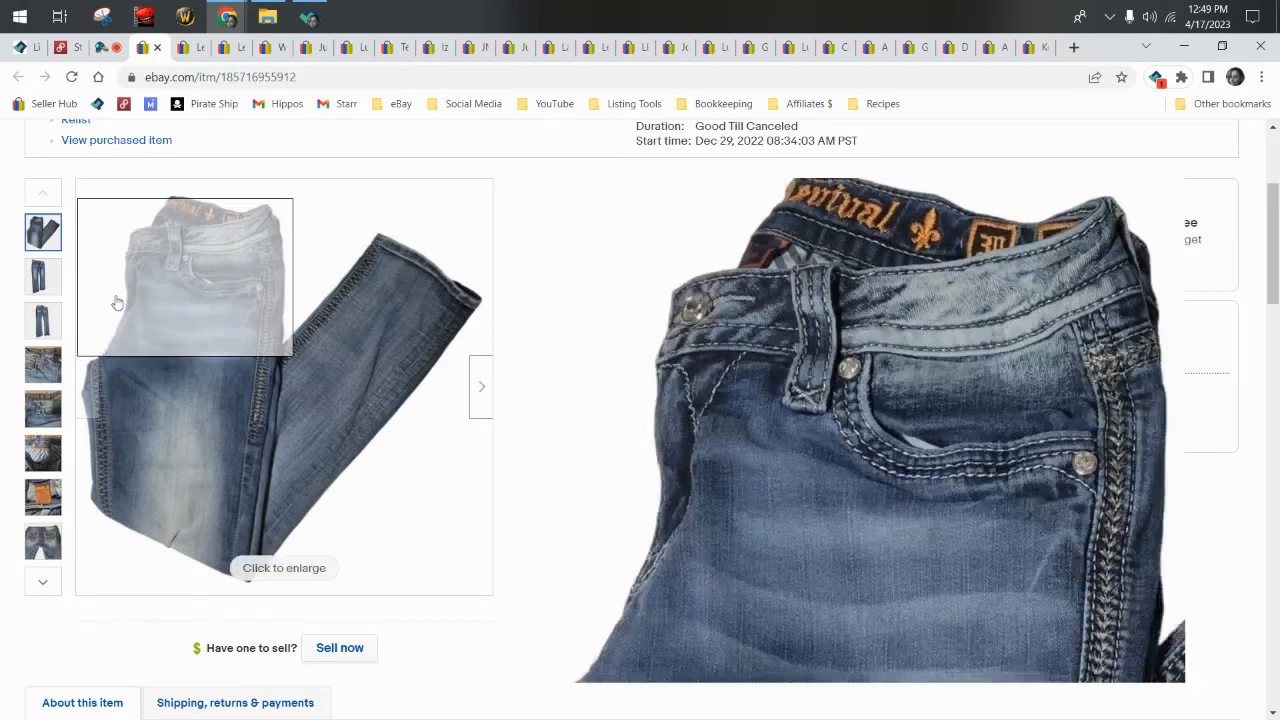
View the Rock Revival jeans back waistband, Revival patch and orange care label photos.
click(44, 364)
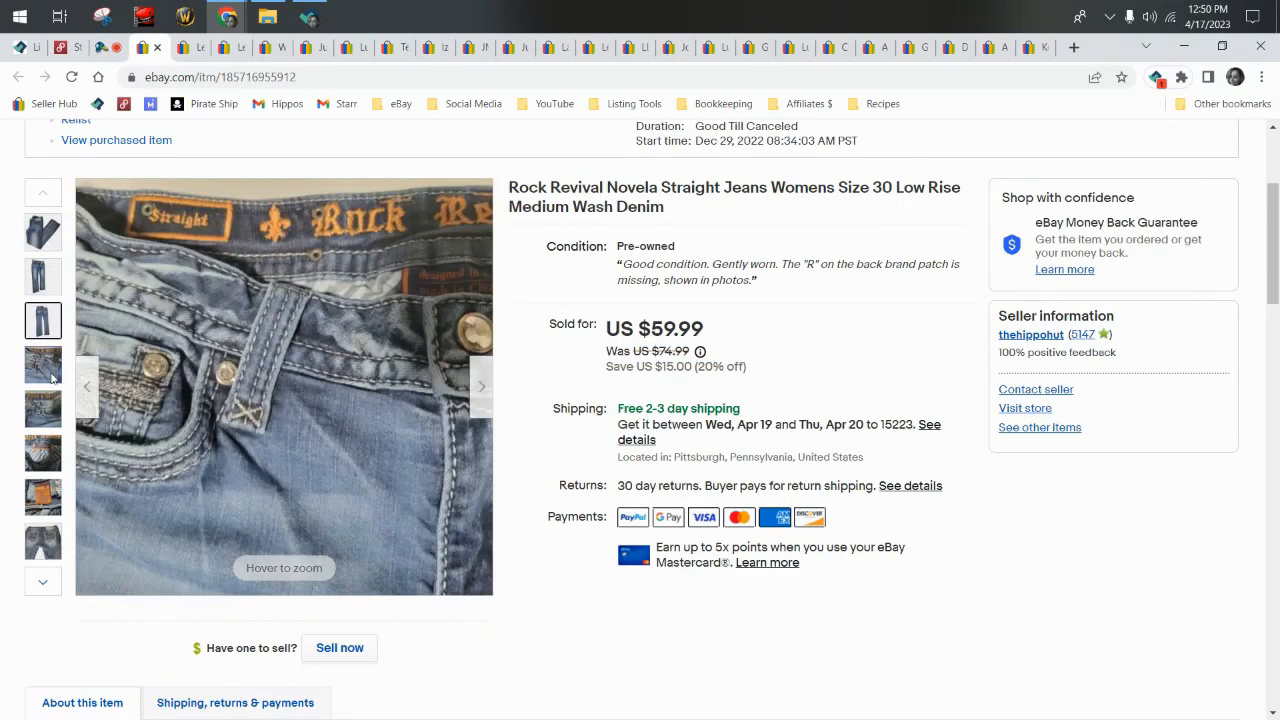
click(44, 364)
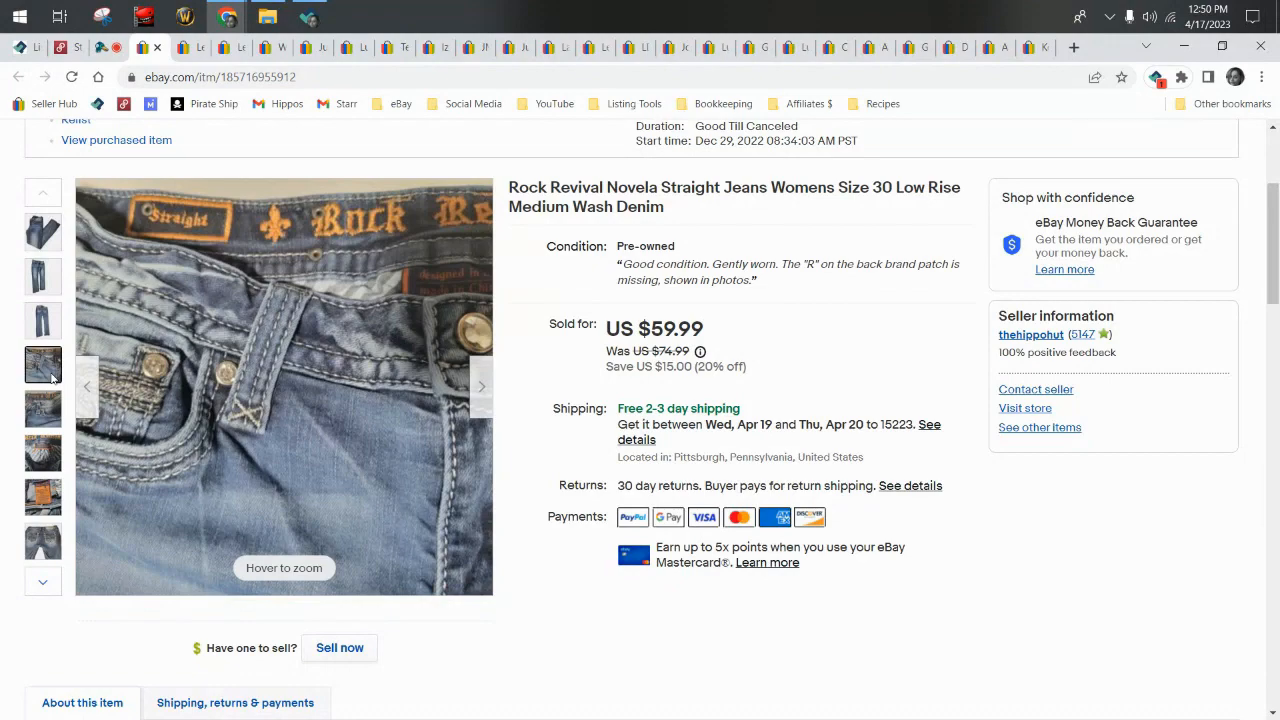
click(44, 408)
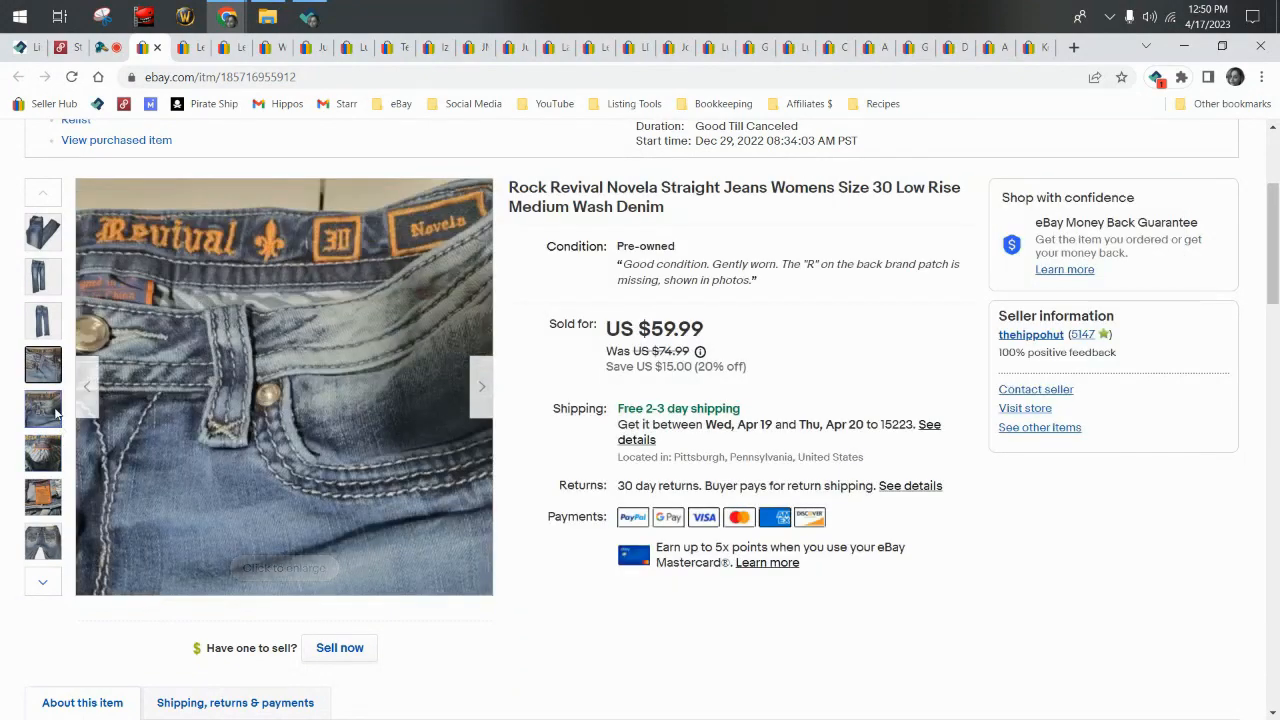
click(44, 496)
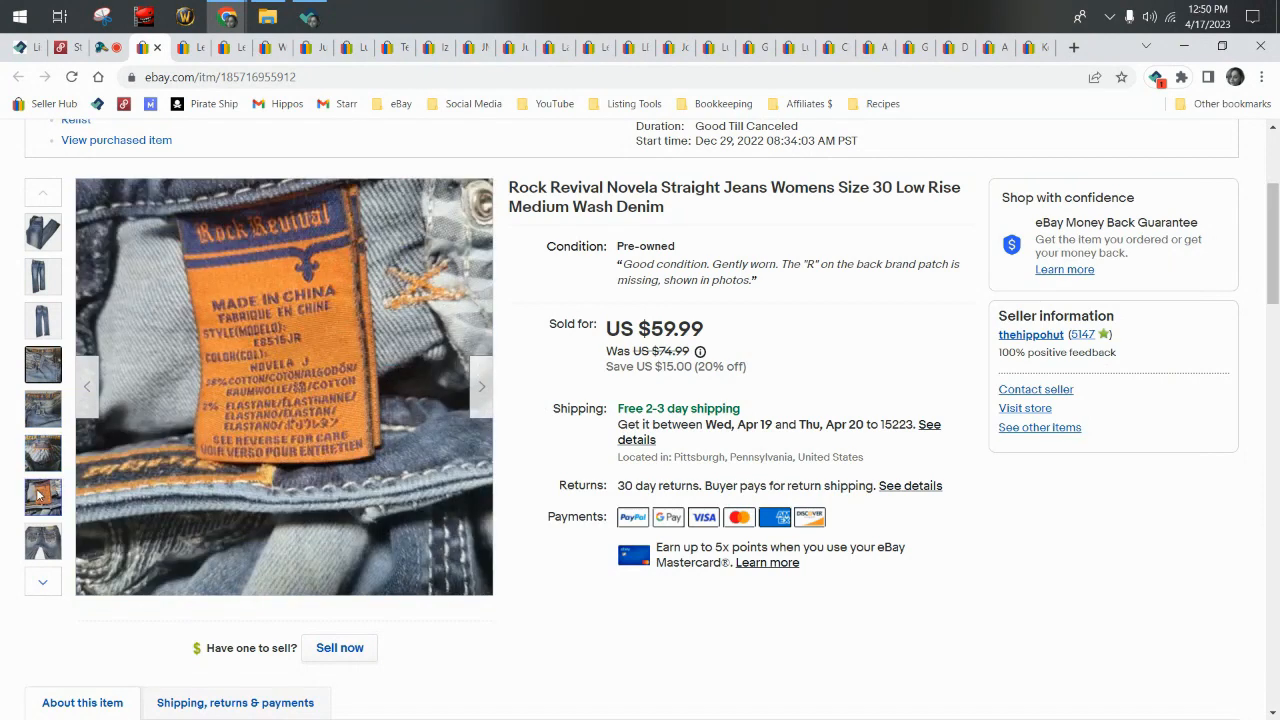
Revisit the back waistband, full-length view and Revival waistband patch photos.
click(44, 540)
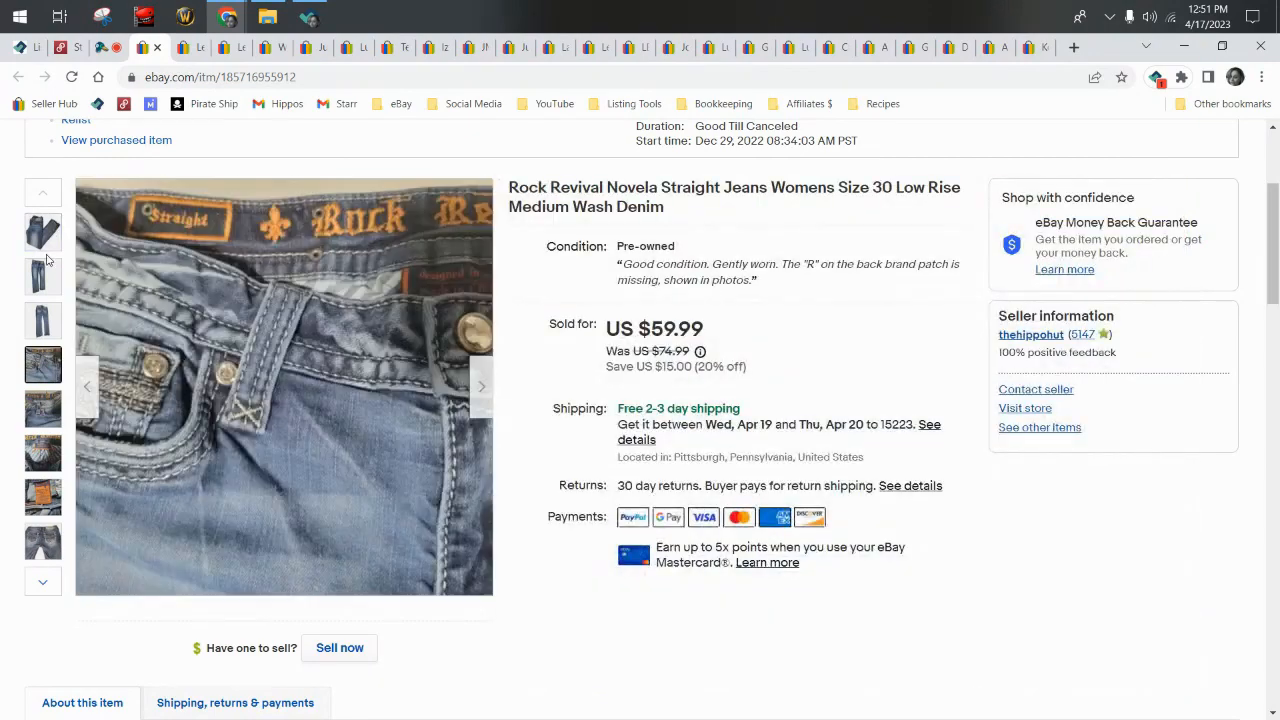
click(44, 276)
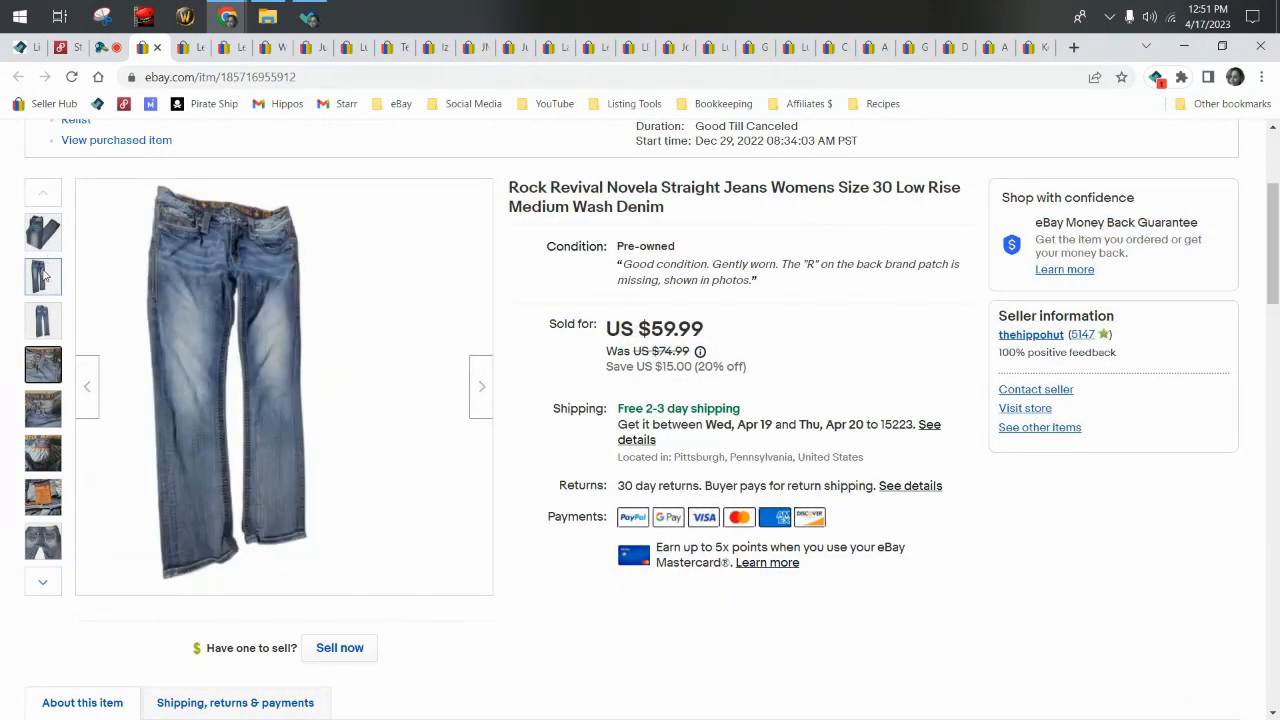
click(44, 410)
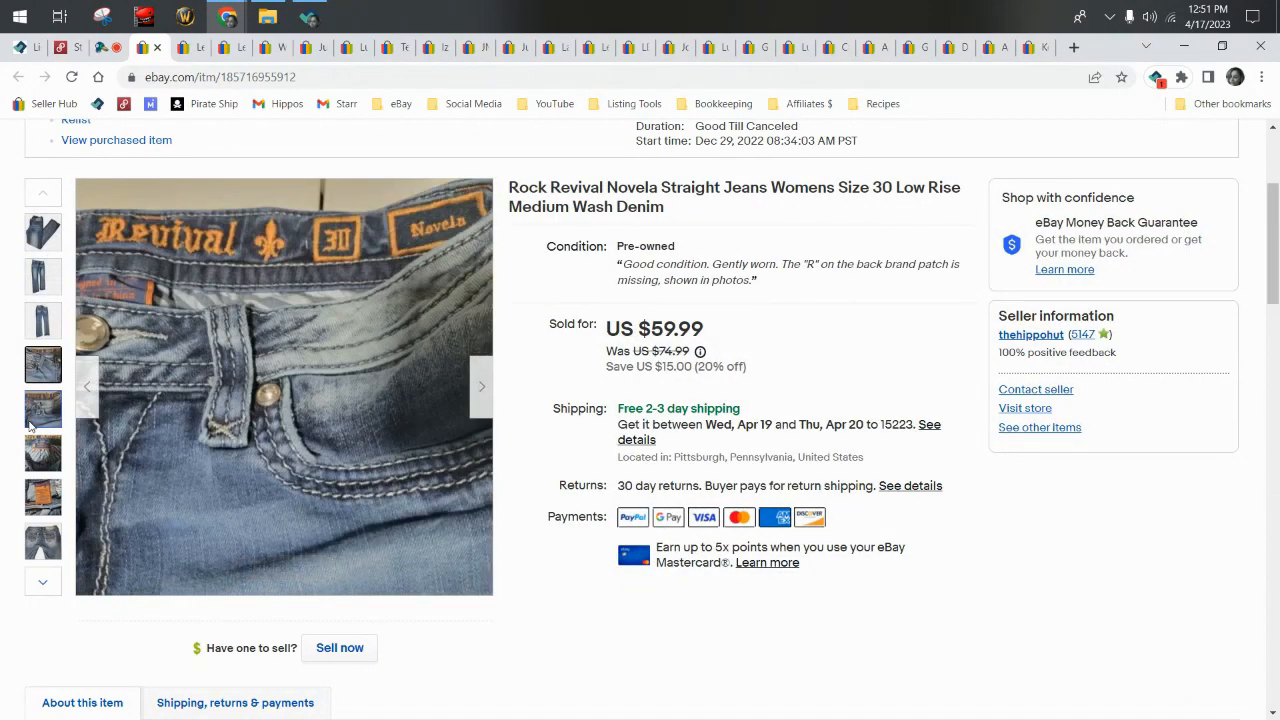